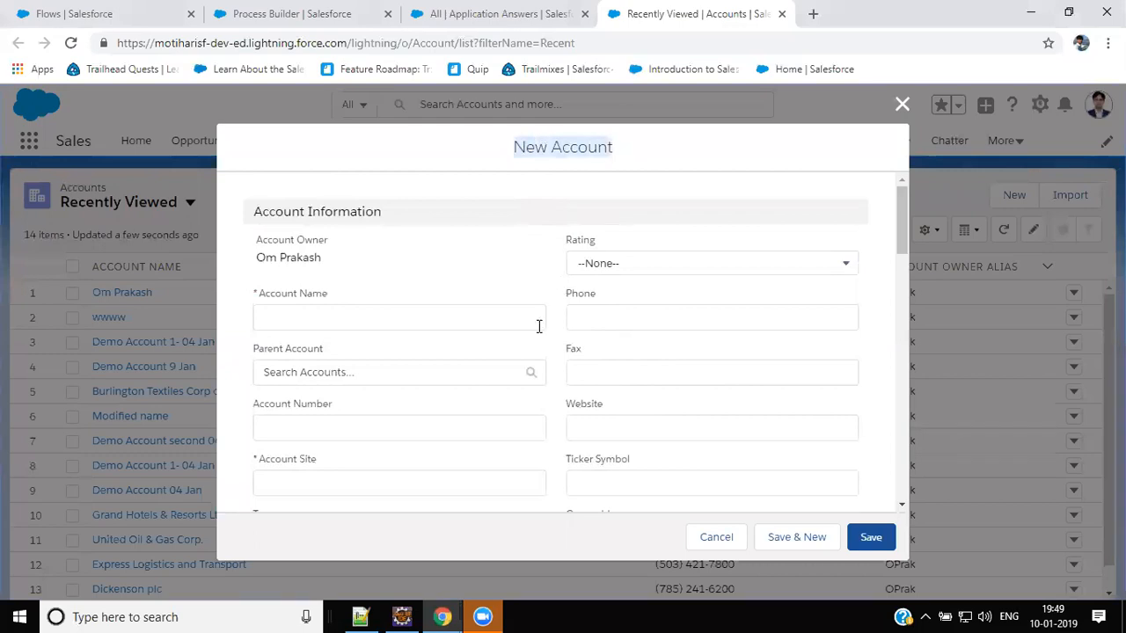
Browse the Application Answers records, then return to the new account form.
scroll("down", 3)
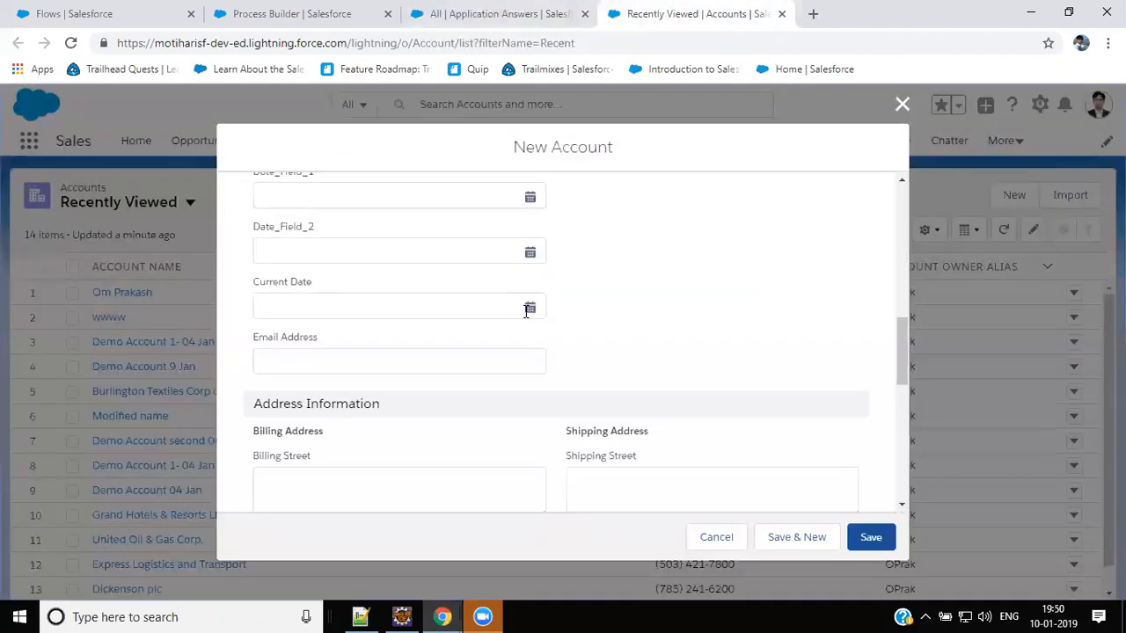
left_click(492, 13)
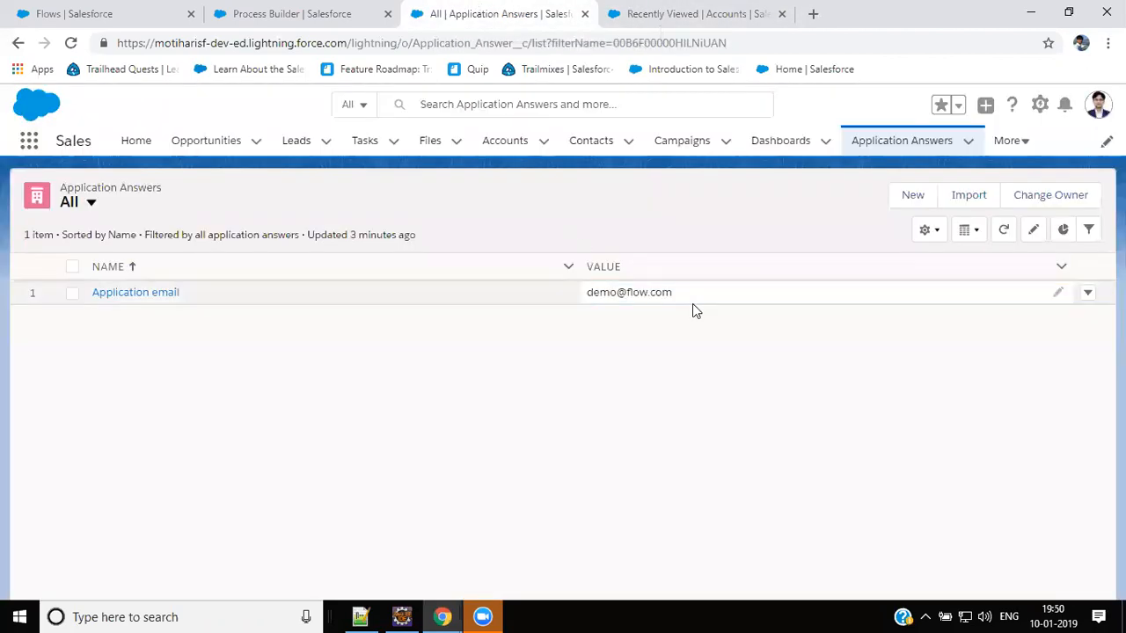
left_click(695, 293)
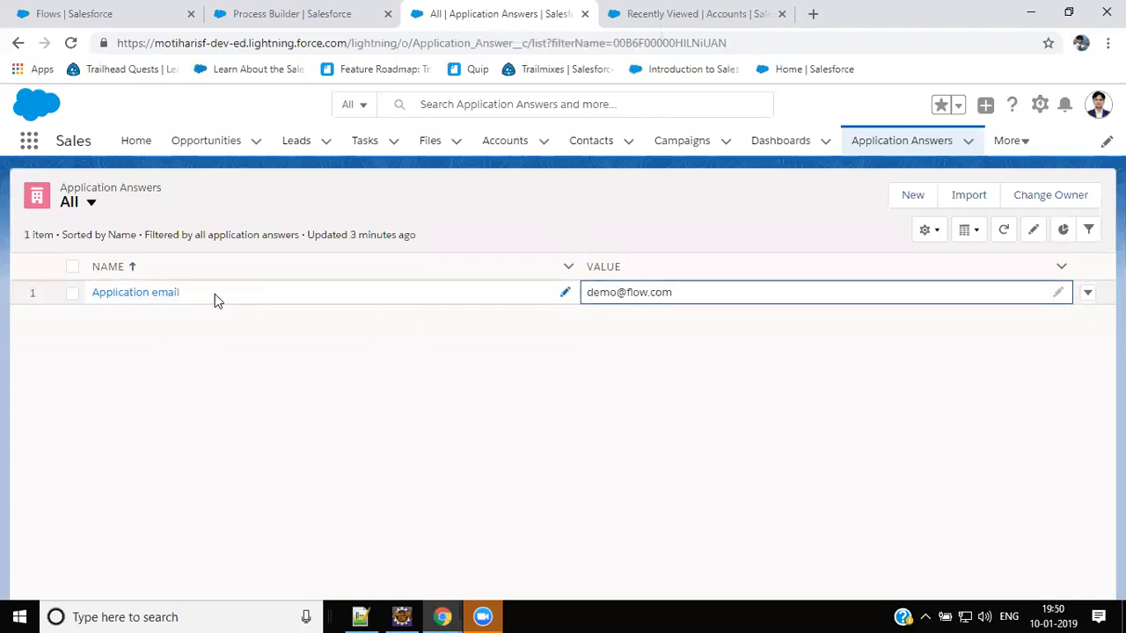
left_click(135, 292)
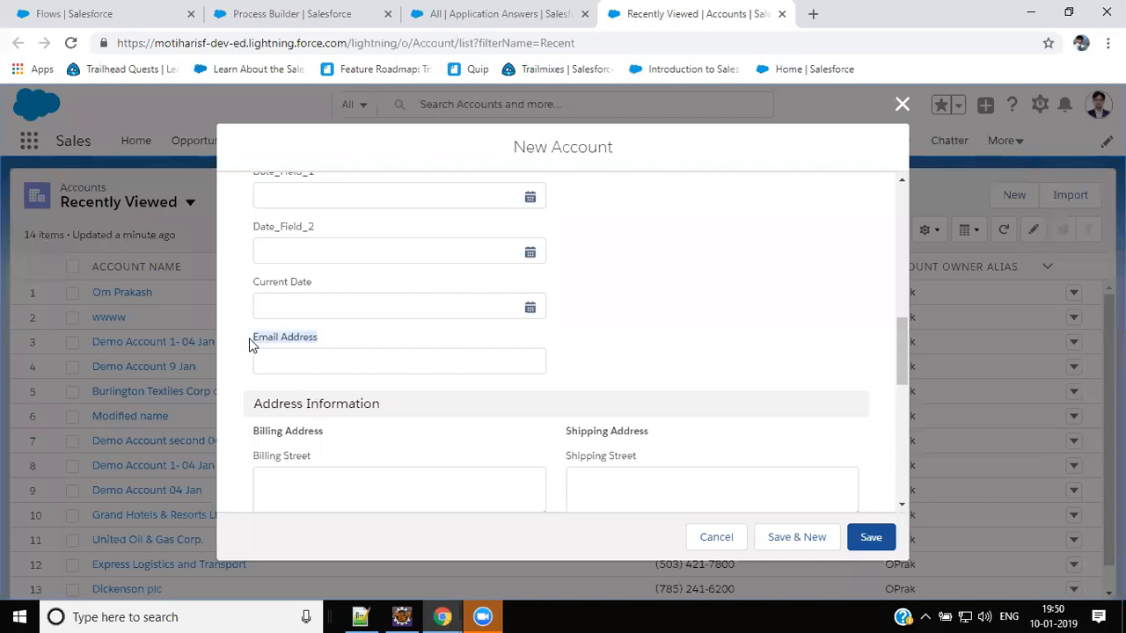
mouse_move(640, 209)
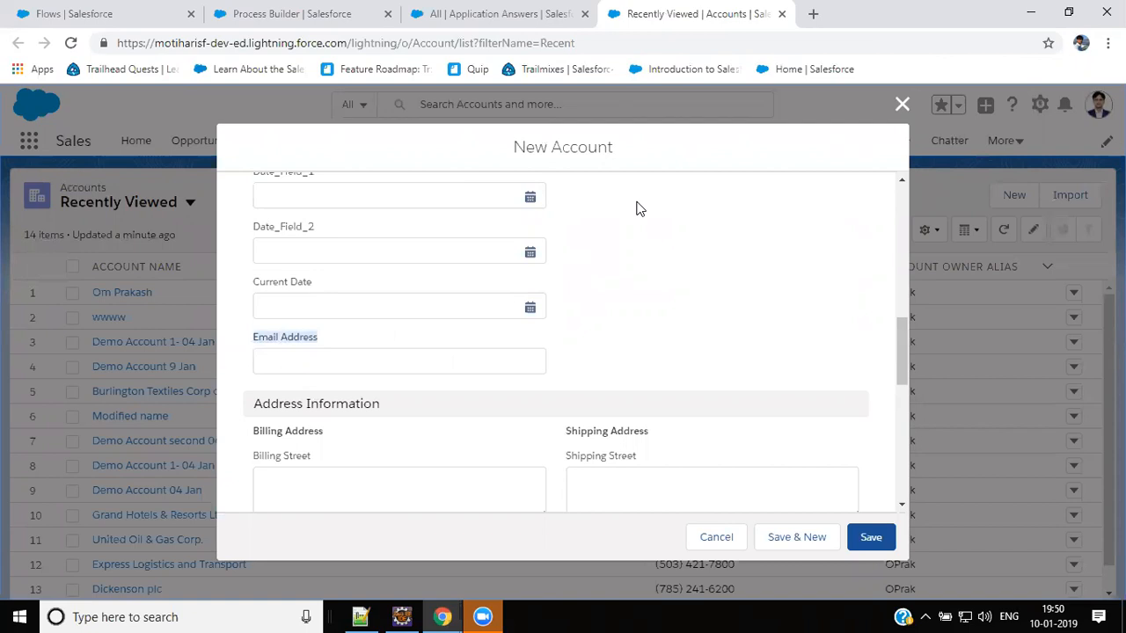
mouse_move(186, 272)
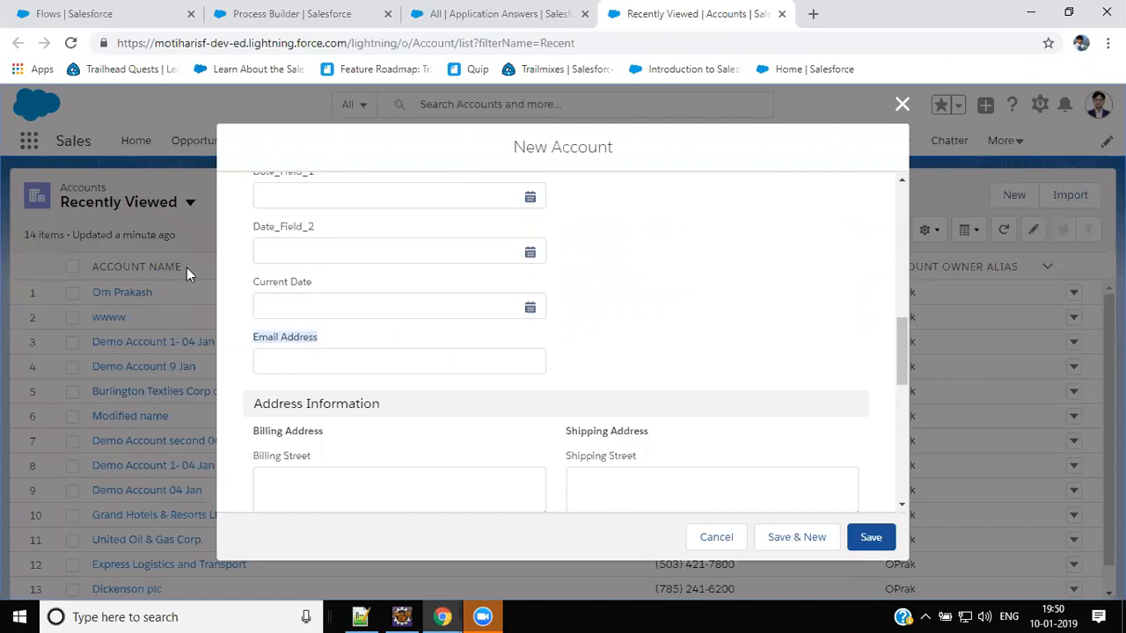
Start a new flow from the Flows page and filter the palette to 'record'.
left_click(290, 13)
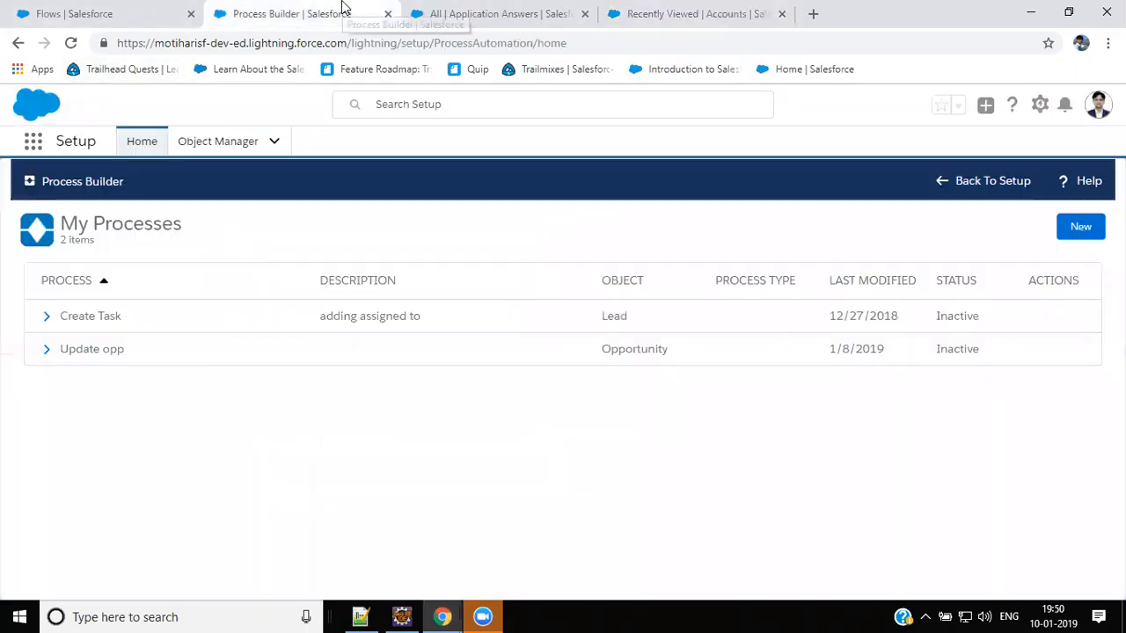
left_click(97, 13)
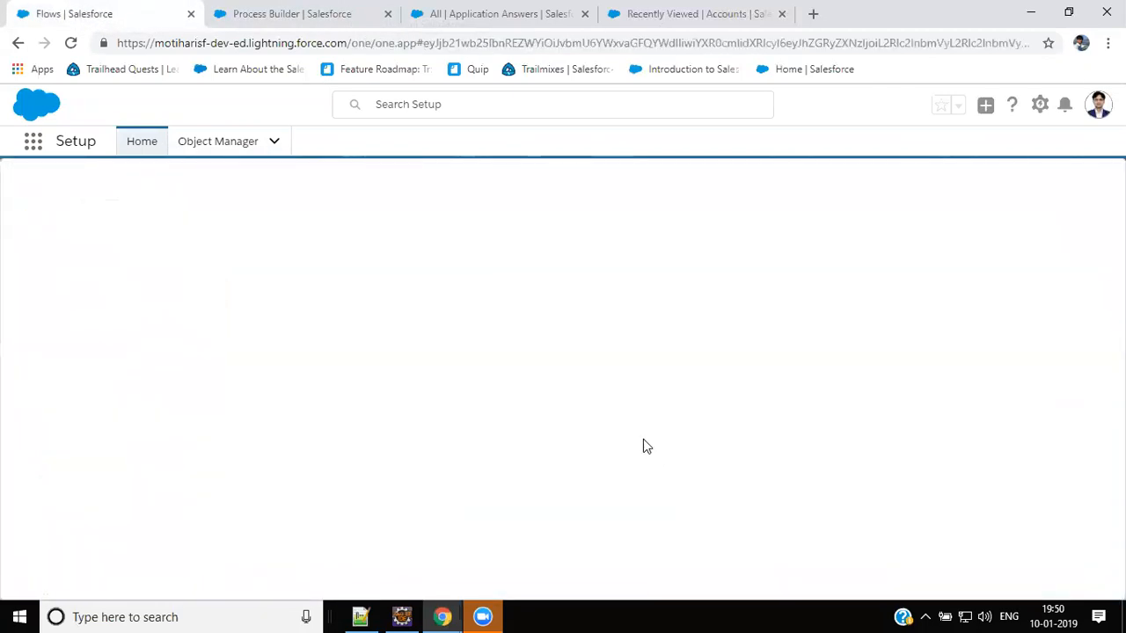
left_click(493, 14)
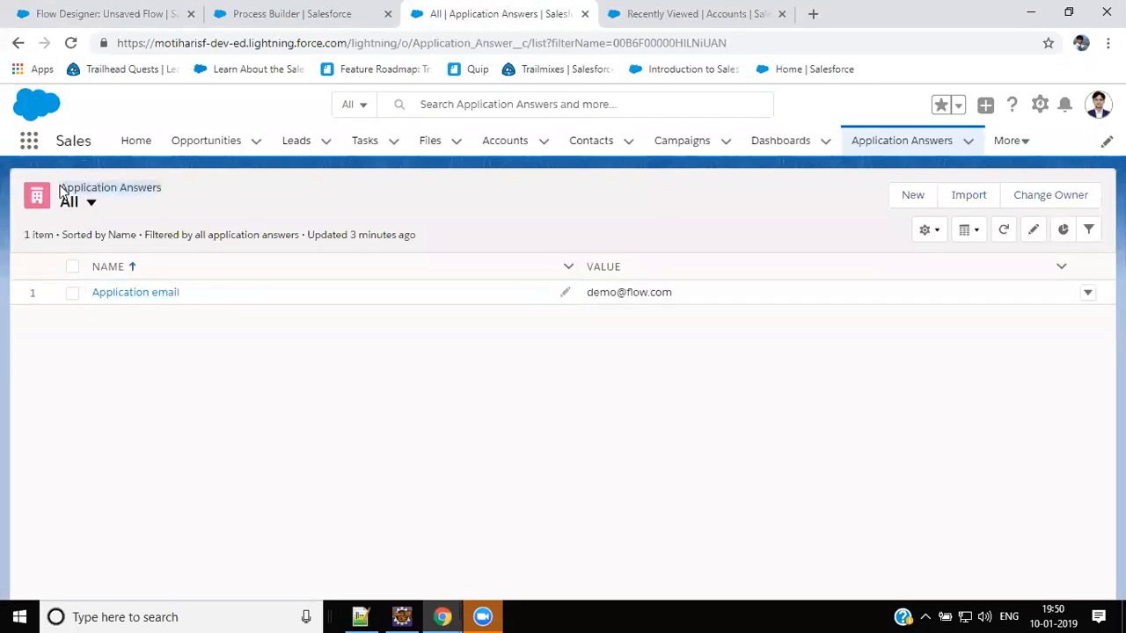
mouse_move(338, 378)
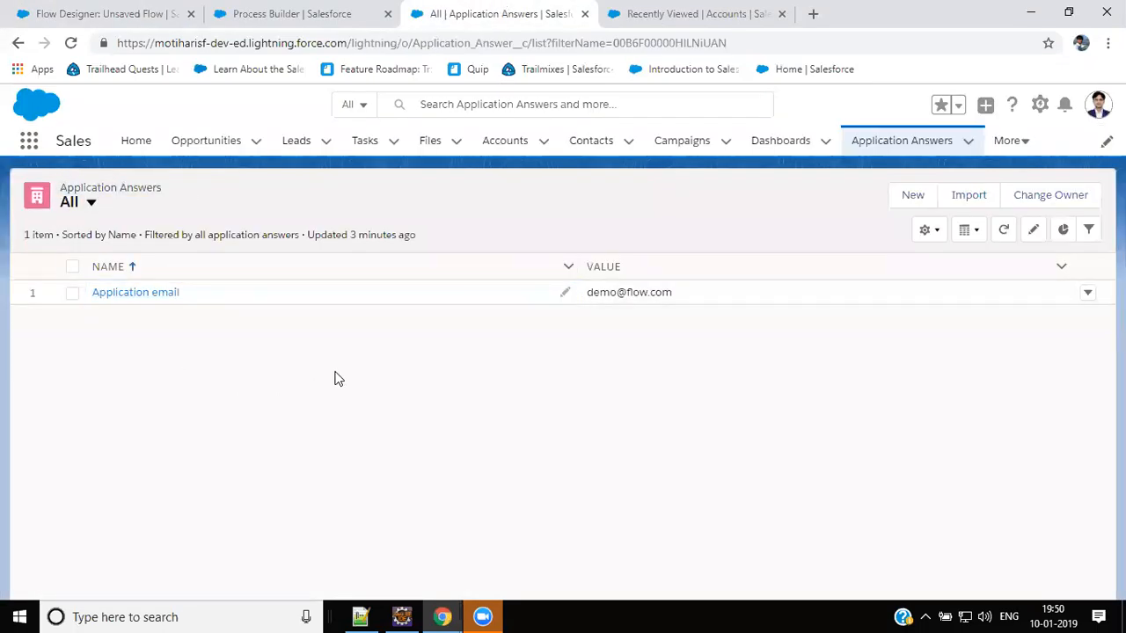
left_click(629, 292)
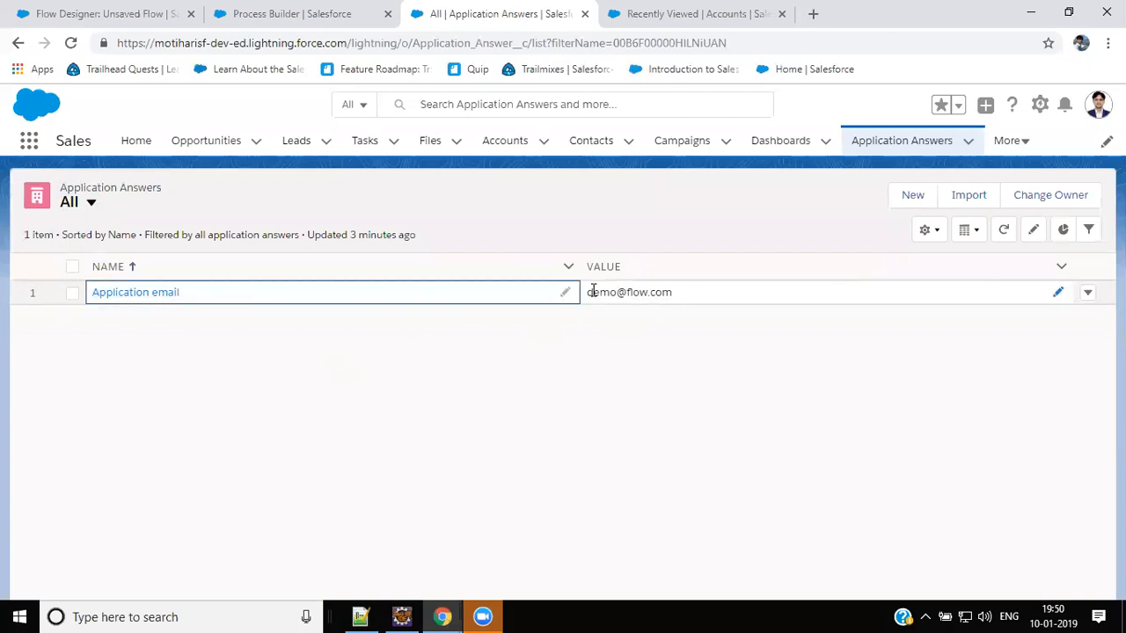
left_click(290, 14)
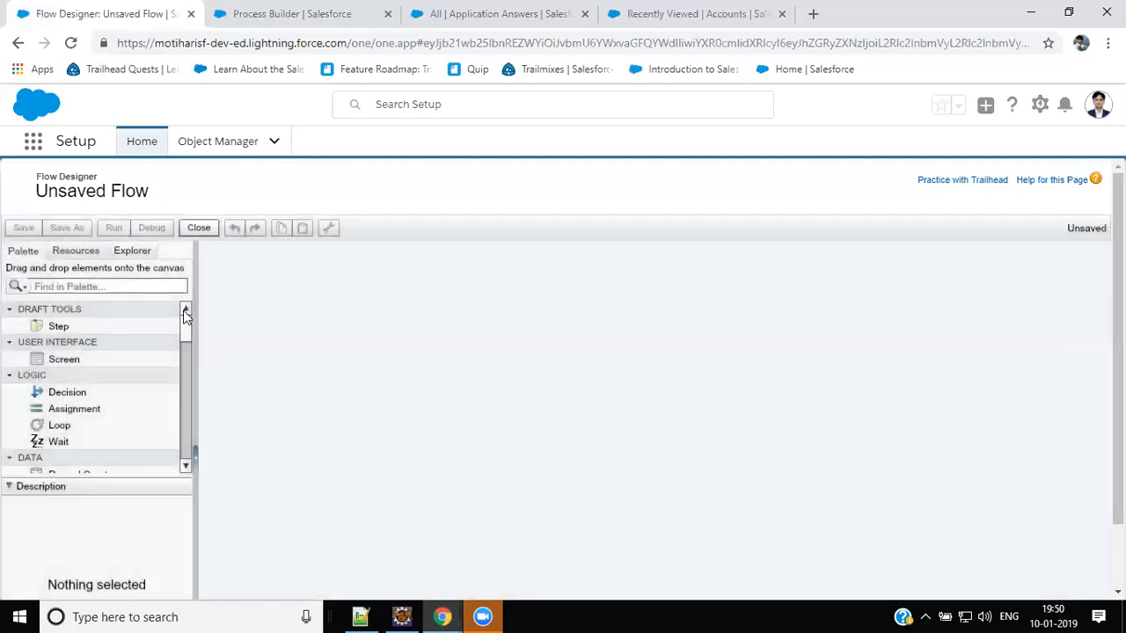
mouse_move(359, 362)
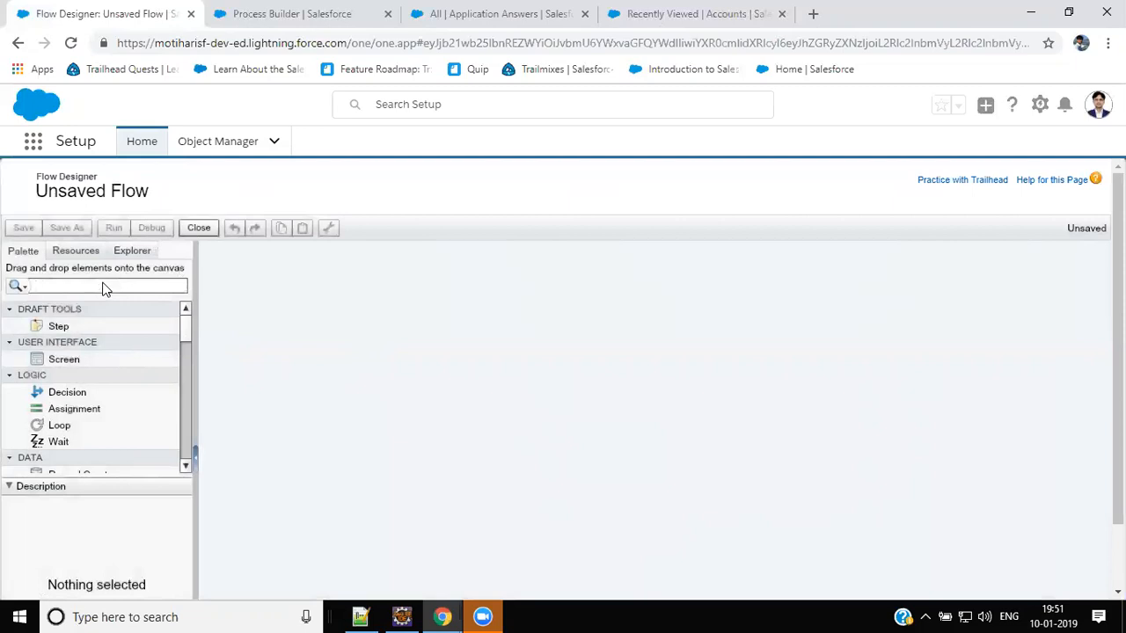
type("record")
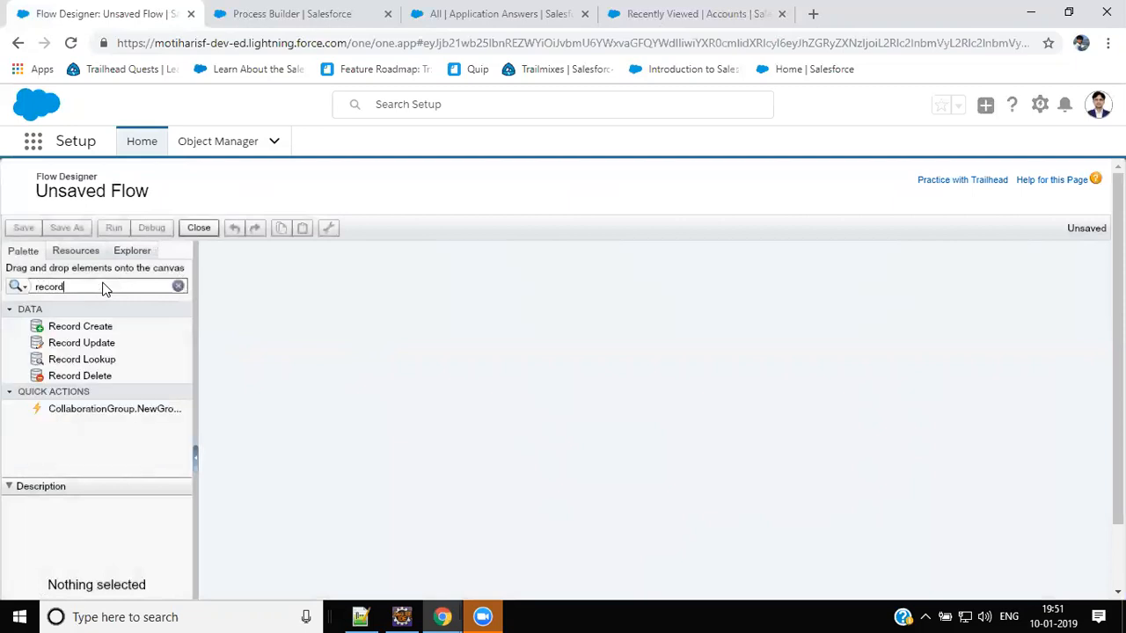
Add a Record Lookup named 'Application answer lookup' that looks up Application_Answer__c records.
left_click_drag(82, 359, 480, 361)
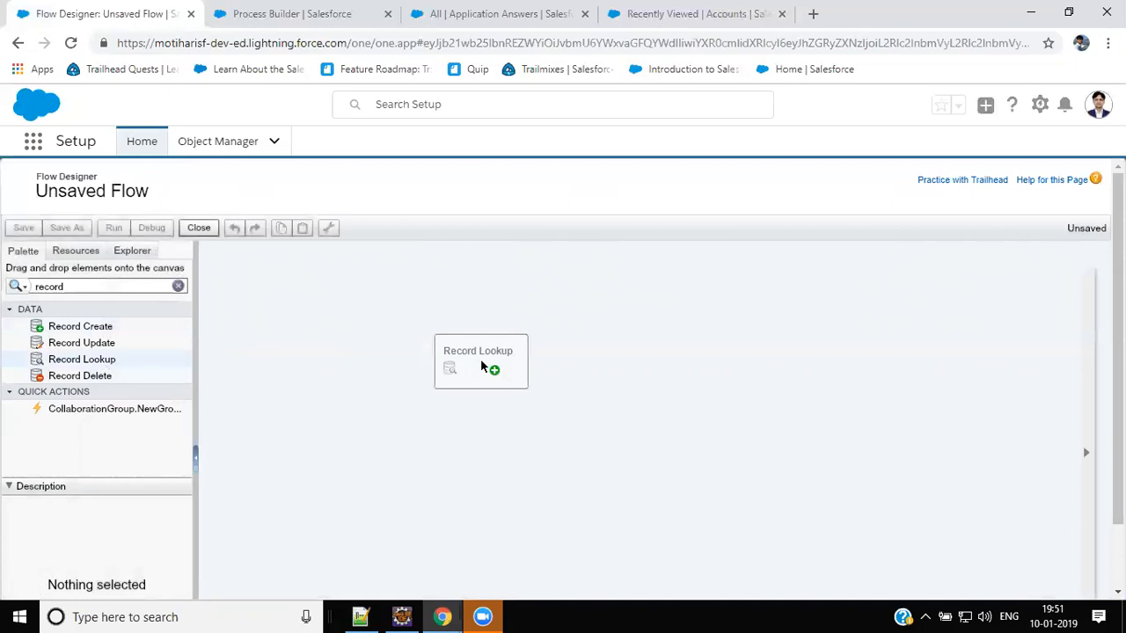
left_click_drag(481, 362, 581, 359)
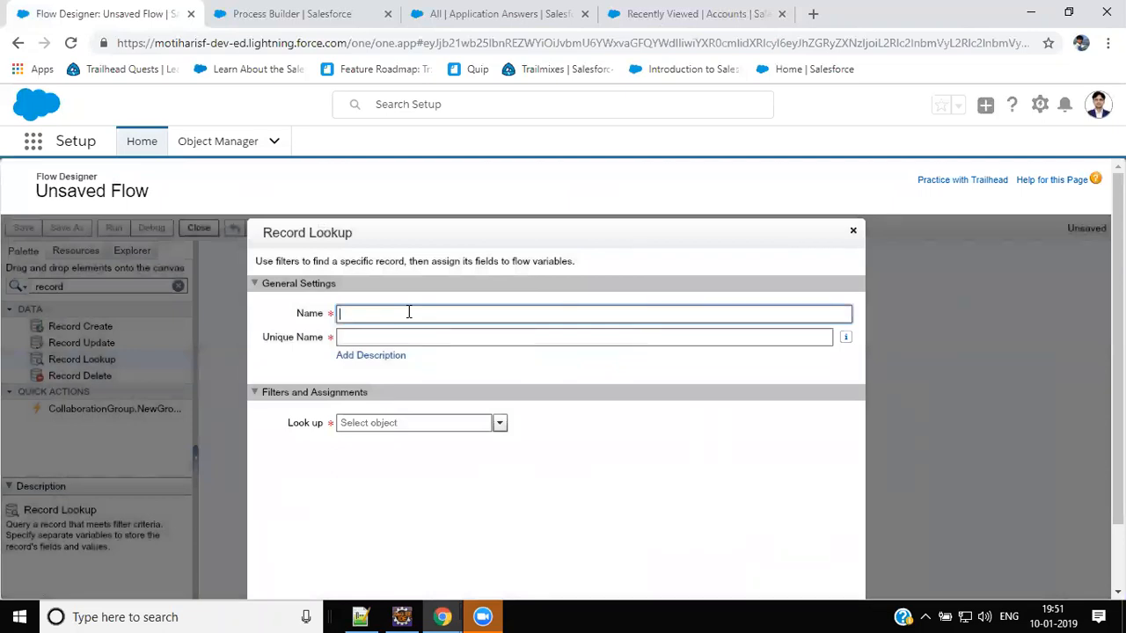
type("Application")
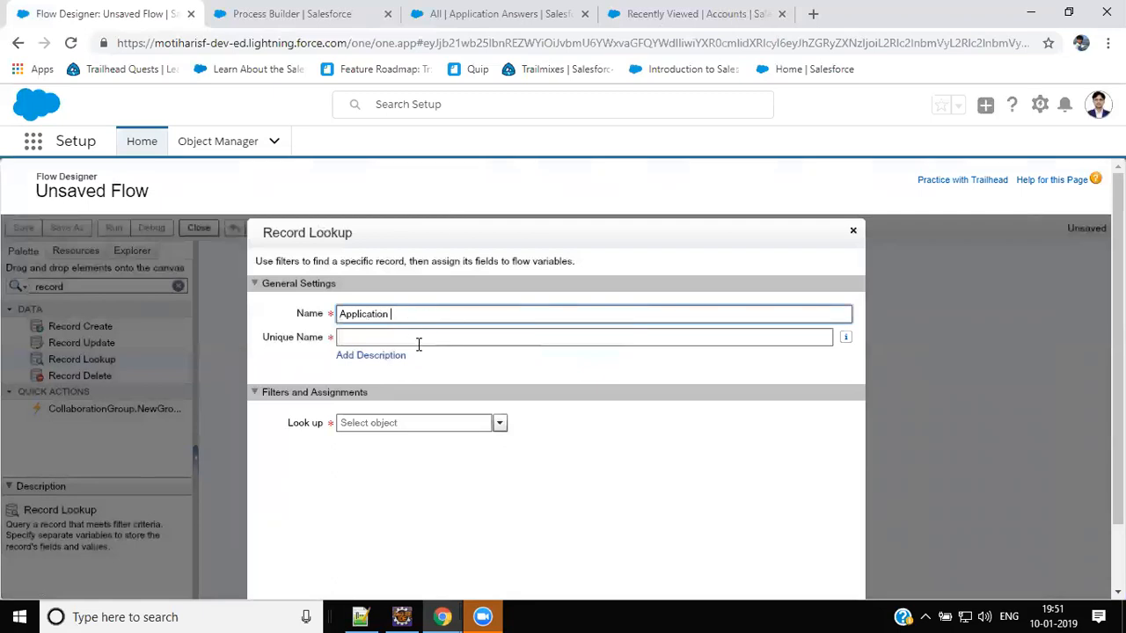
type("answer lookup")
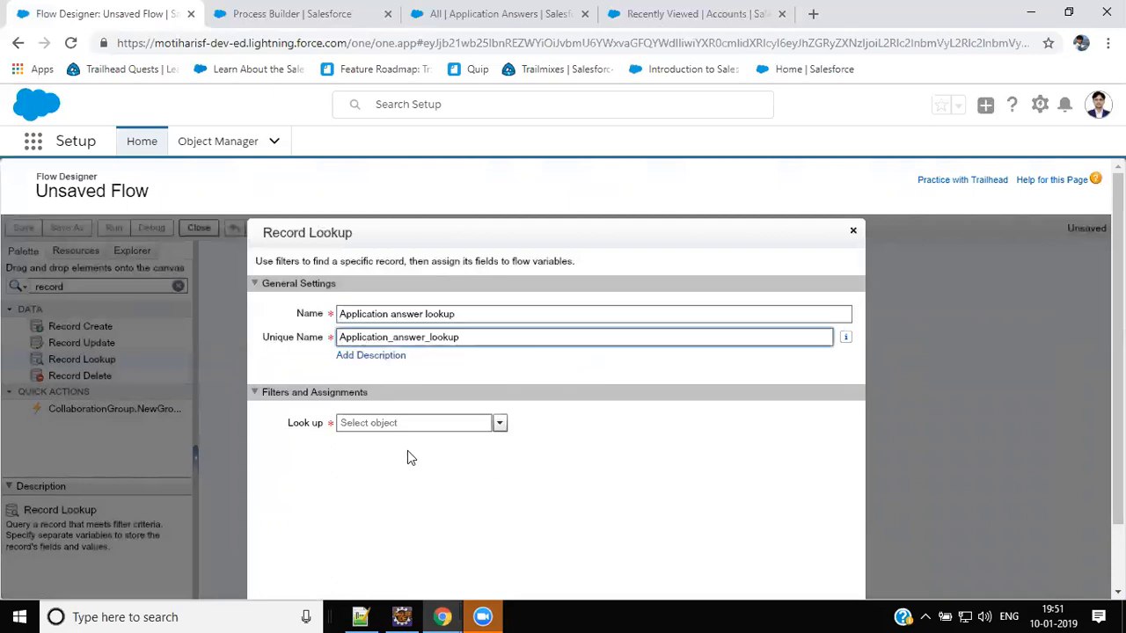
left_click(413, 423)
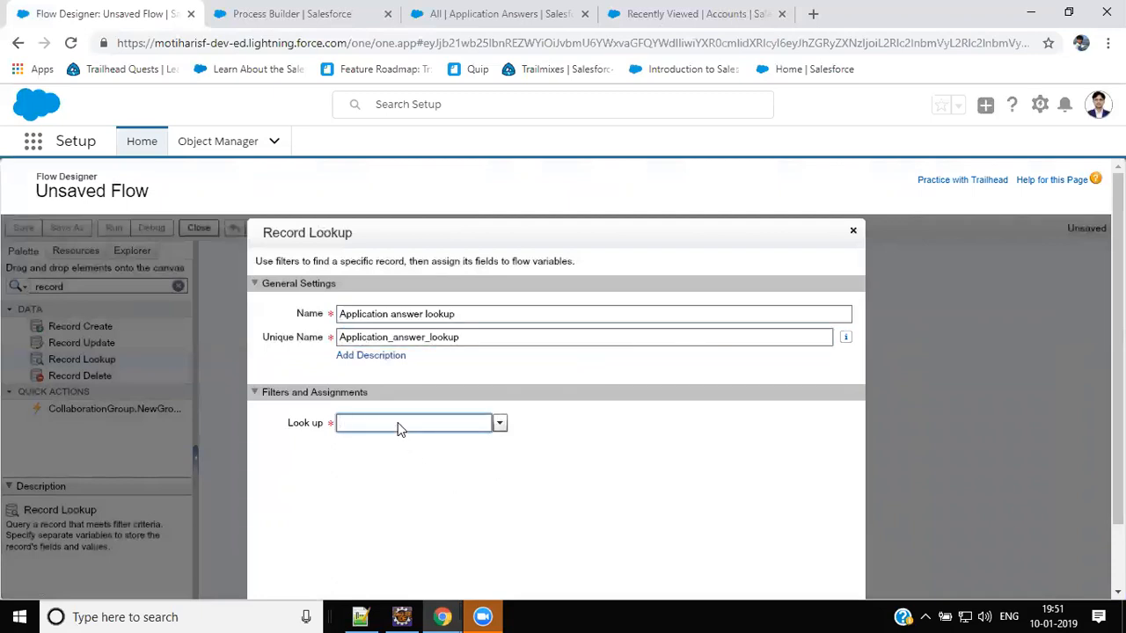
type("ation_Answer__c")
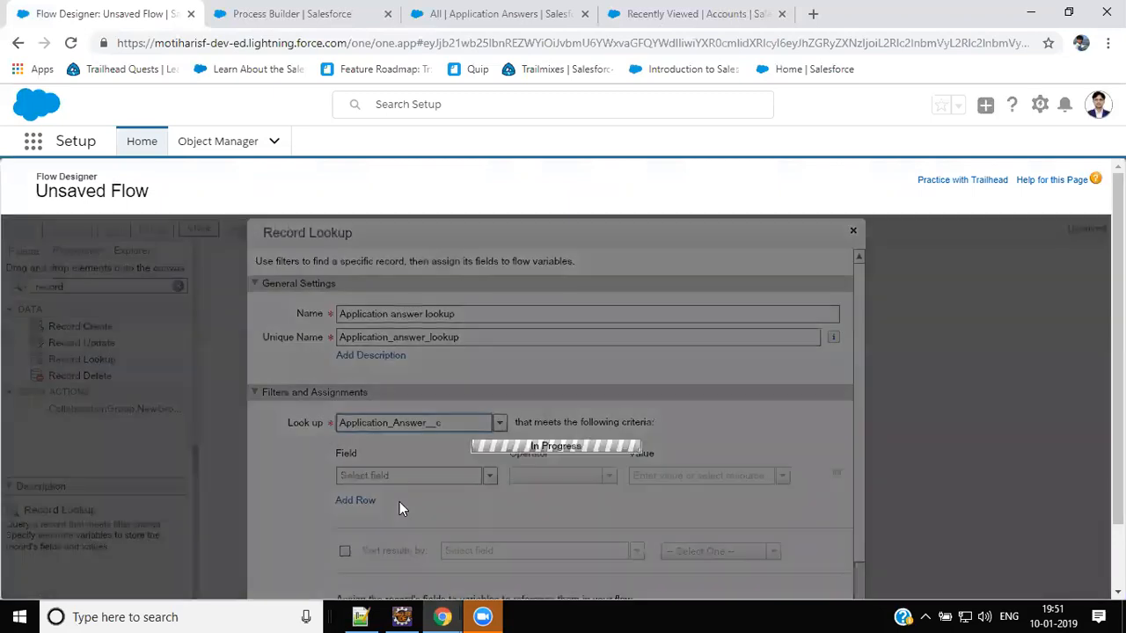
scroll("down", 3)
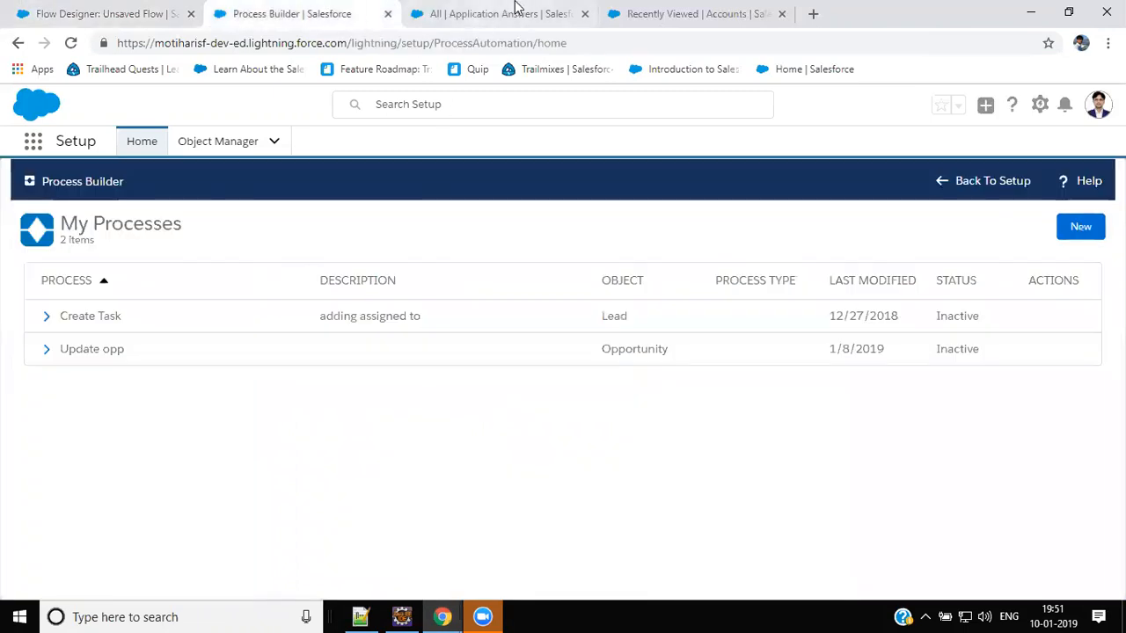
left_click(502, 13)
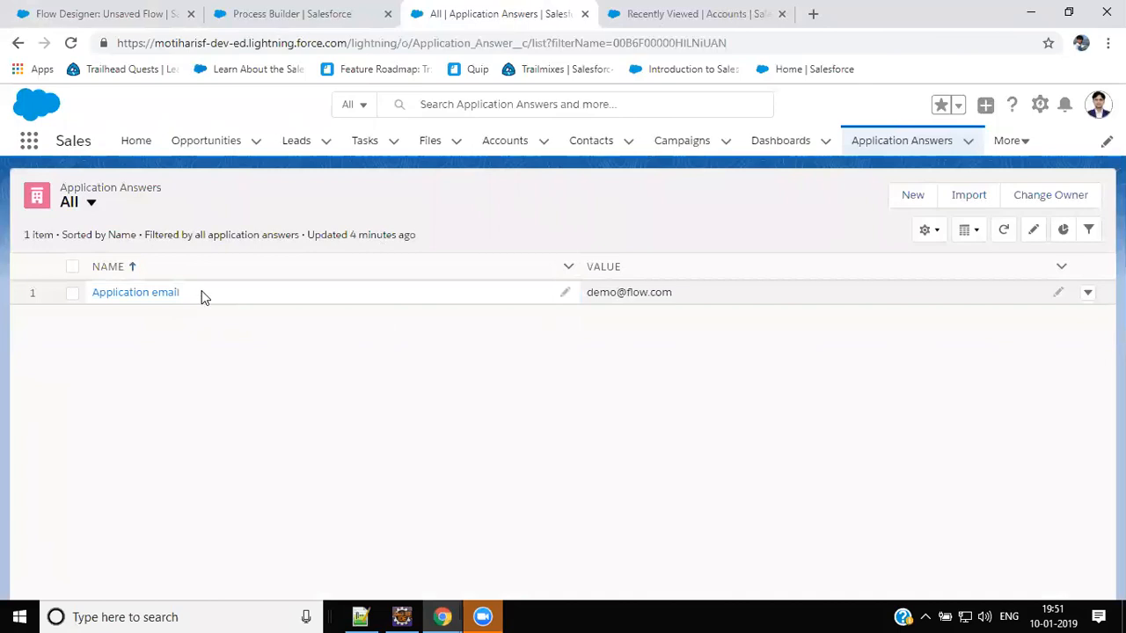
left_click(136, 292)
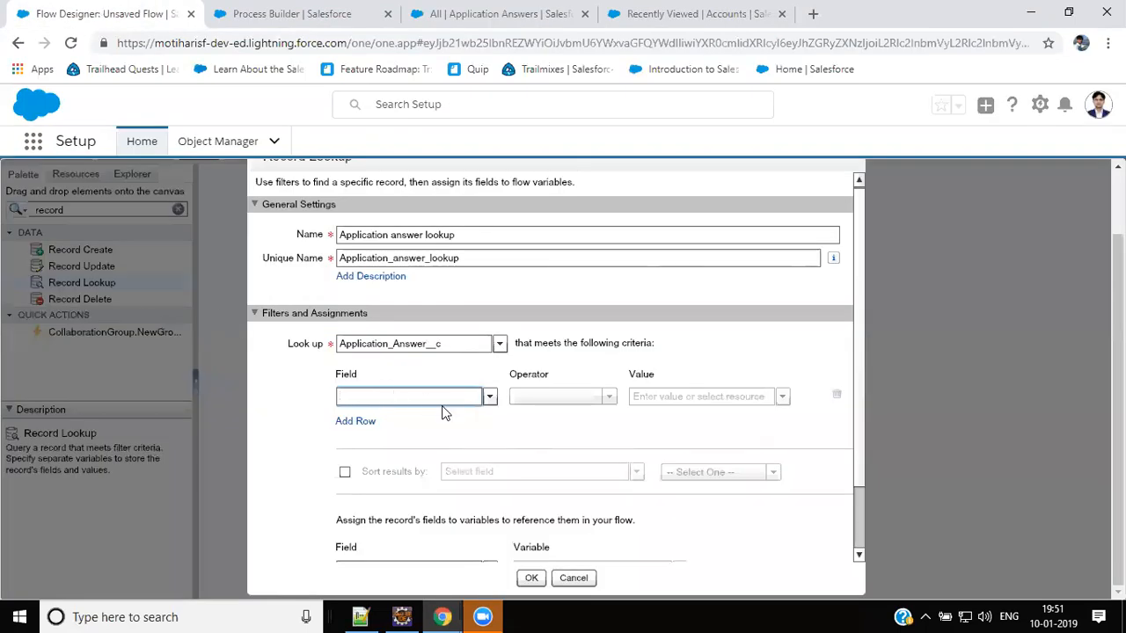
Filter the lookup to records whose Name equals Application email.
type("na")
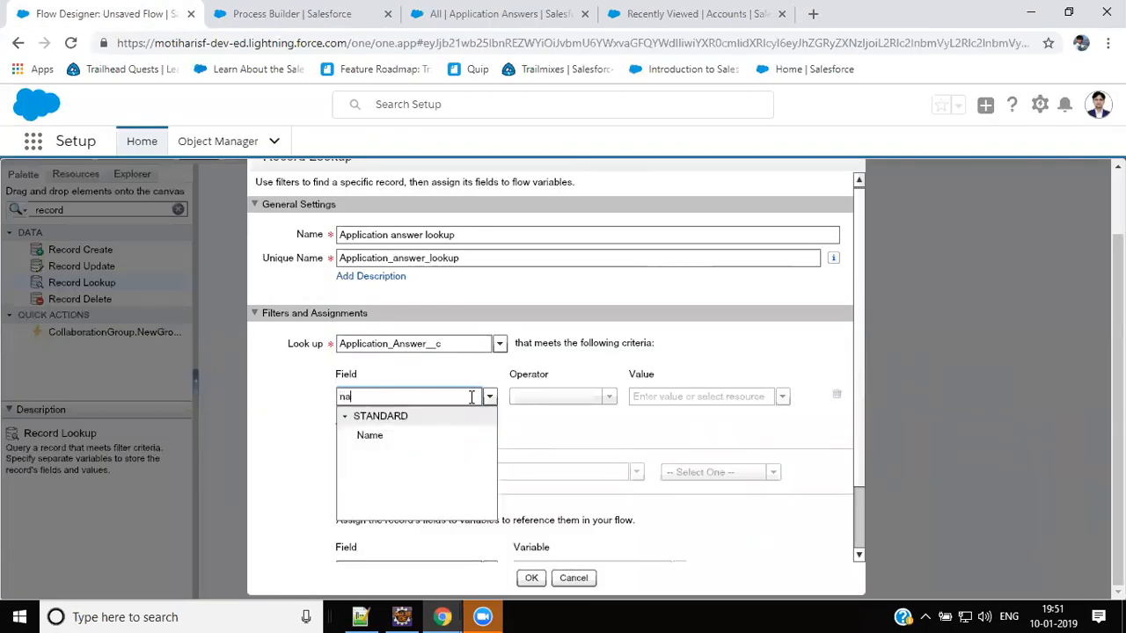
left_click(369, 435)
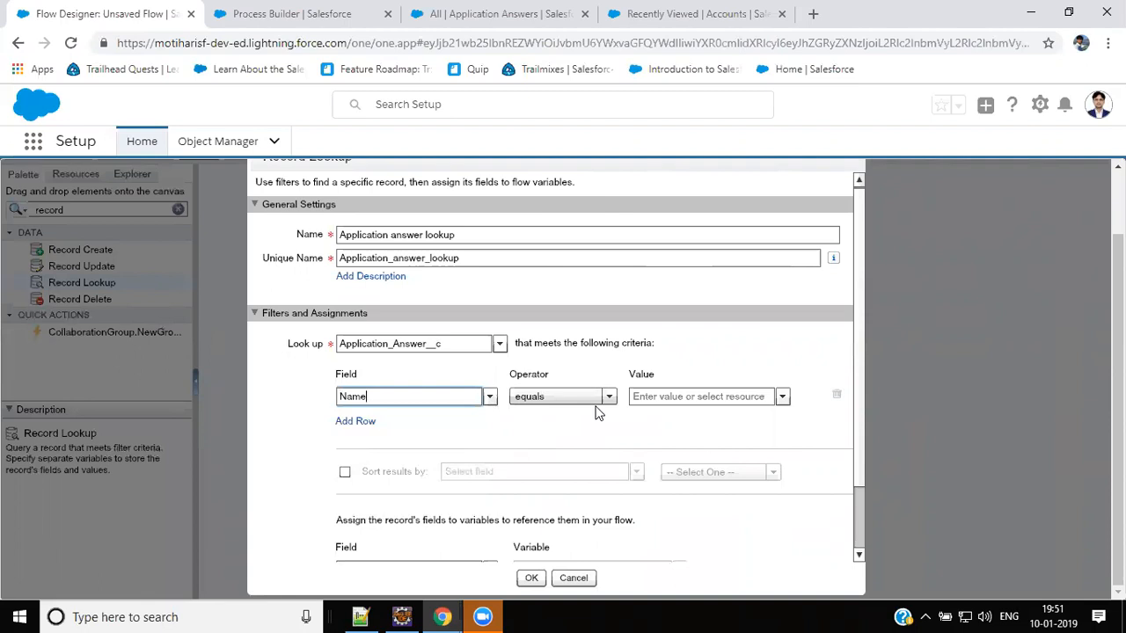
left_click(497, 13)
type("Application email")
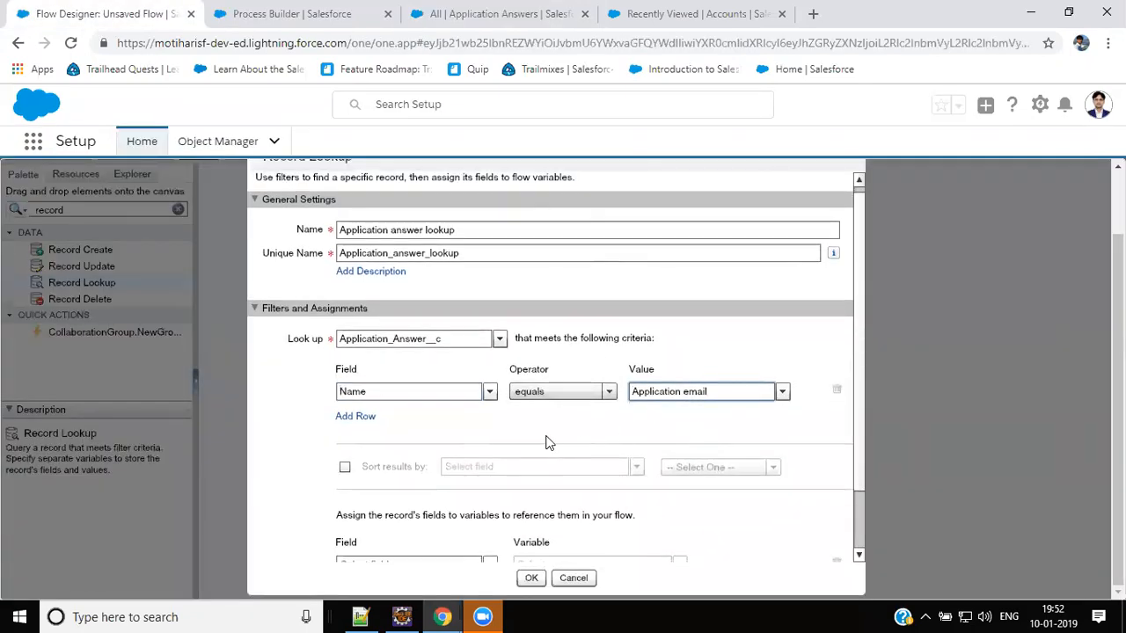
scroll("down", 3)
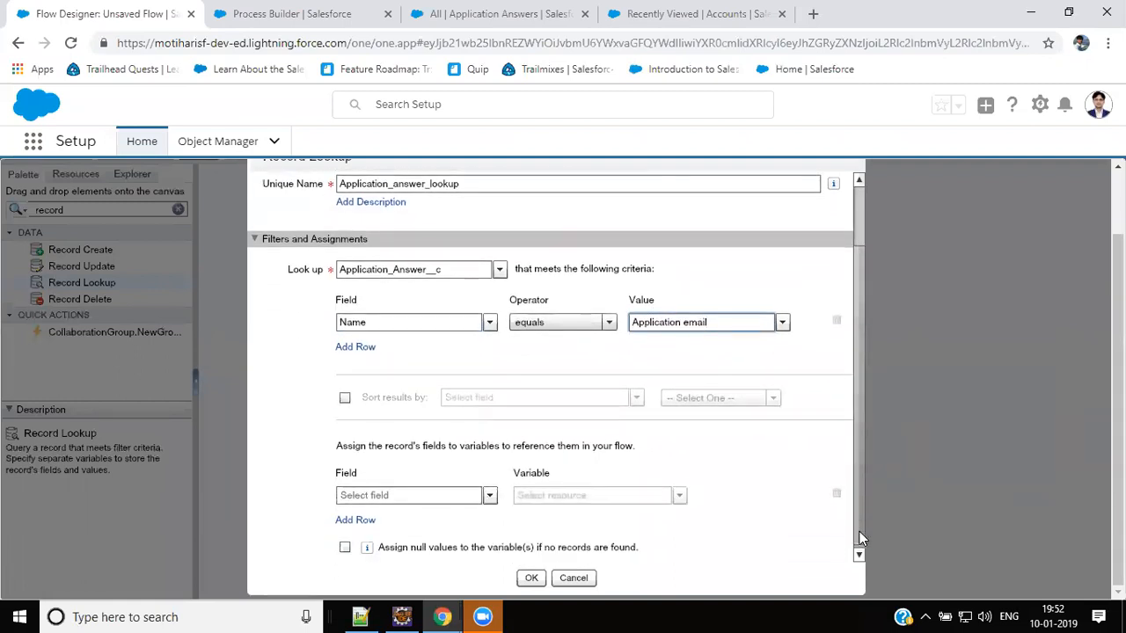
scroll("down", 3)
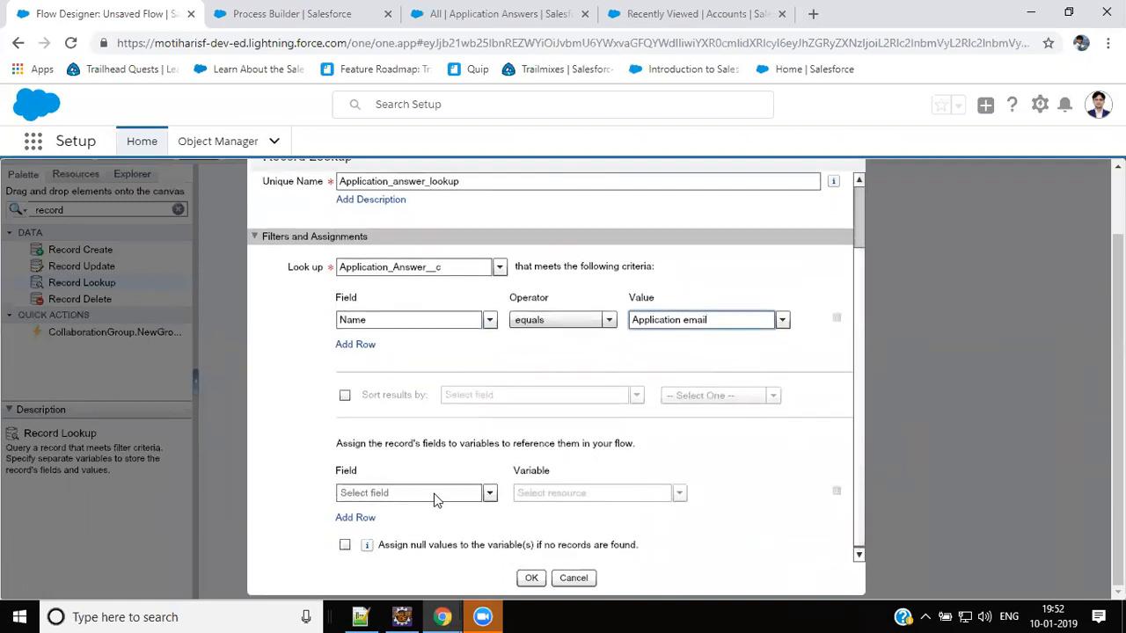
Store Value__c in a new varEmail variable and save the lookup.
left_click(408, 492)
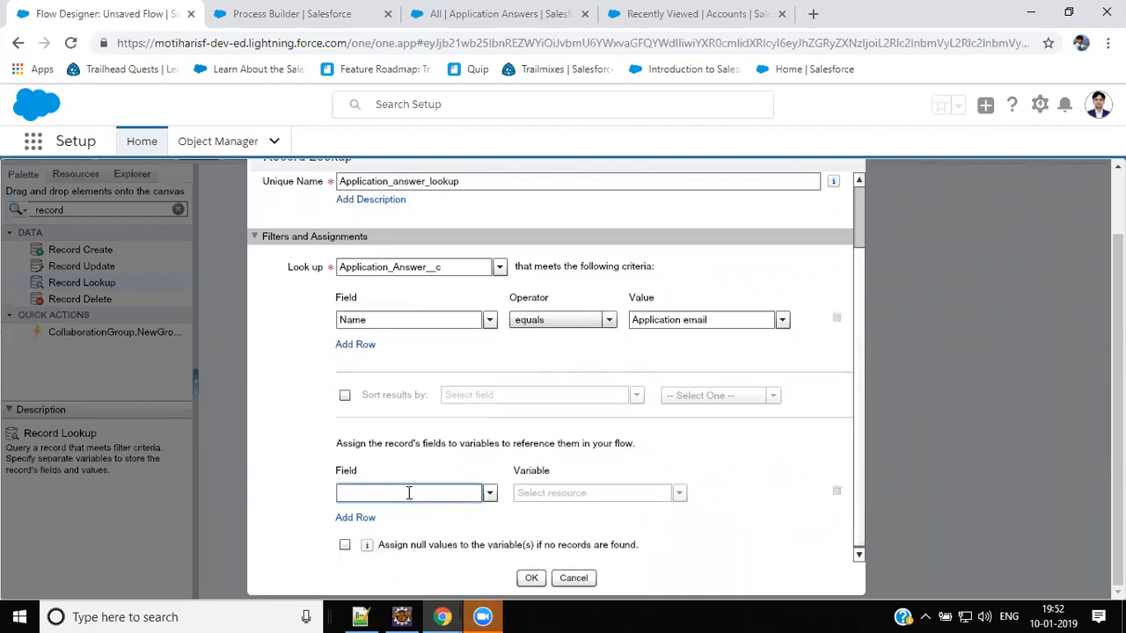
type("val")
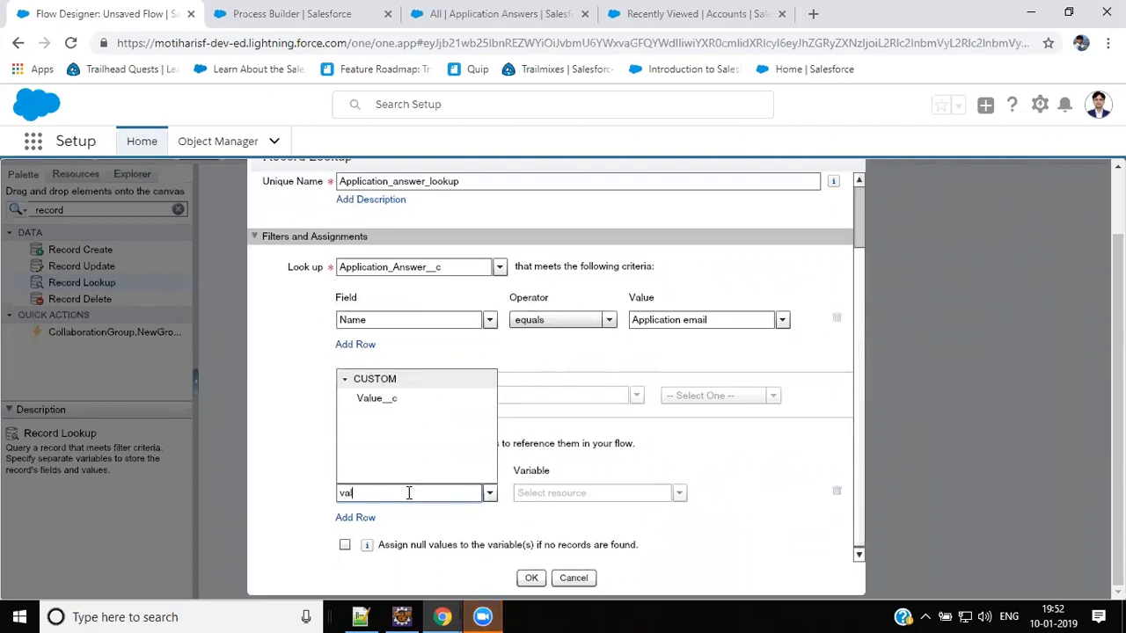
left_click(376, 398)
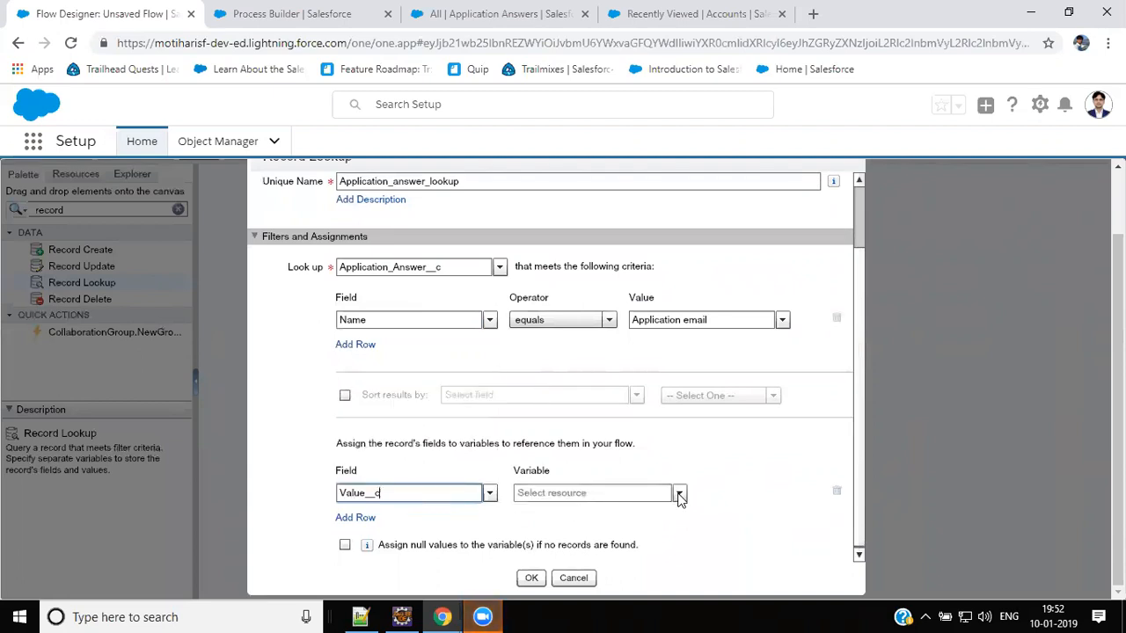
left_click(679, 493)
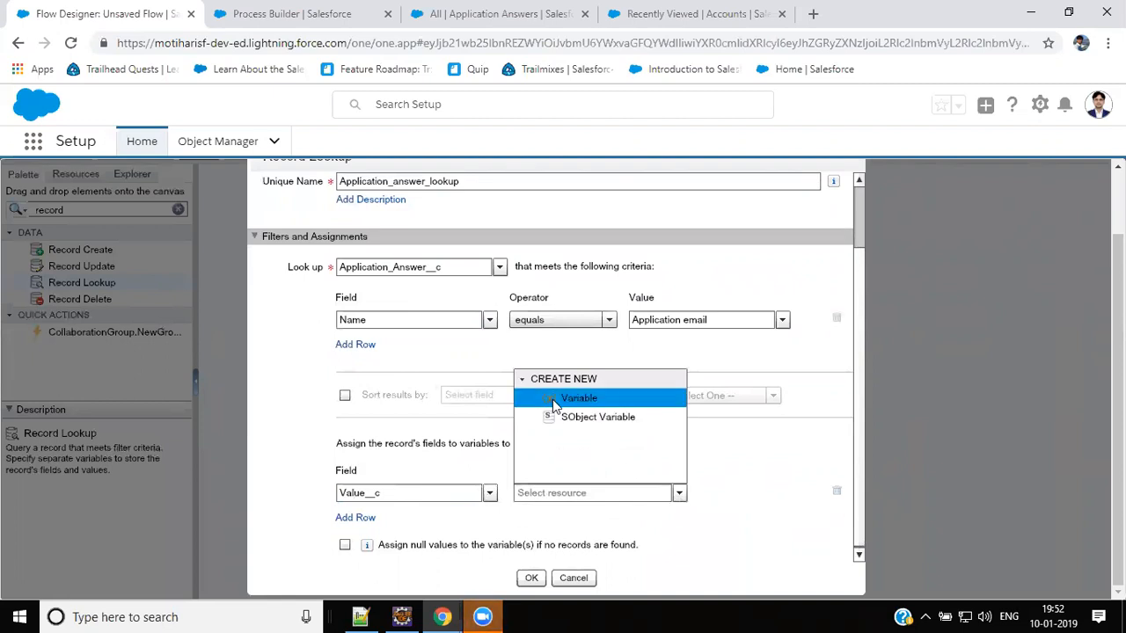
left_click(579, 398)
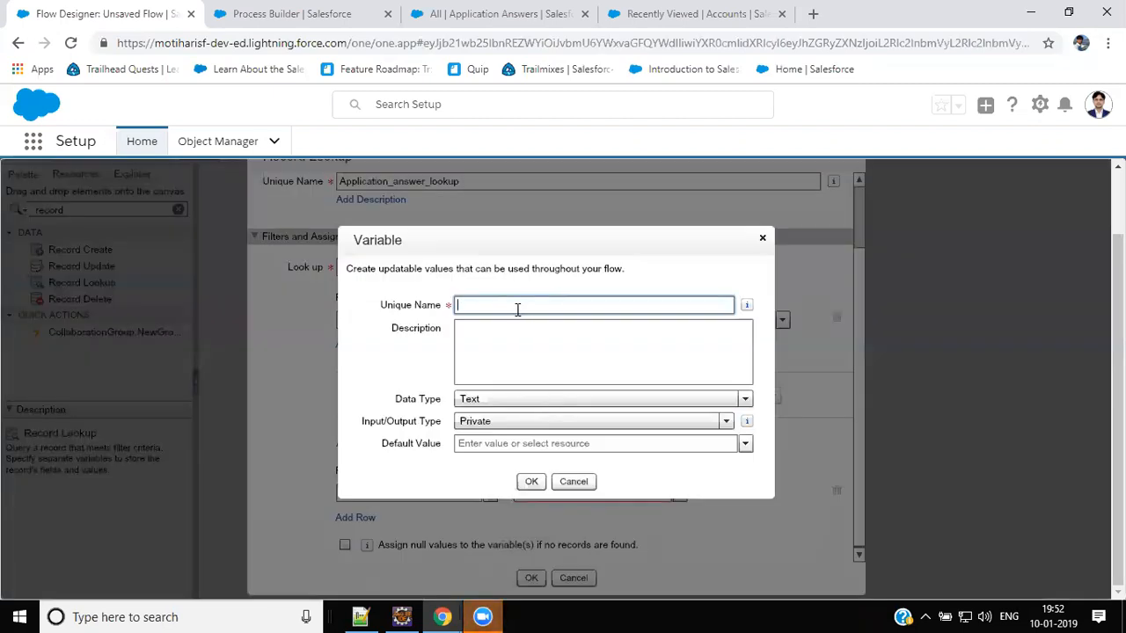
type("varEmail")
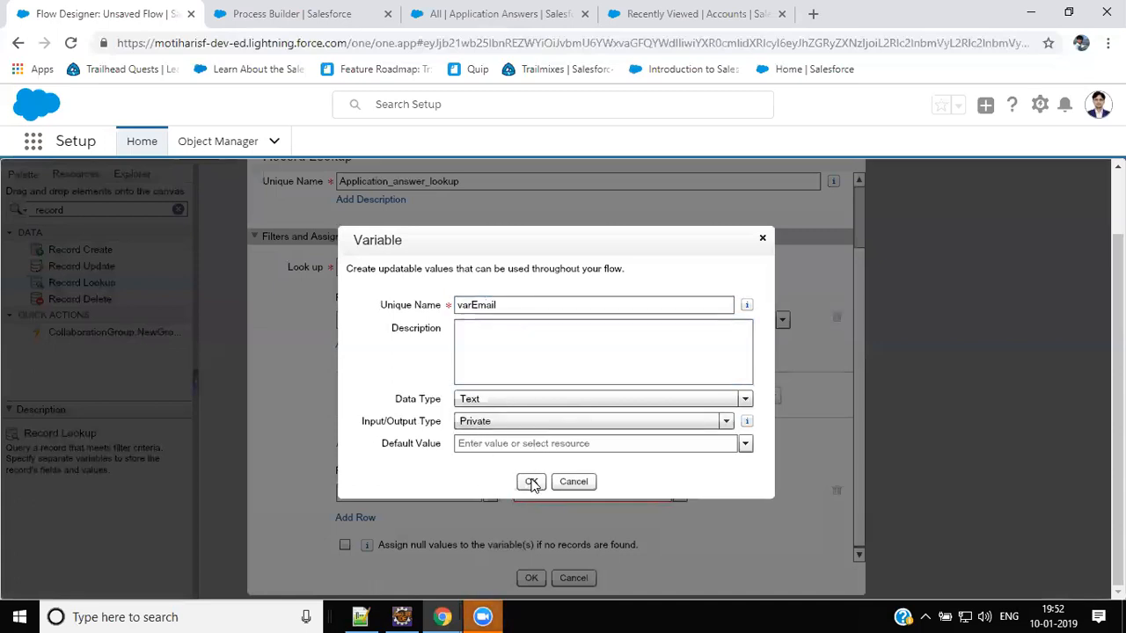
left_click(531, 481)
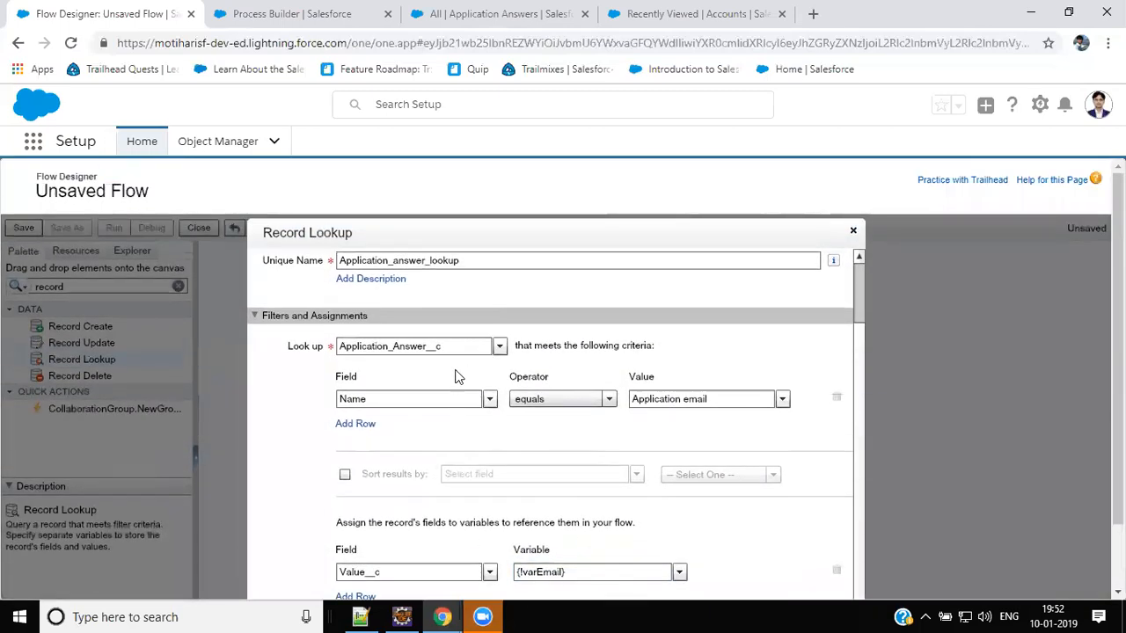
left_click(413, 345)
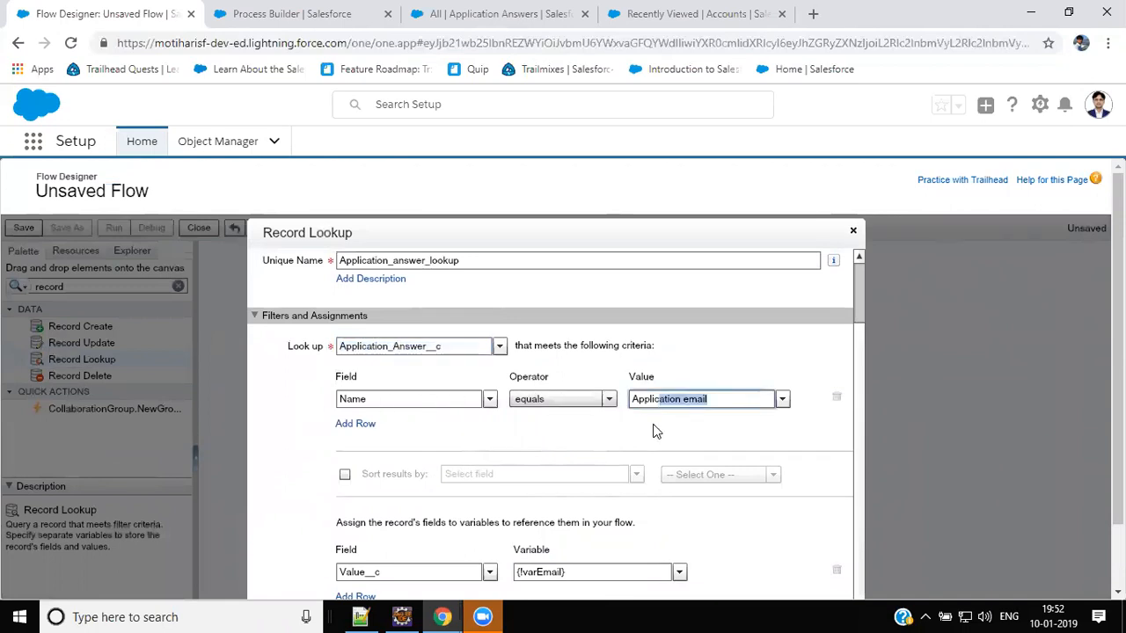
scroll("down", 3)
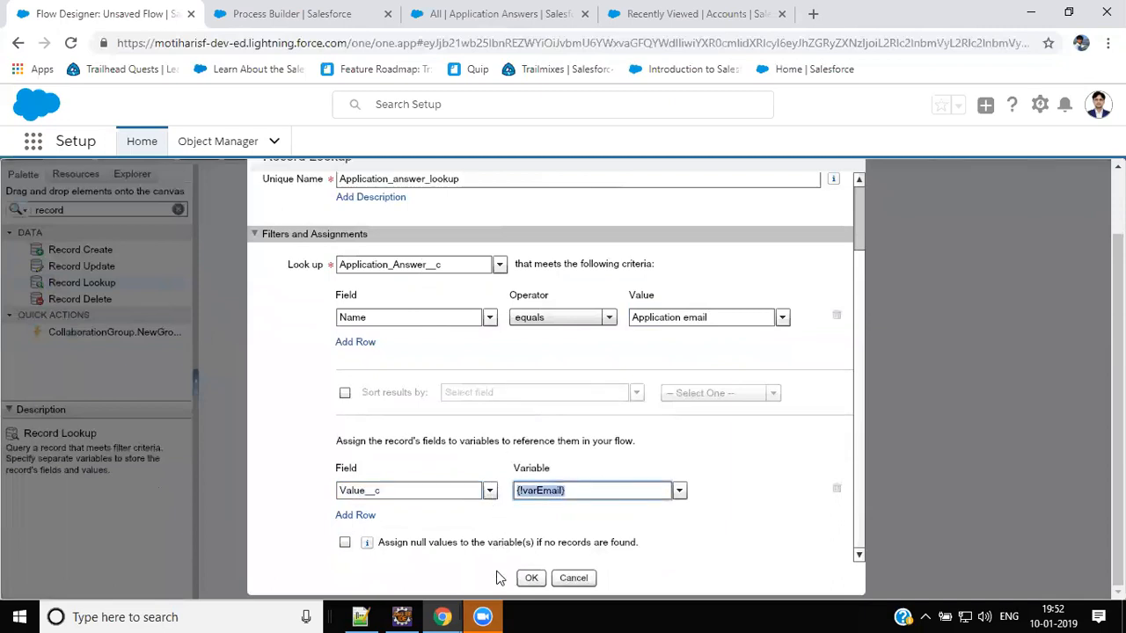
left_click(532, 578)
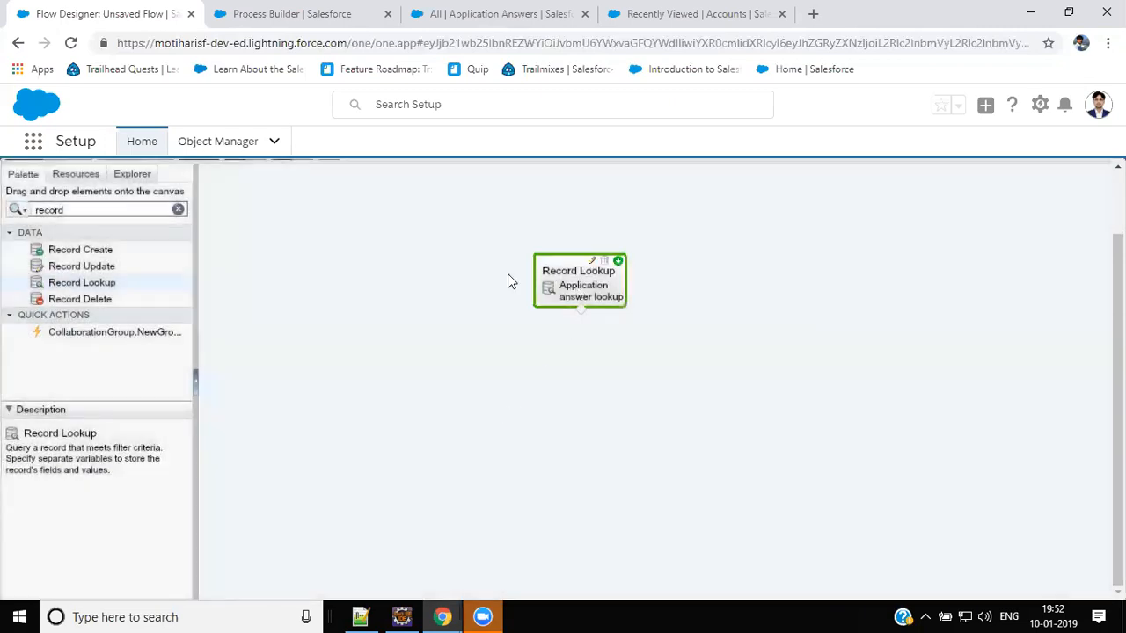
Add a Record Update element named 'Find the Account' beside the lookup.
left_click_drag(579, 281, 424, 248)
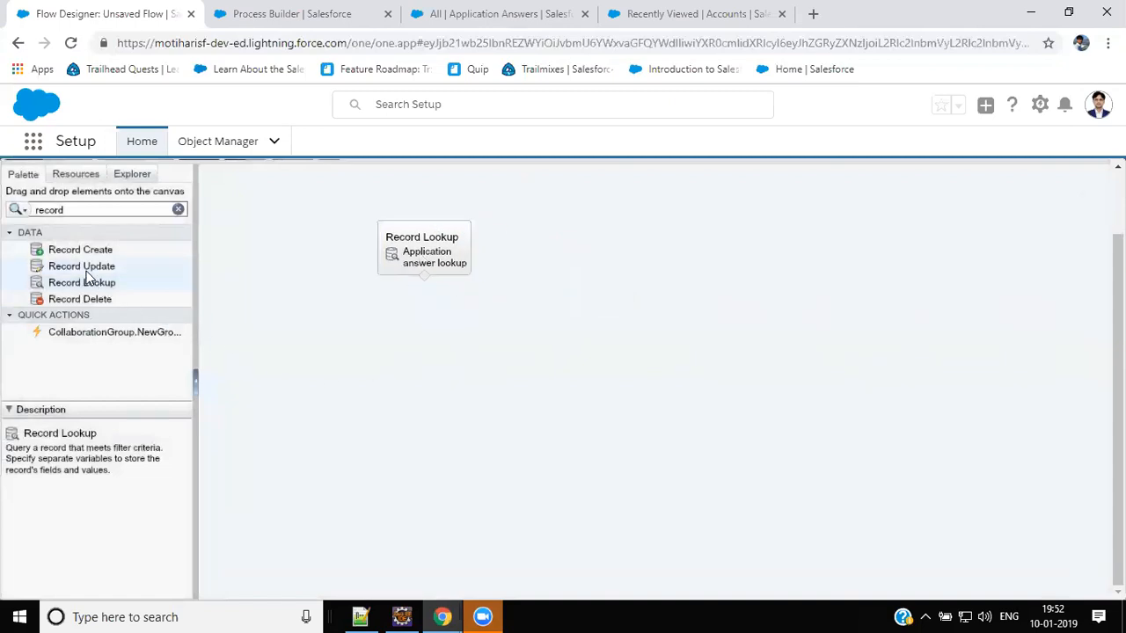
left_click_drag(82, 266, 637, 390)
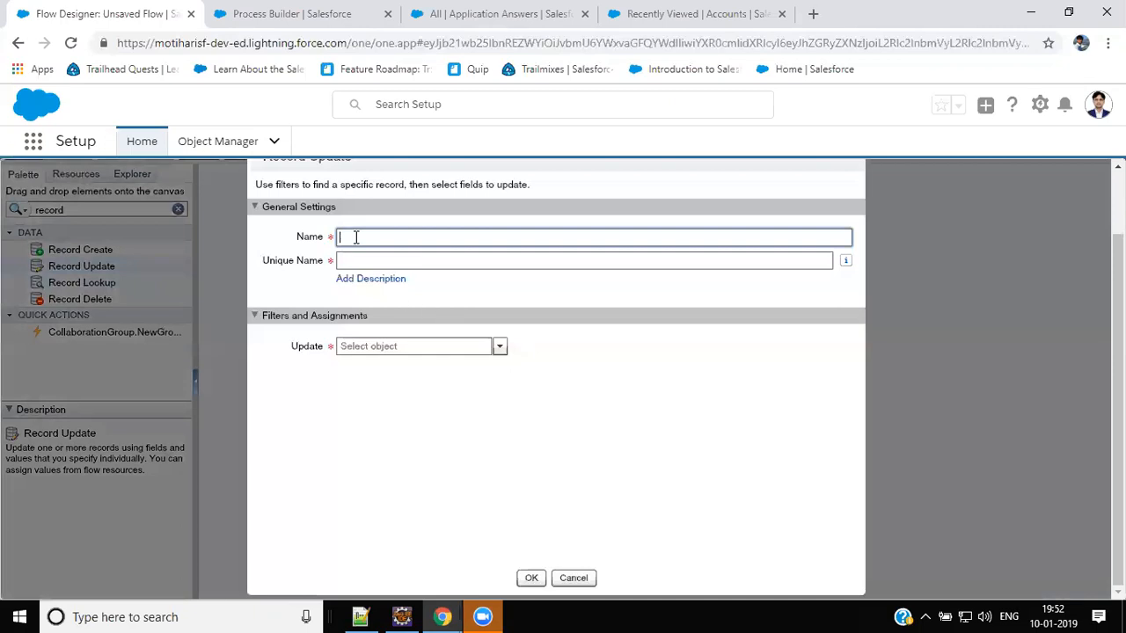
type("Find the Account")
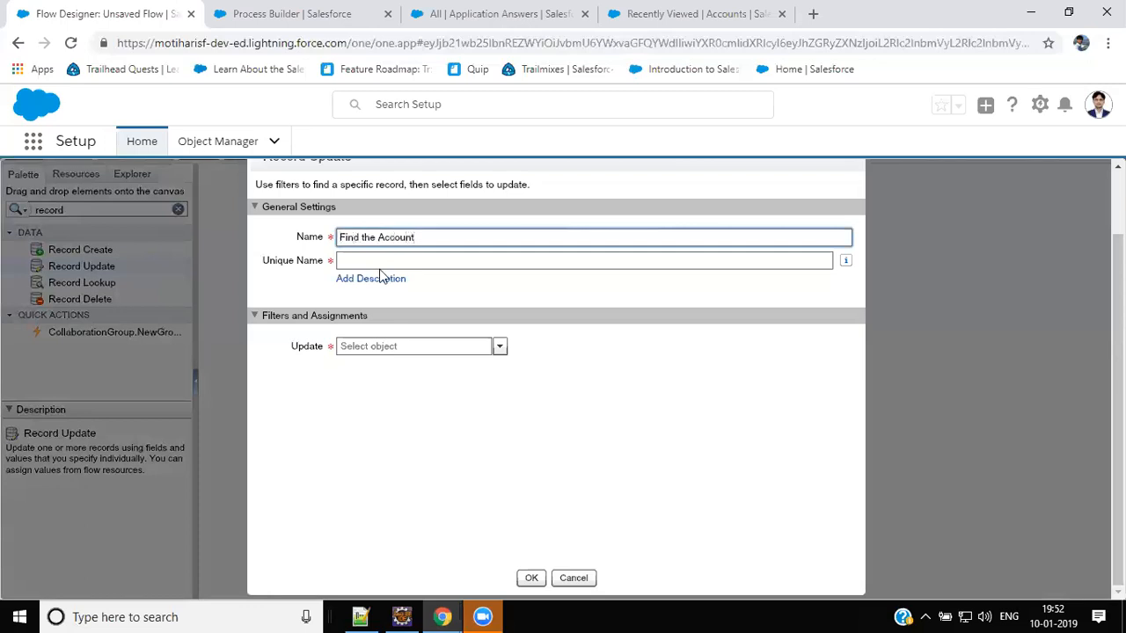
left_click(413, 346)
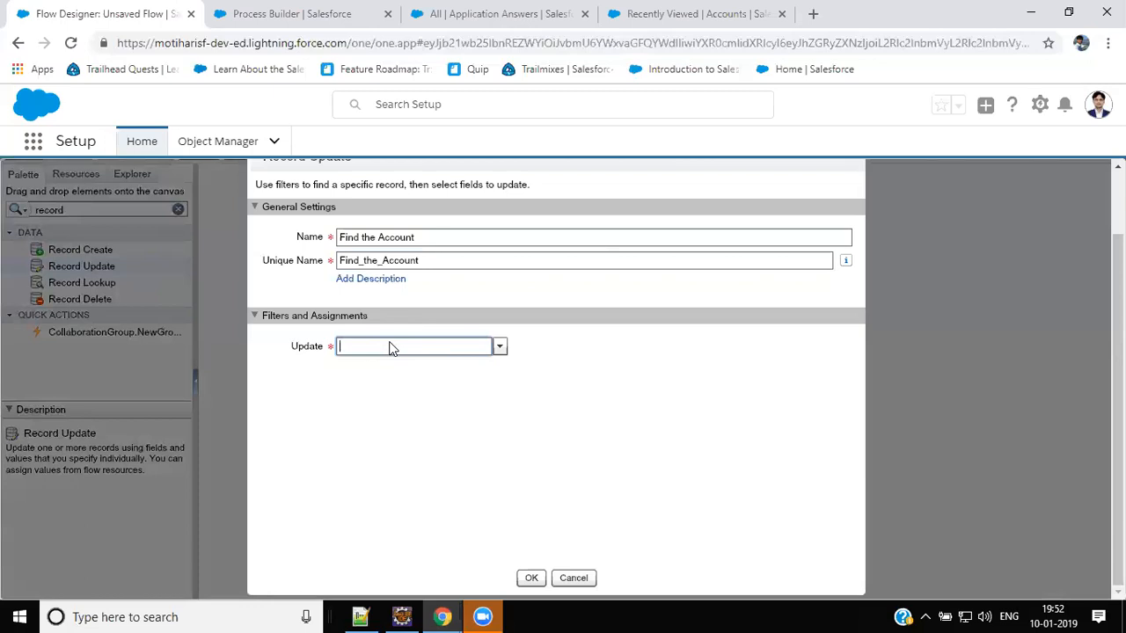
Update Account records where Id equals a new input-only variable varAccId.
left_click(413, 346)
type("id")
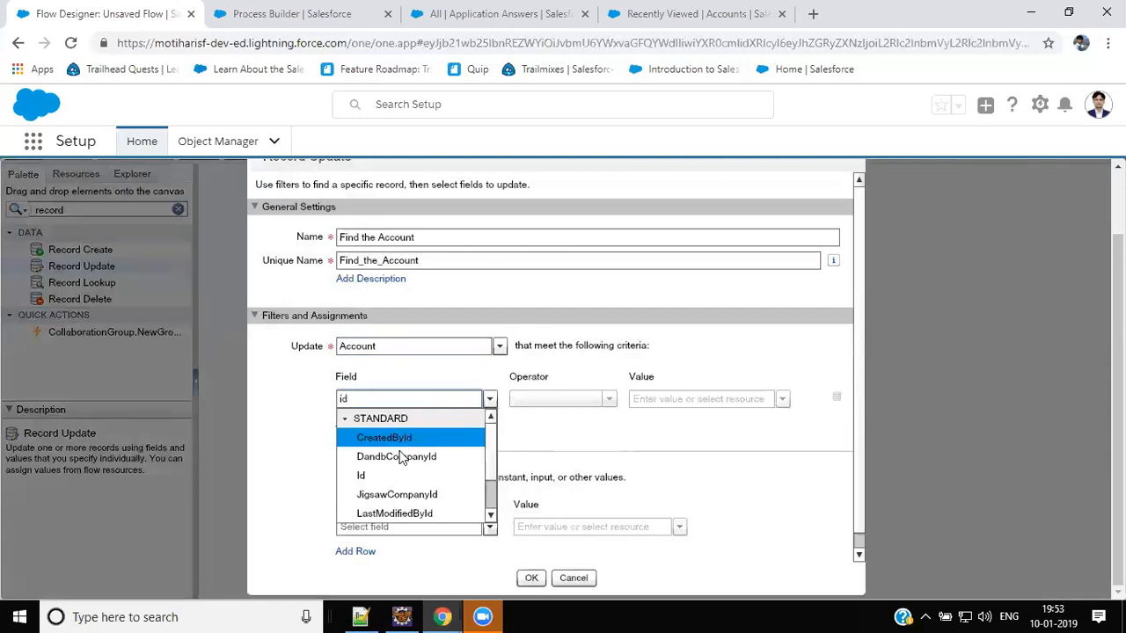
left_click(361, 475)
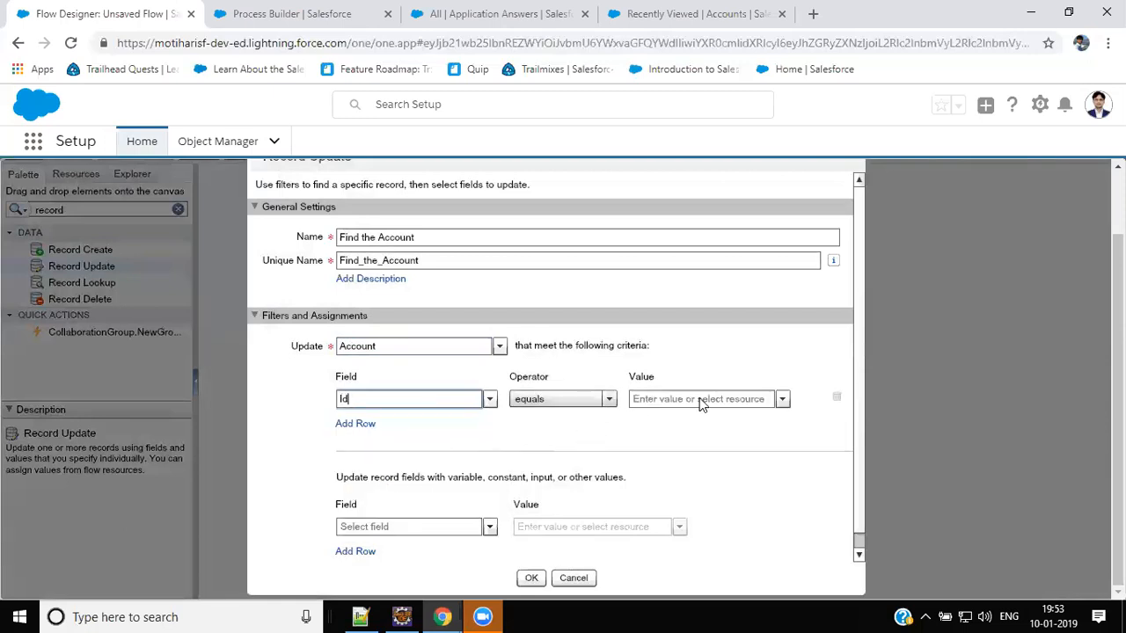
left_click(698, 398)
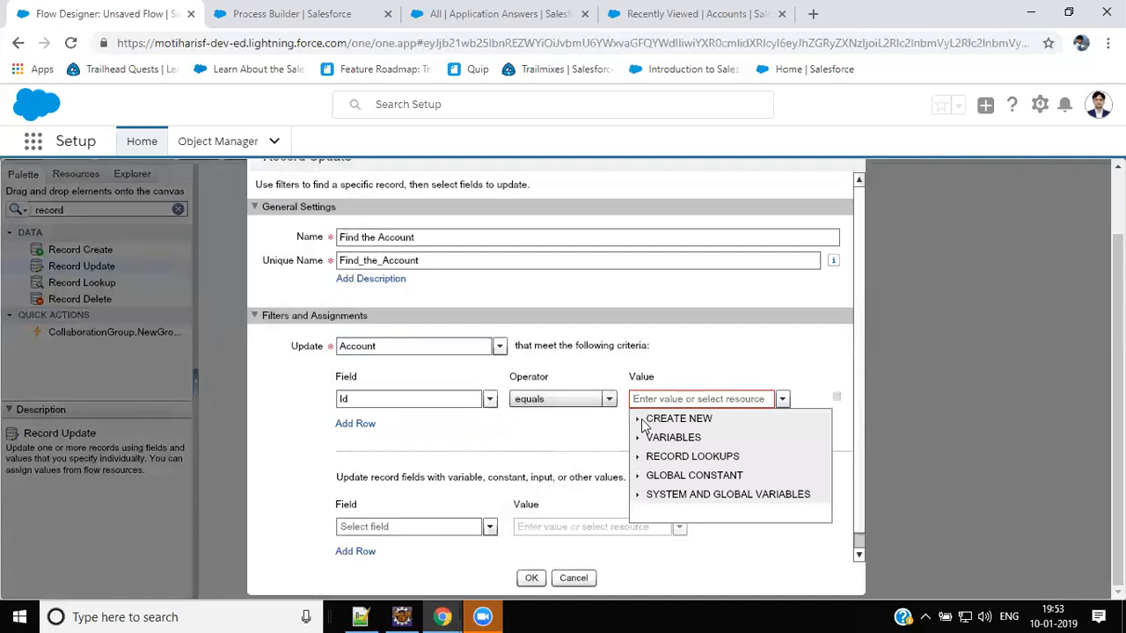
left_click(679, 417)
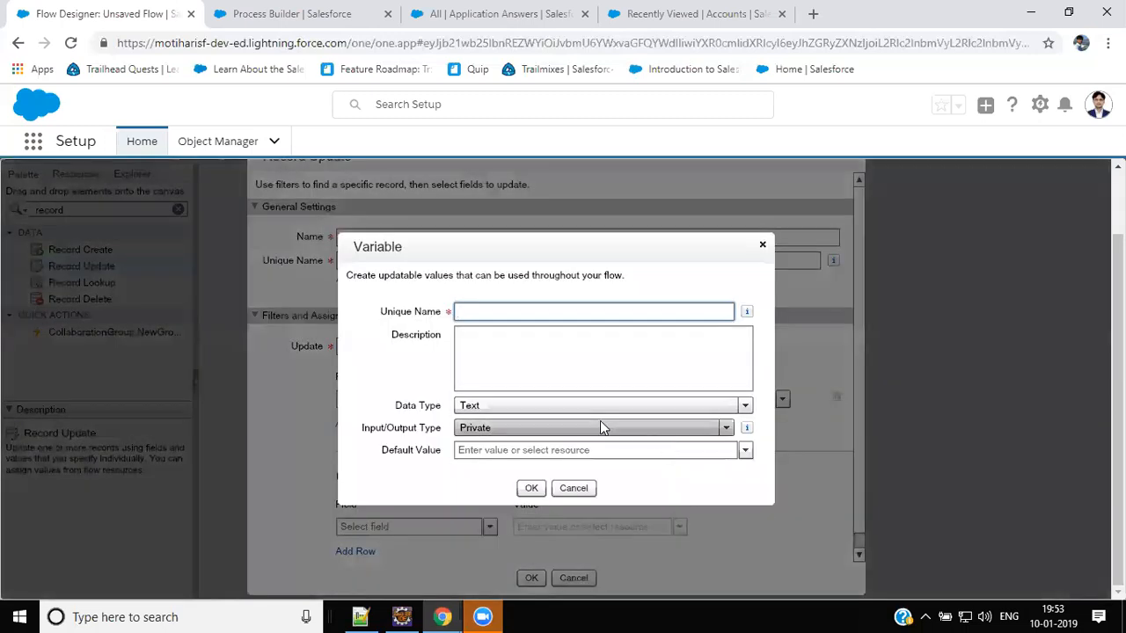
type("varAccId")
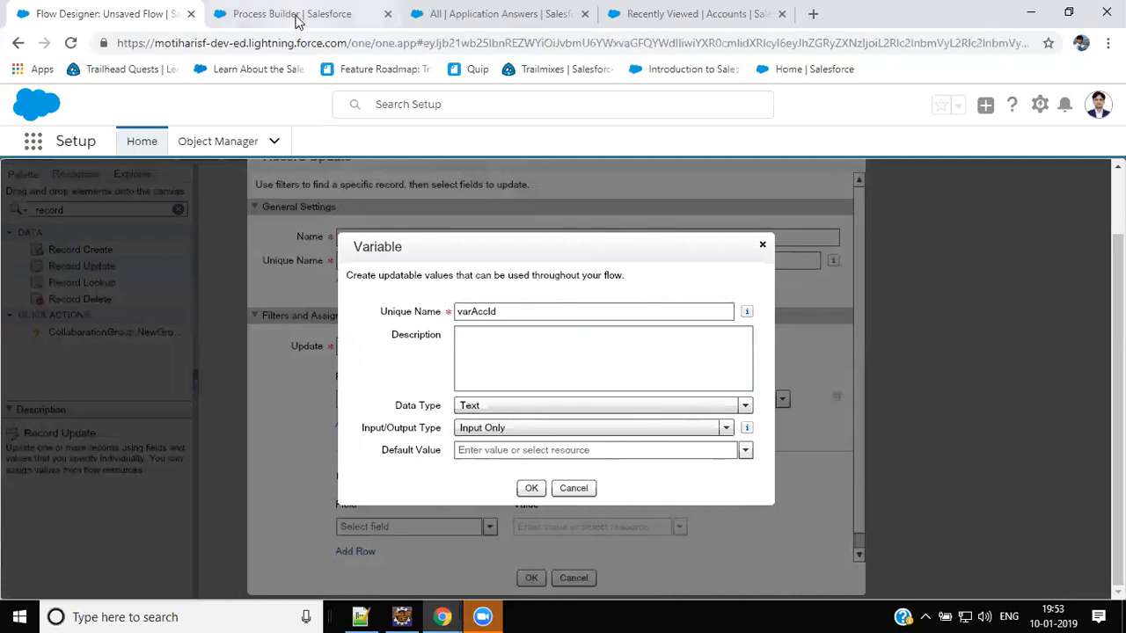
mouse_move(501, 296)
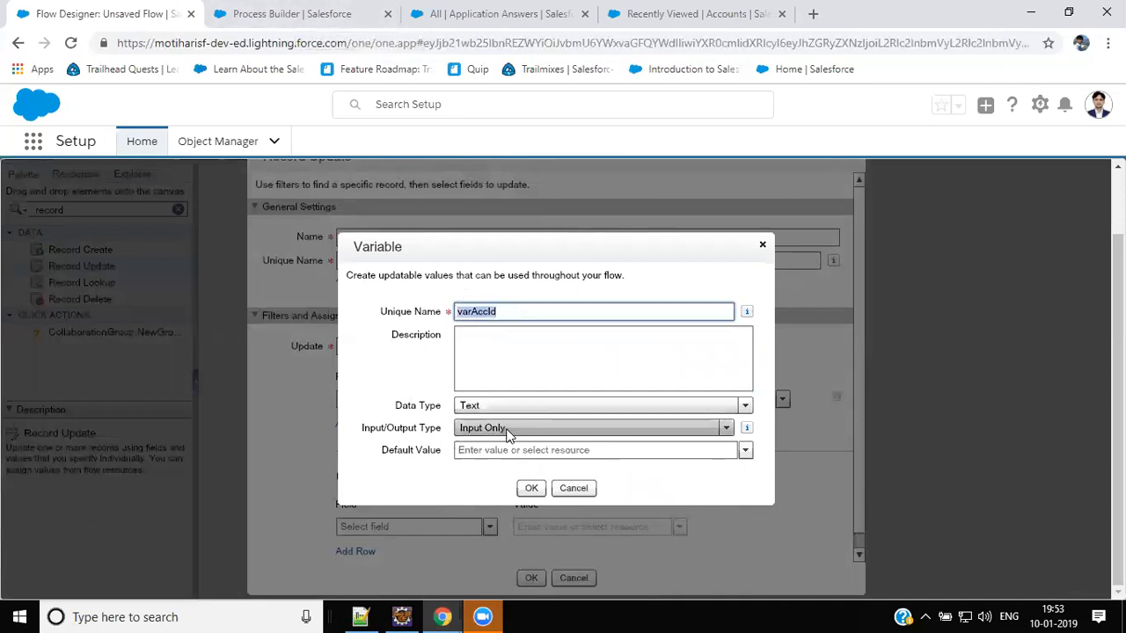
left_click(531, 488)
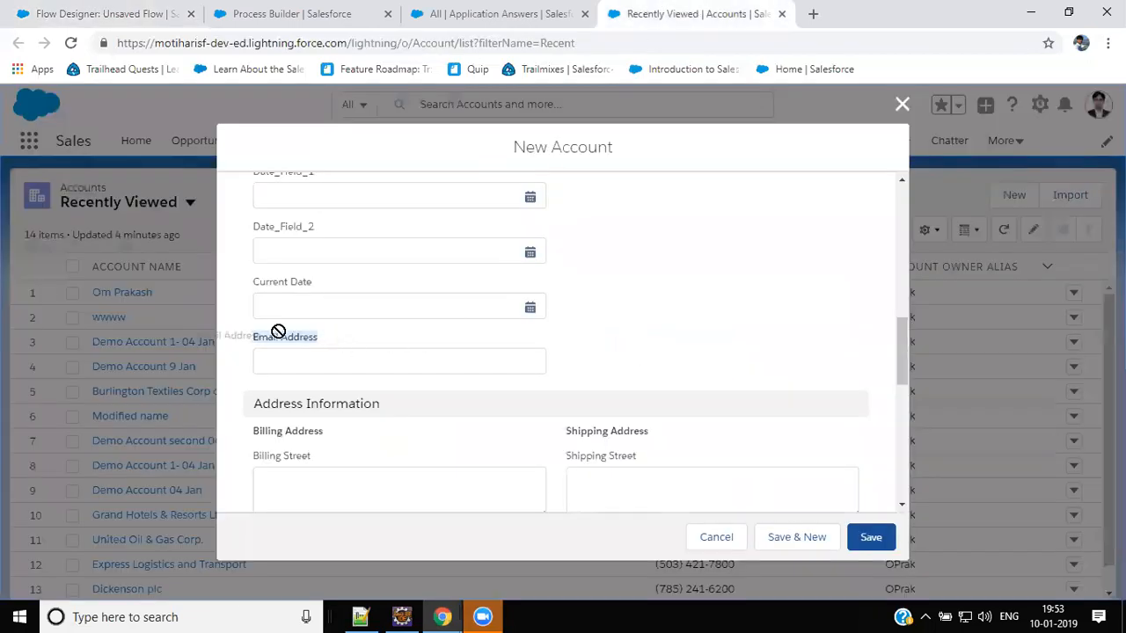
Assign {!varEmail} to the Account's Email_Address__c field.
left_click(106, 13)
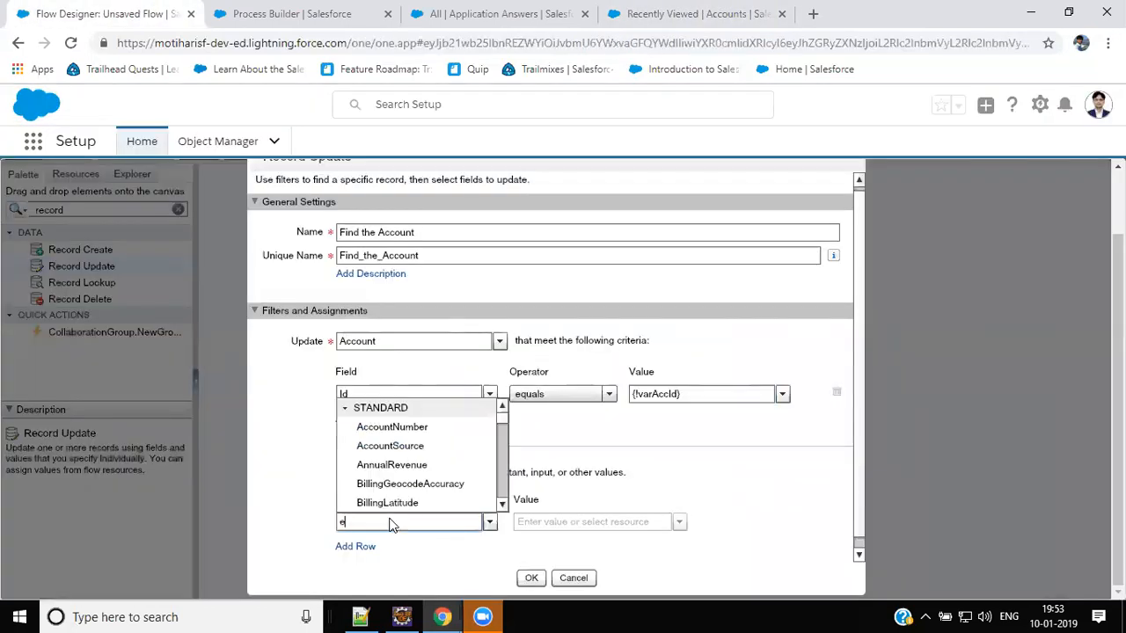
type("ma")
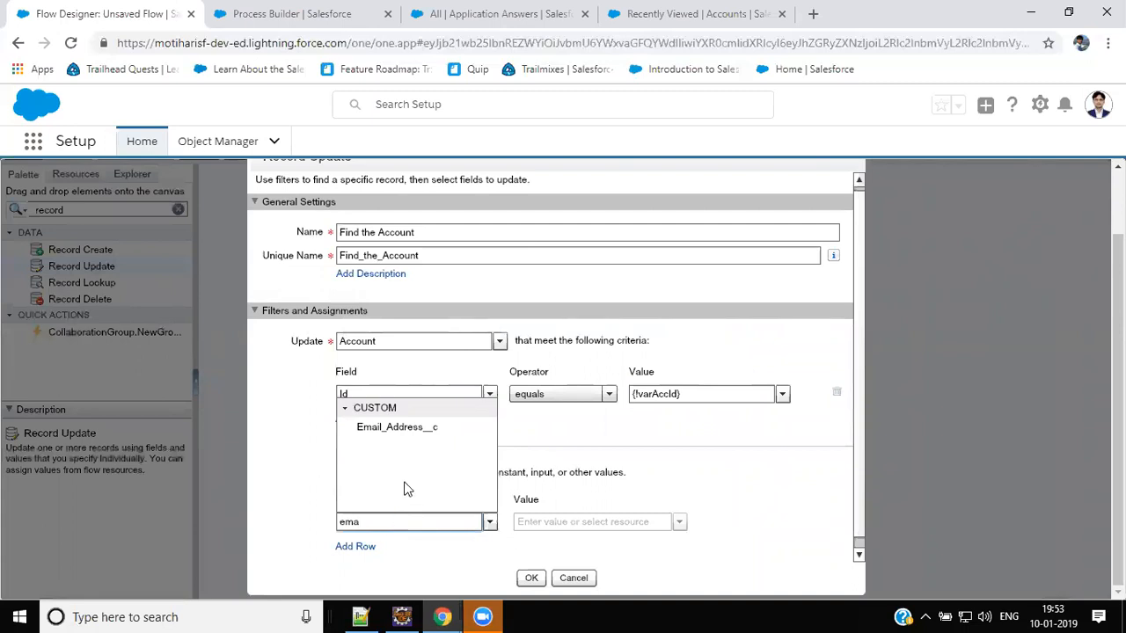
left_click(396, 427)
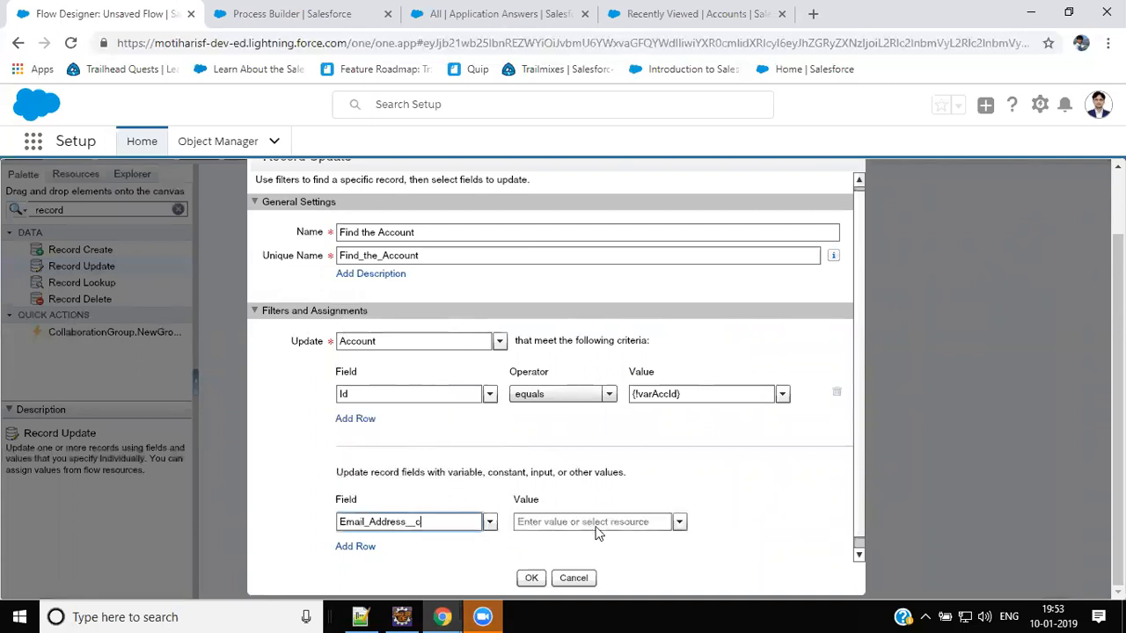
left_click(592, 521)
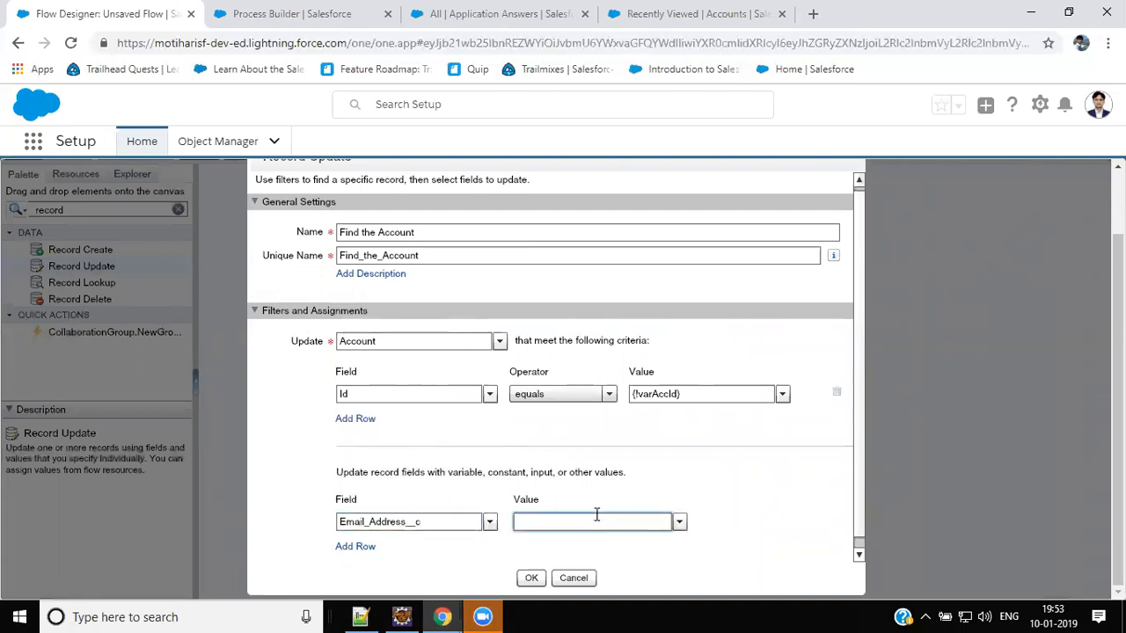
type("var")
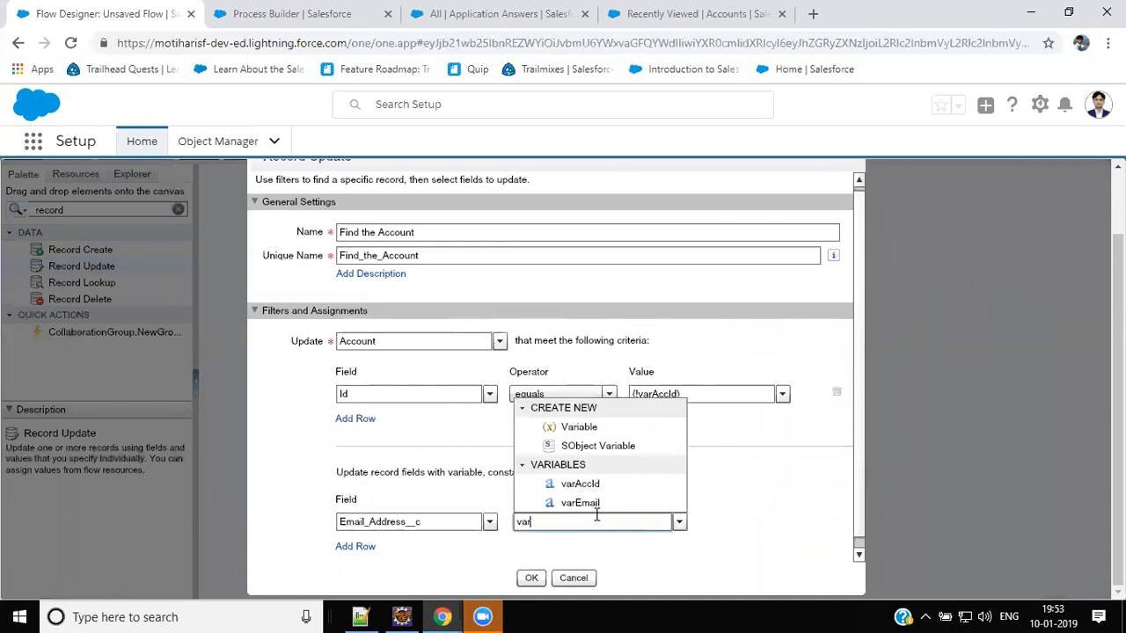
left_click(579, 503)
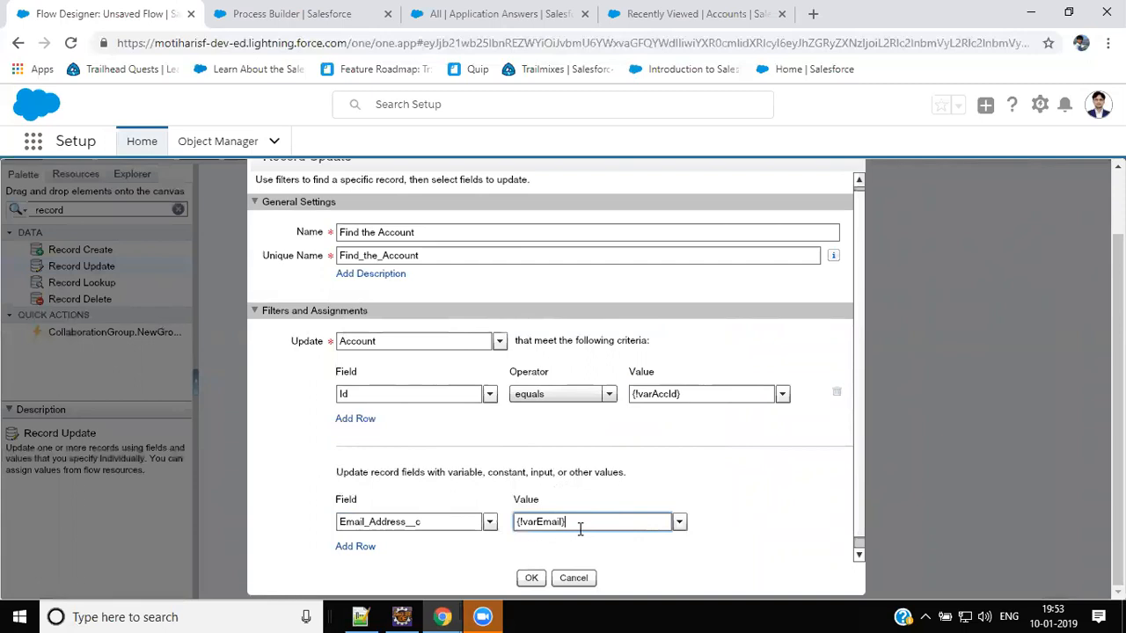
mouse_move(578, 545)
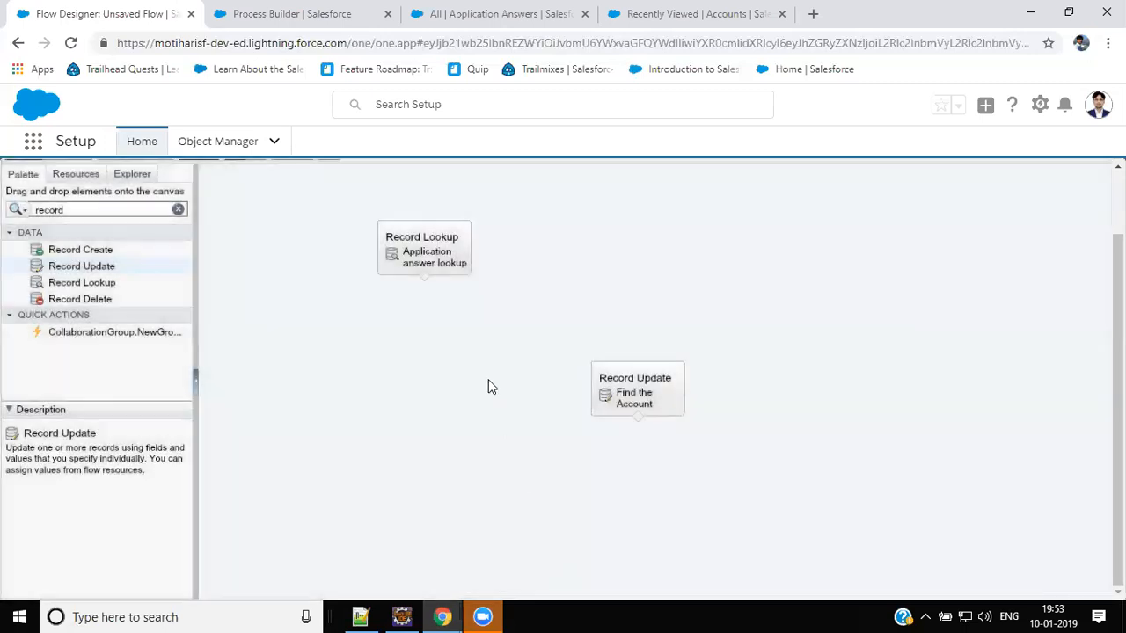
Connect Application answer lookup to Find the Account and set the lookup as start element.
left_click_drag(424, 280, 637, 370)
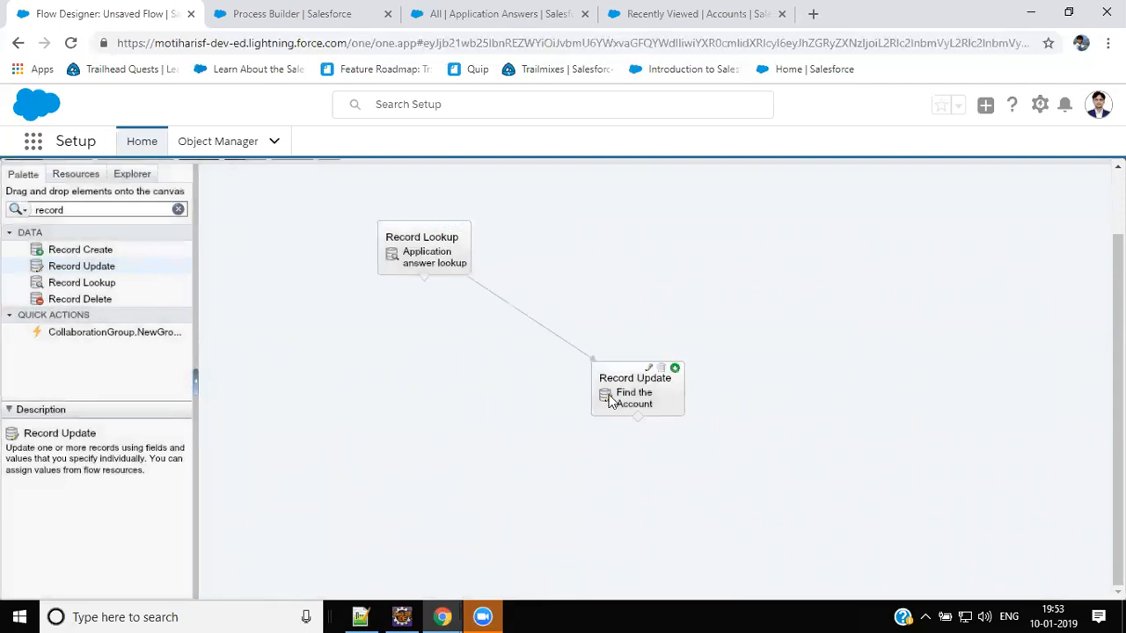
mouse_move(404, 215)
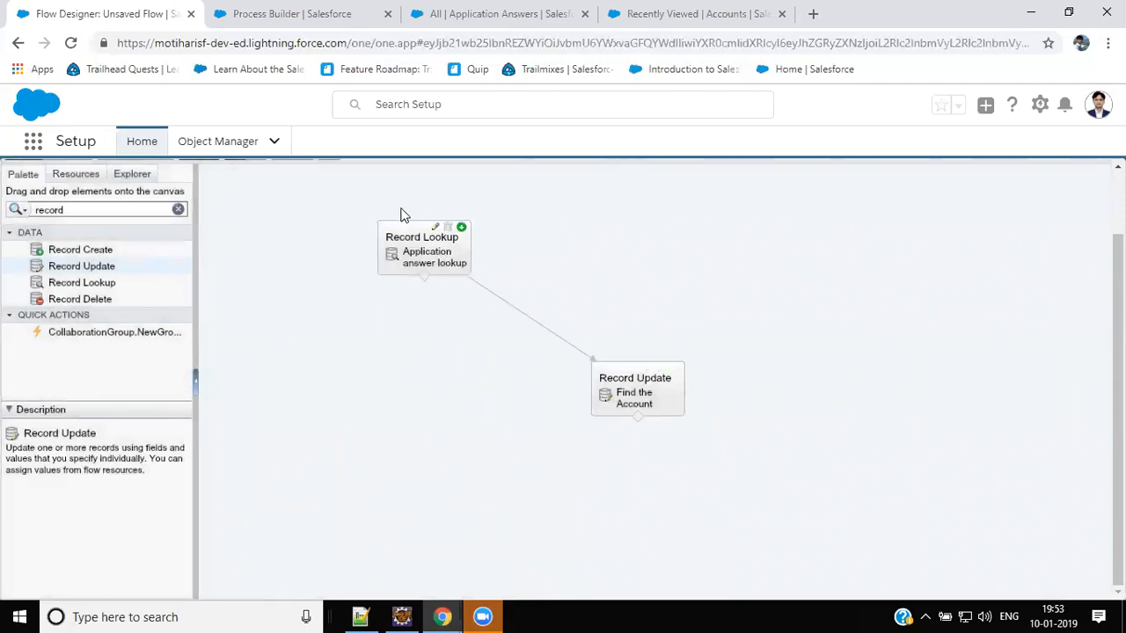
mouse_move(461, 227)
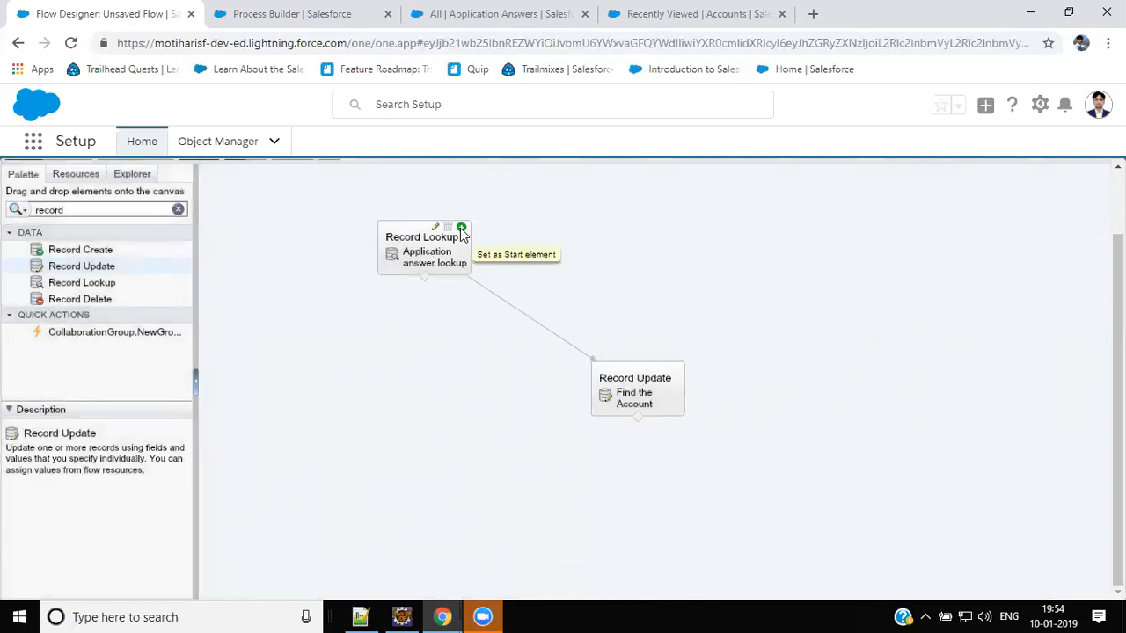
left_click(423, 247)
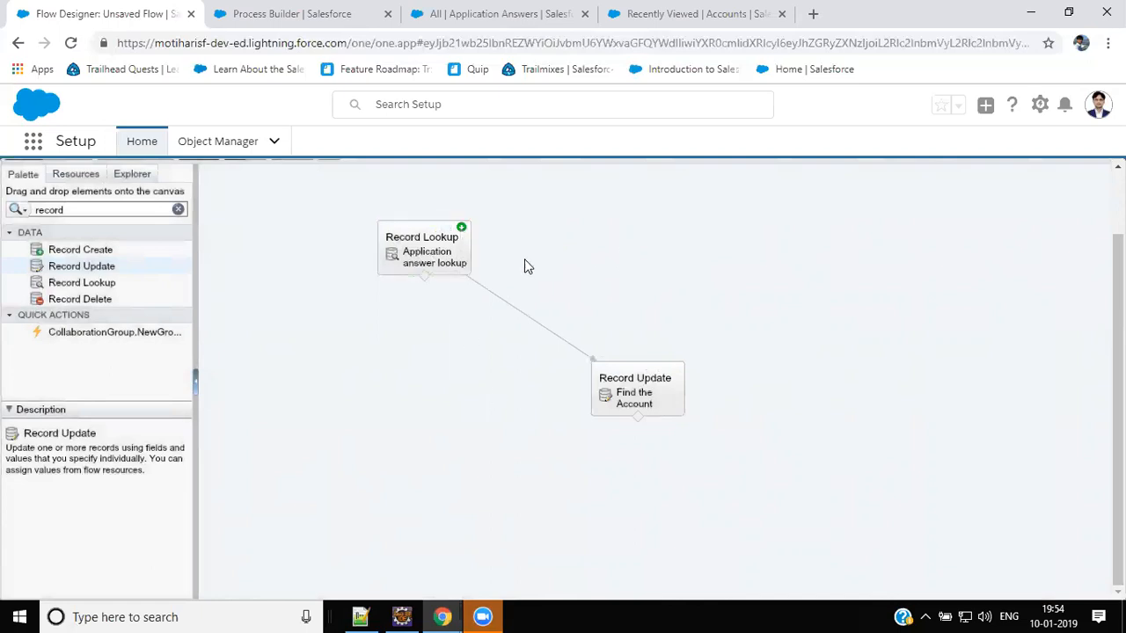
mouse_move(471, 238)
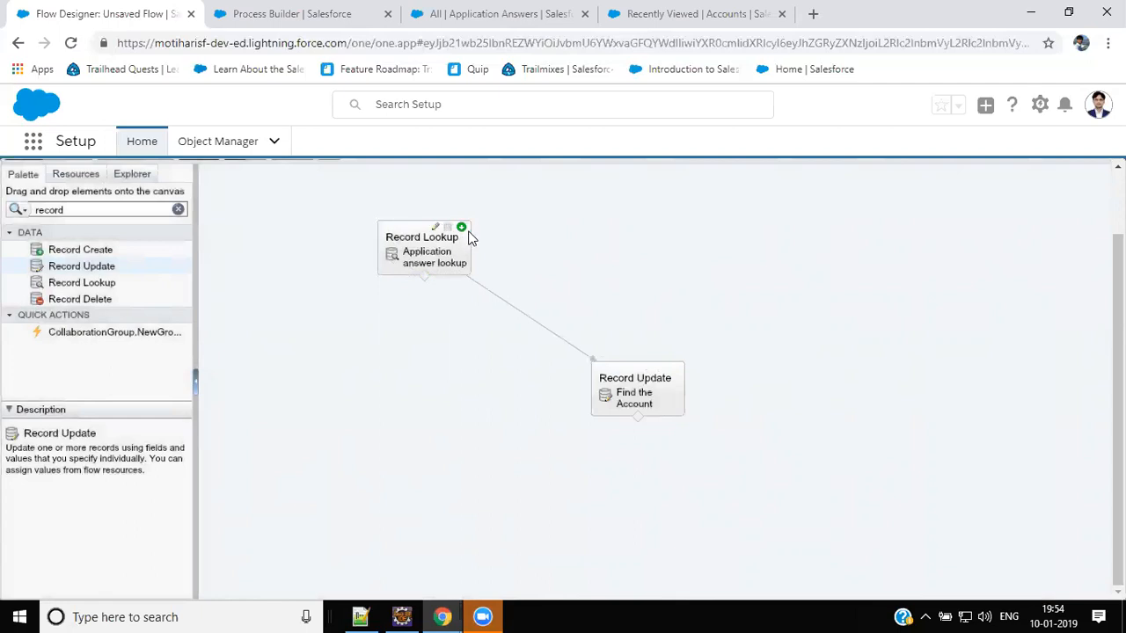
mouse_move(299, 403)
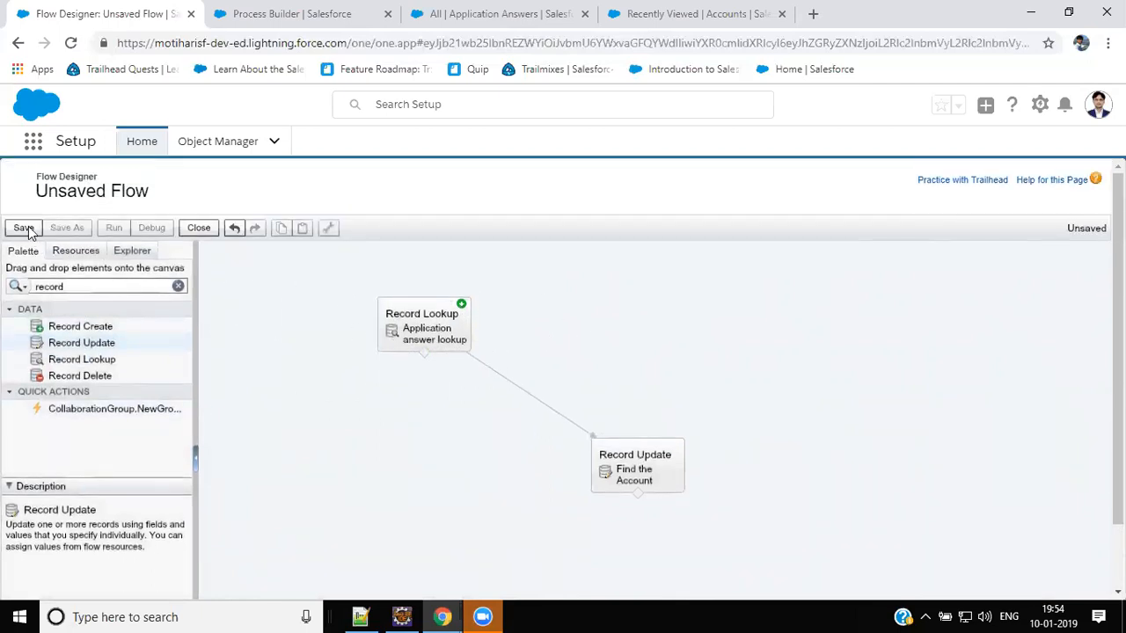
Save the flow as 'Update Account with email' and close the designer.
left_click(24, 228)
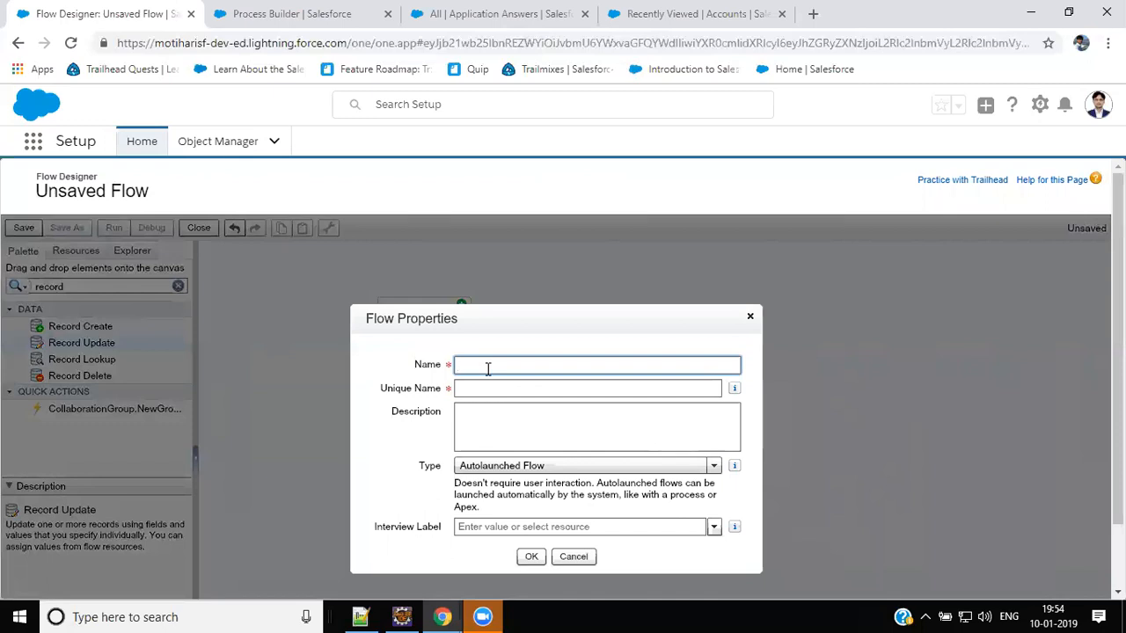
type("Update Account with")
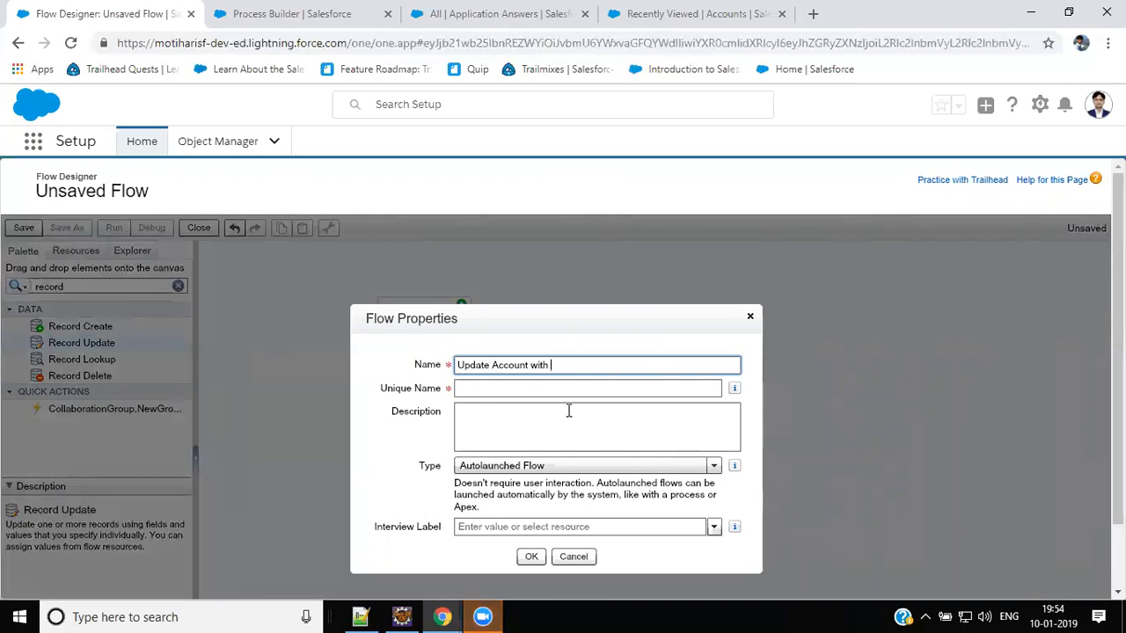
type("email")
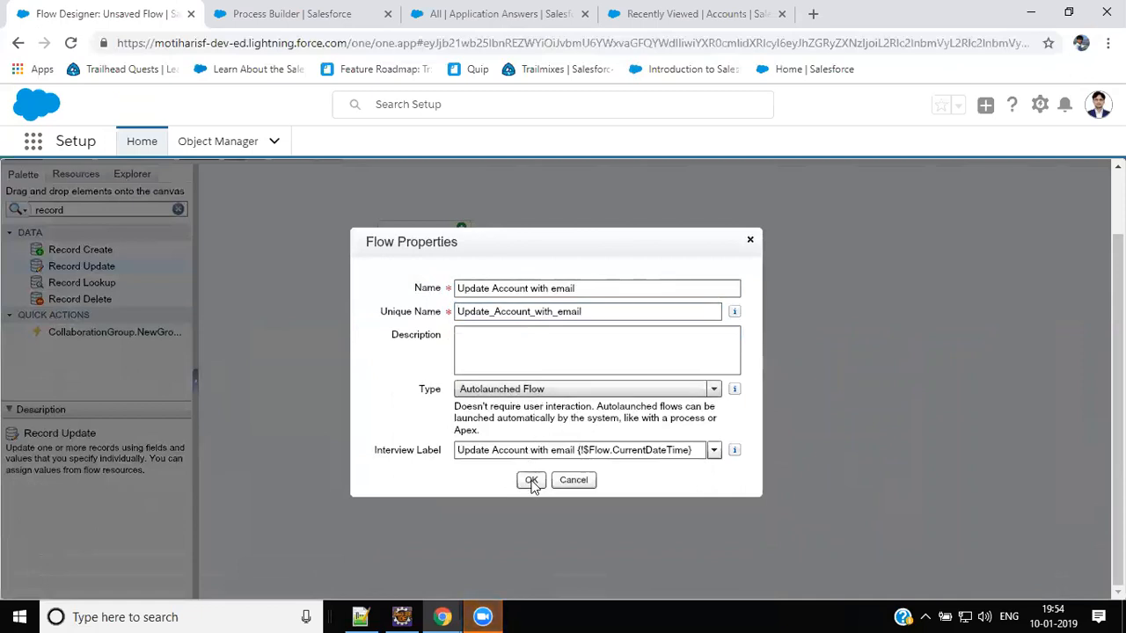
left_click(531, 480)
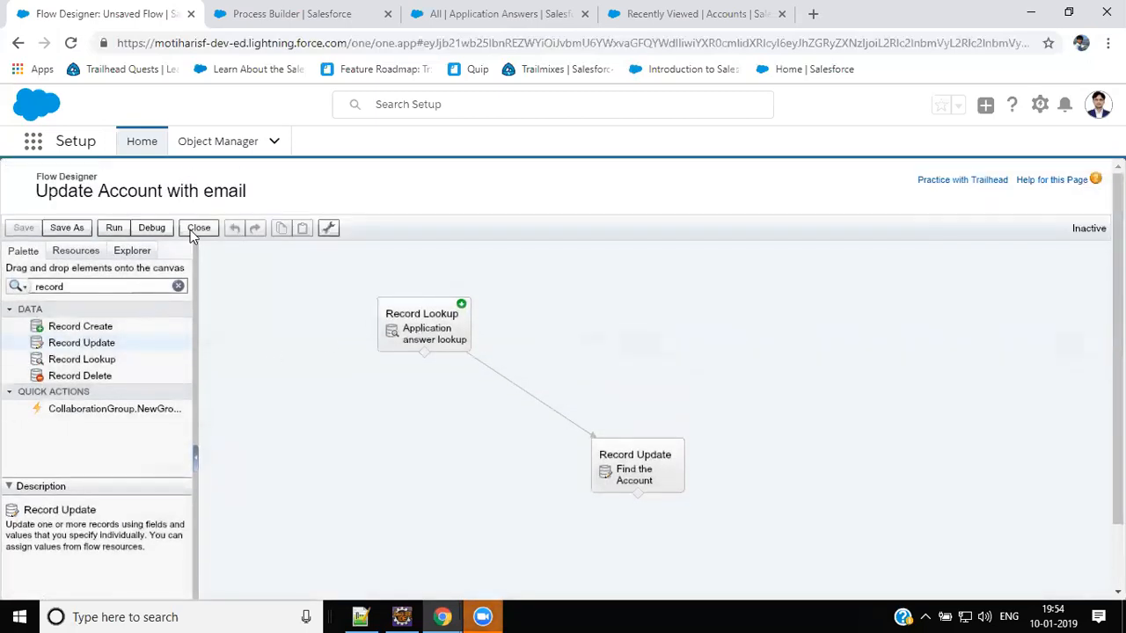
left_click(199, 228)
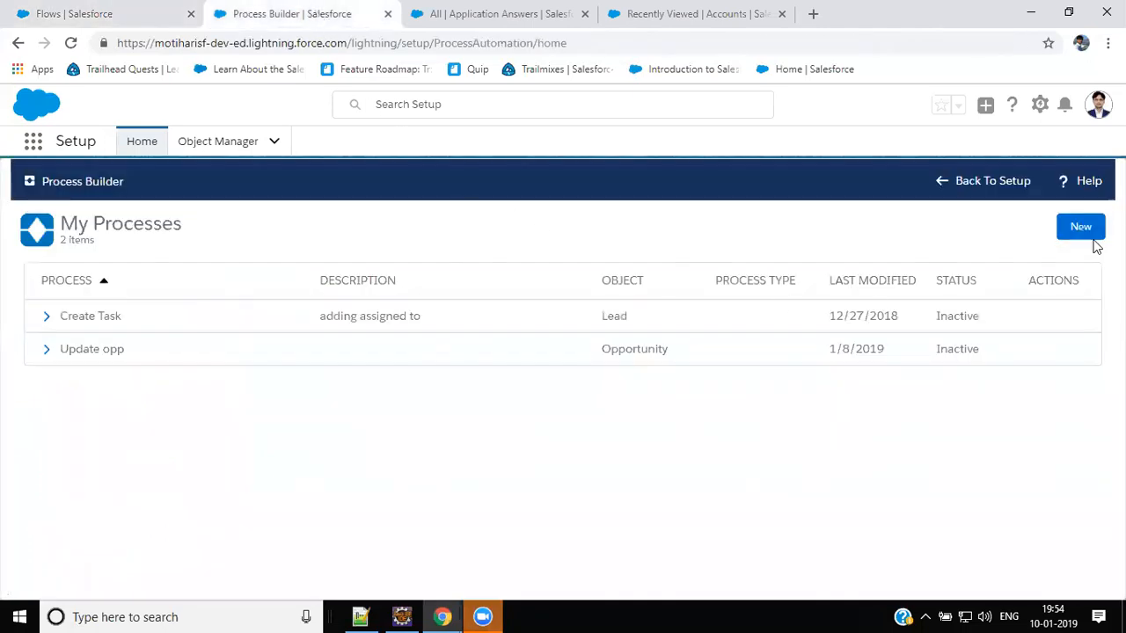
Create the process 'Find the email value from Application answer', starting when a record changes.
left_click(1080, 226)
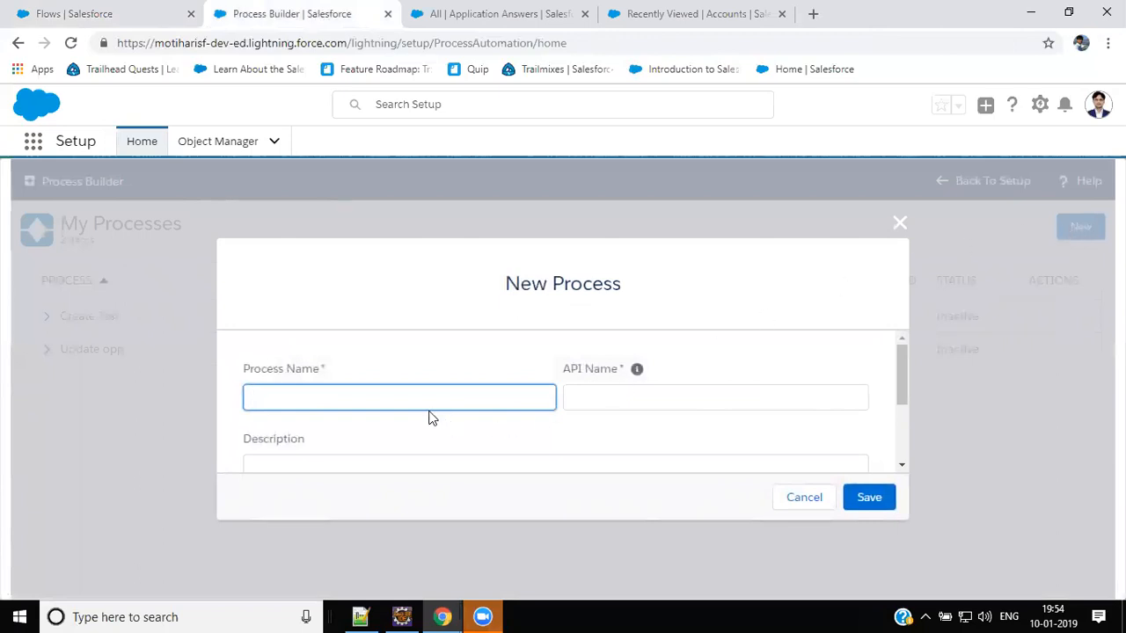
type("Find")
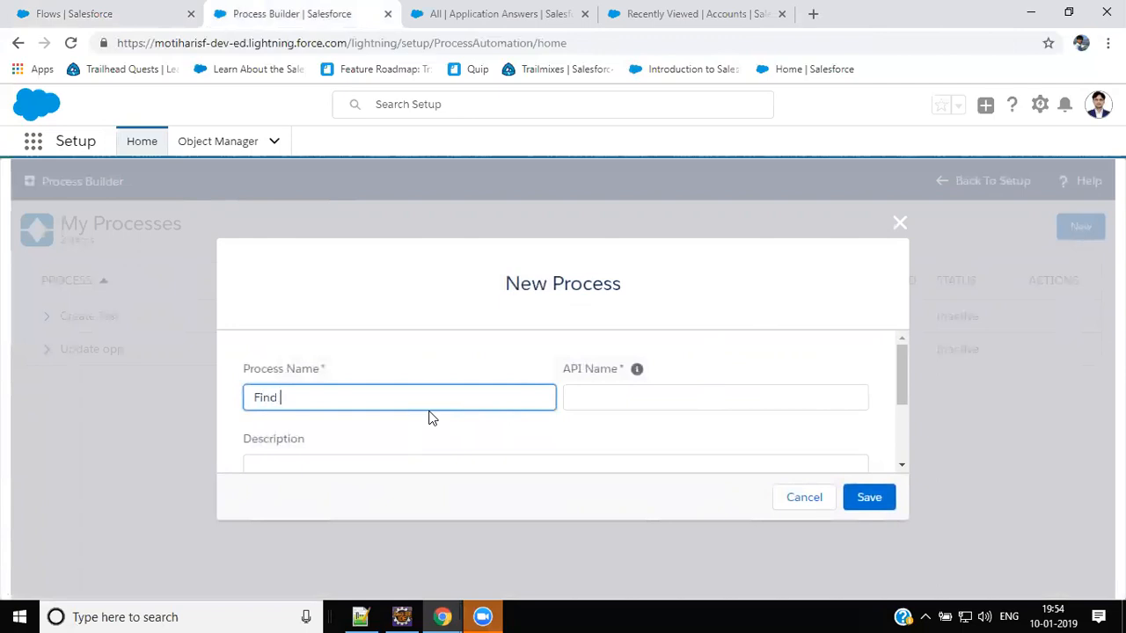
type("the email")
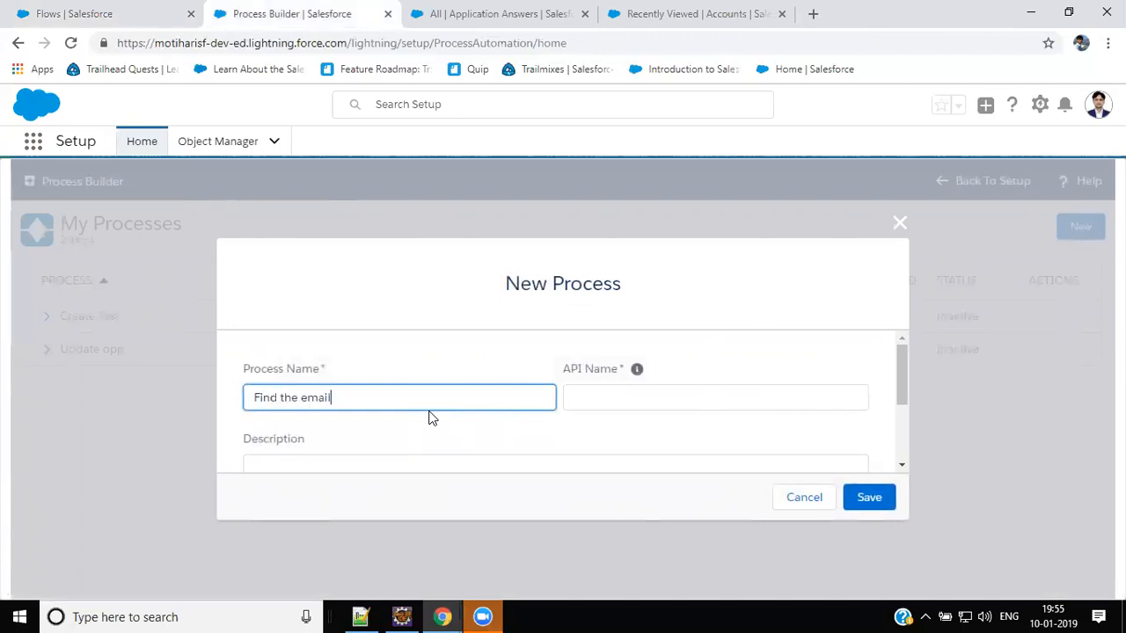
type("value from Applicati")
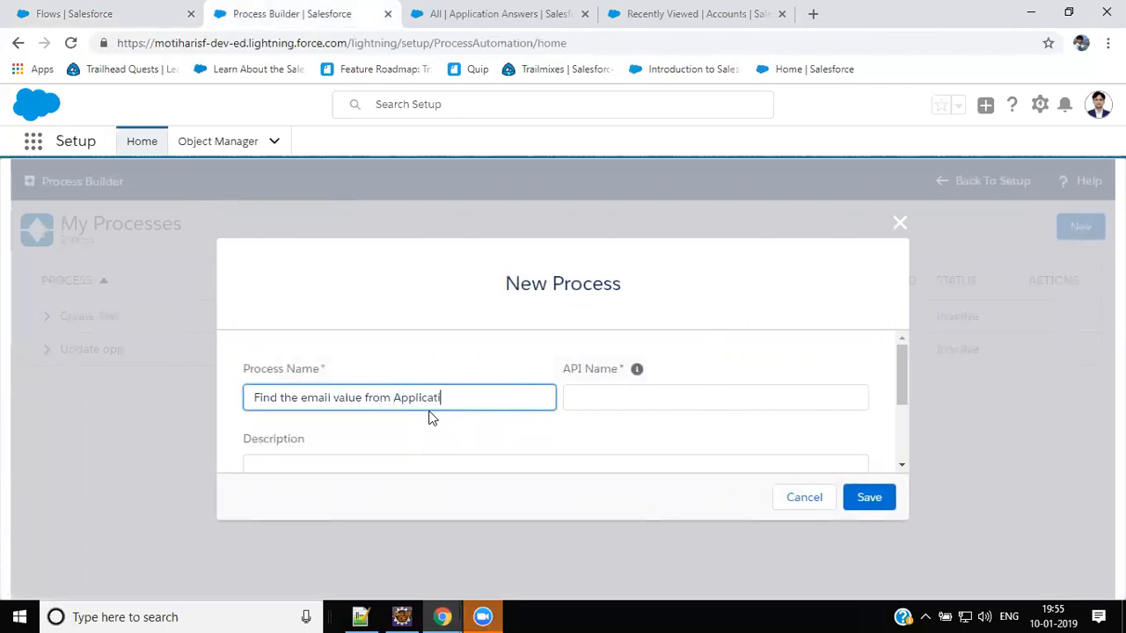
type("on answer")
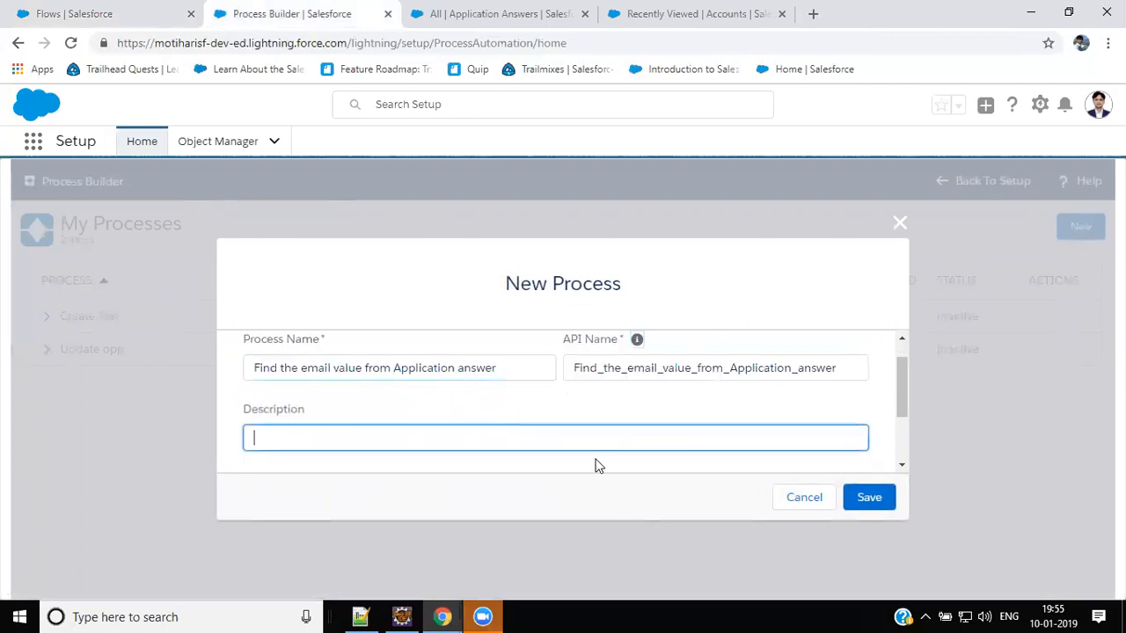
mouse_move(869, 497)
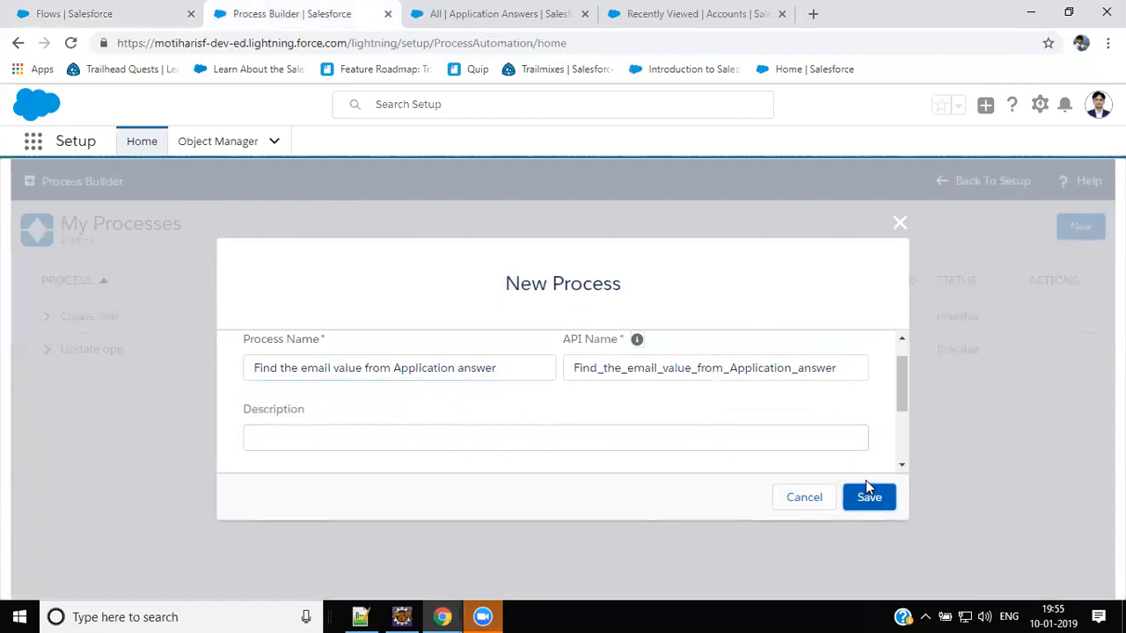
left_click(869, 497)
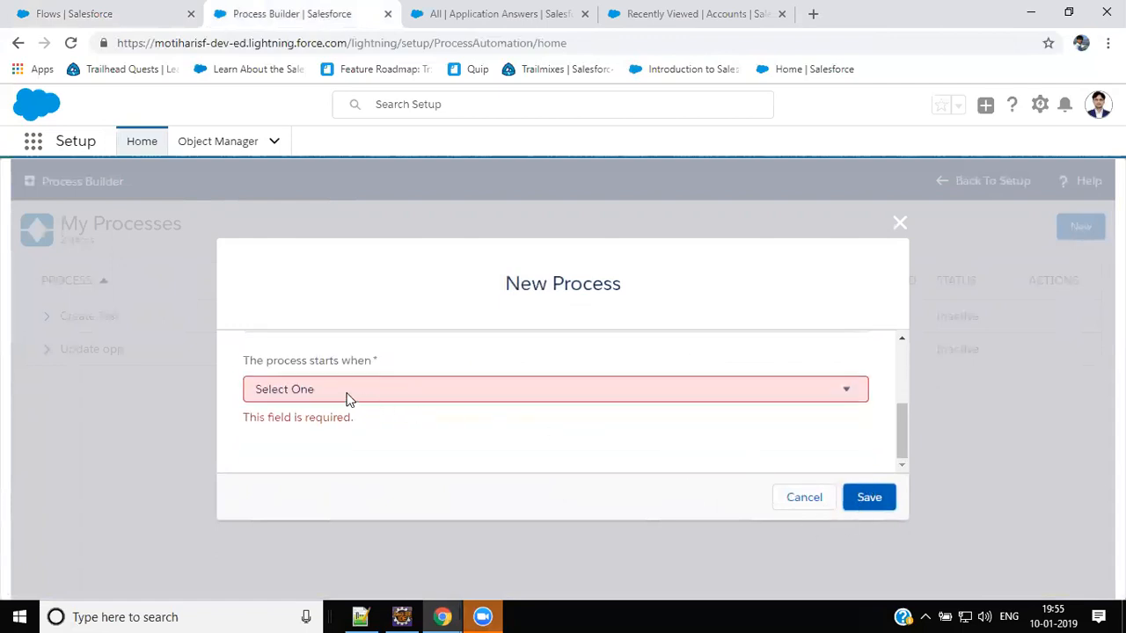
left_click(554, 389)
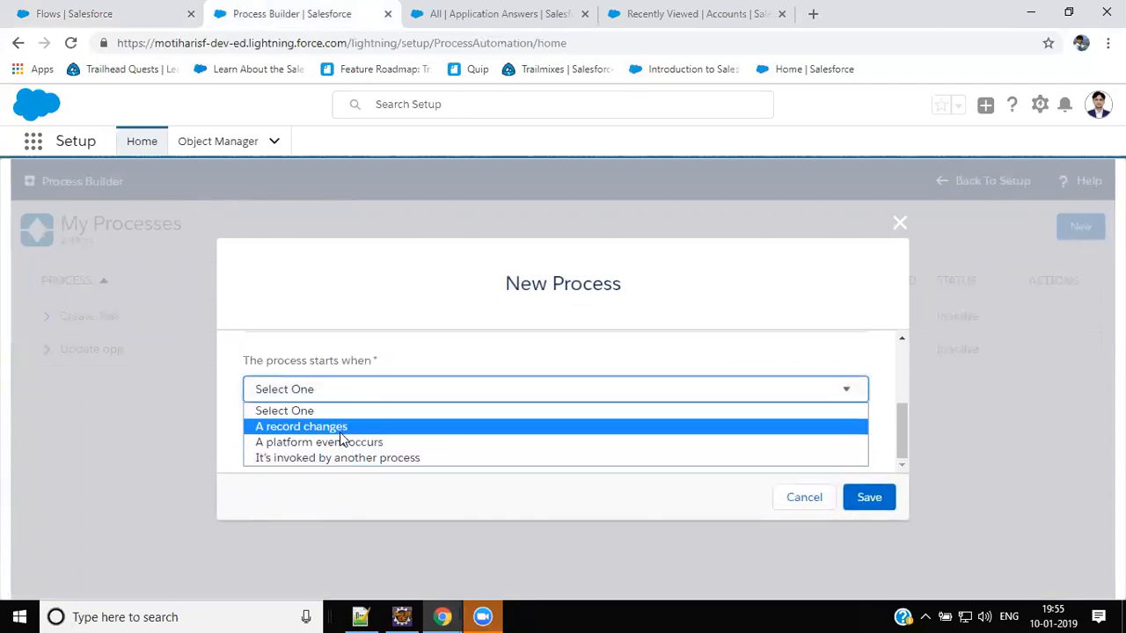
left_click(301, 427)
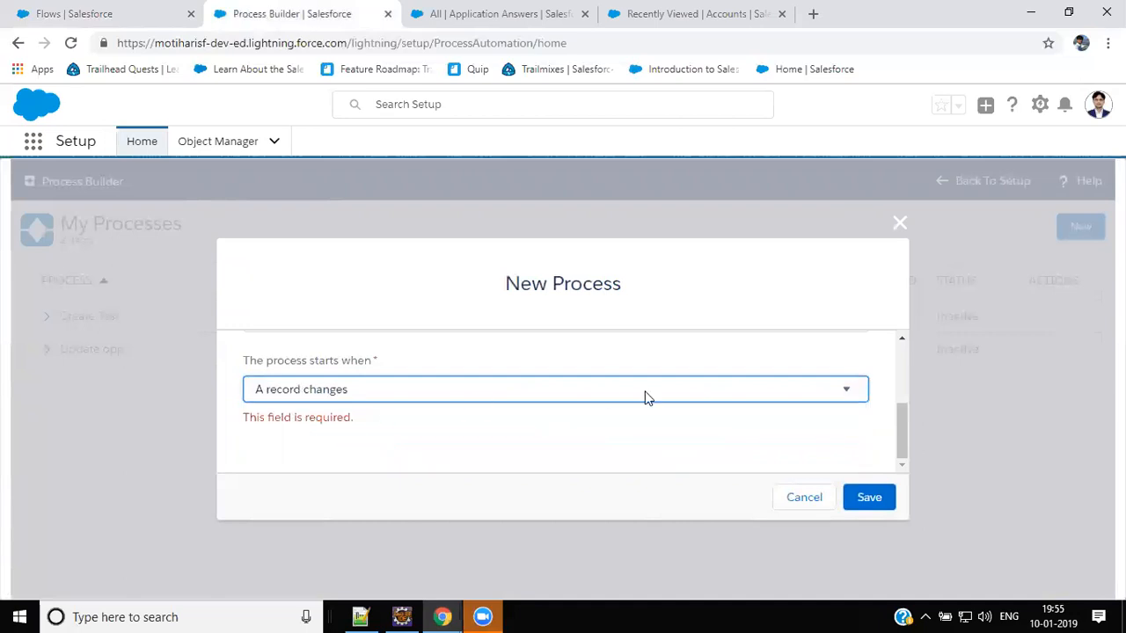
left_click(869, 497)
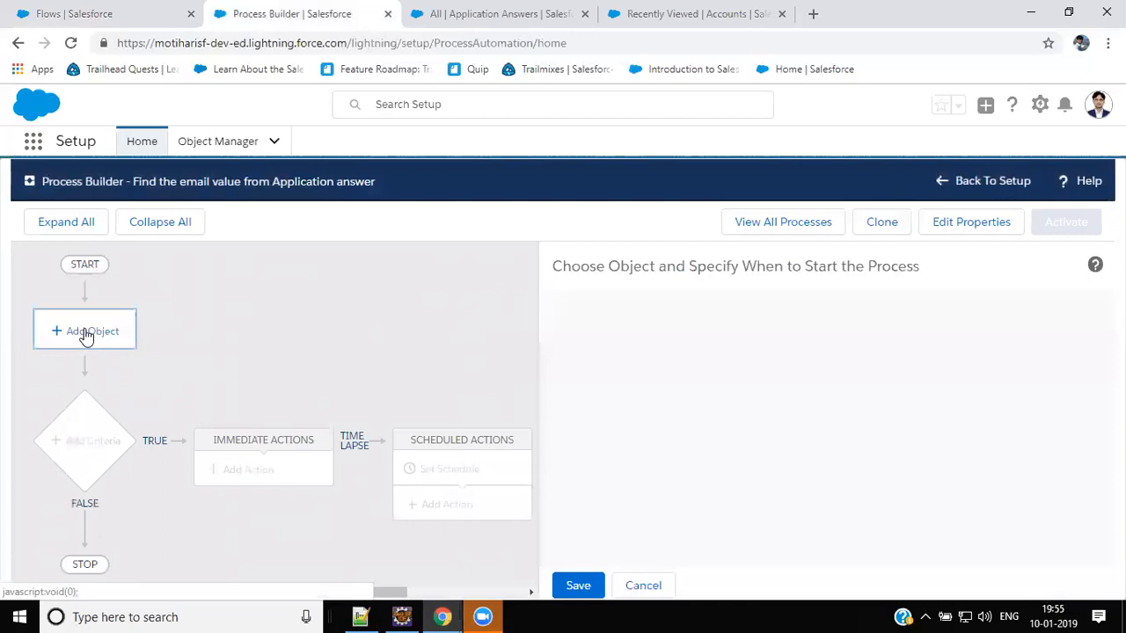
Set Account as the object that triggers the process.
left_click(85, 331)
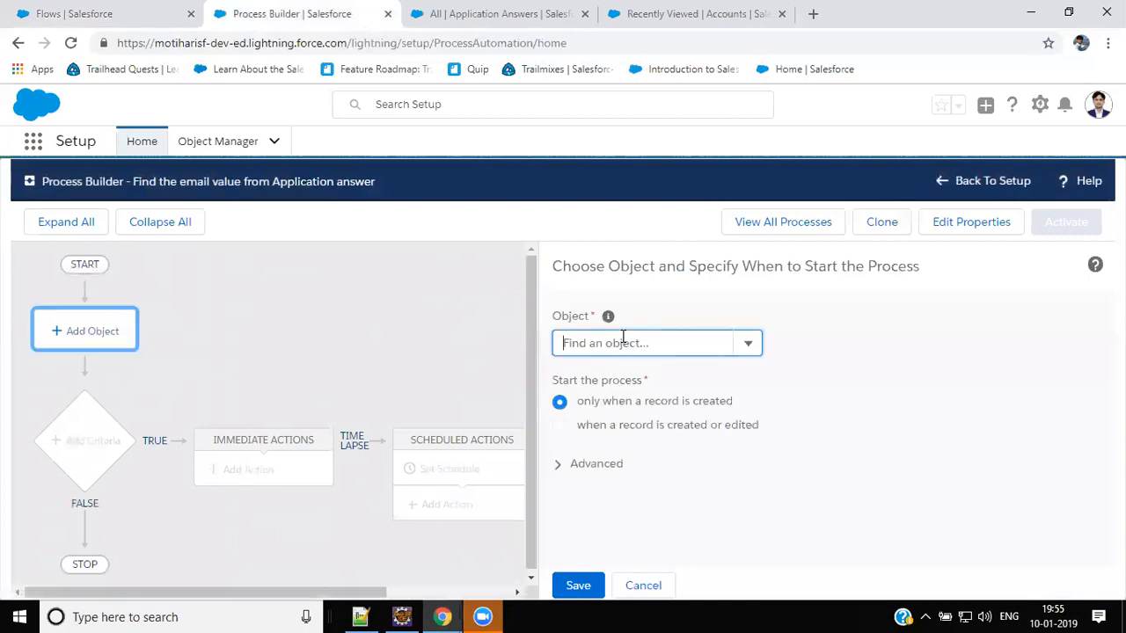
type("acco")
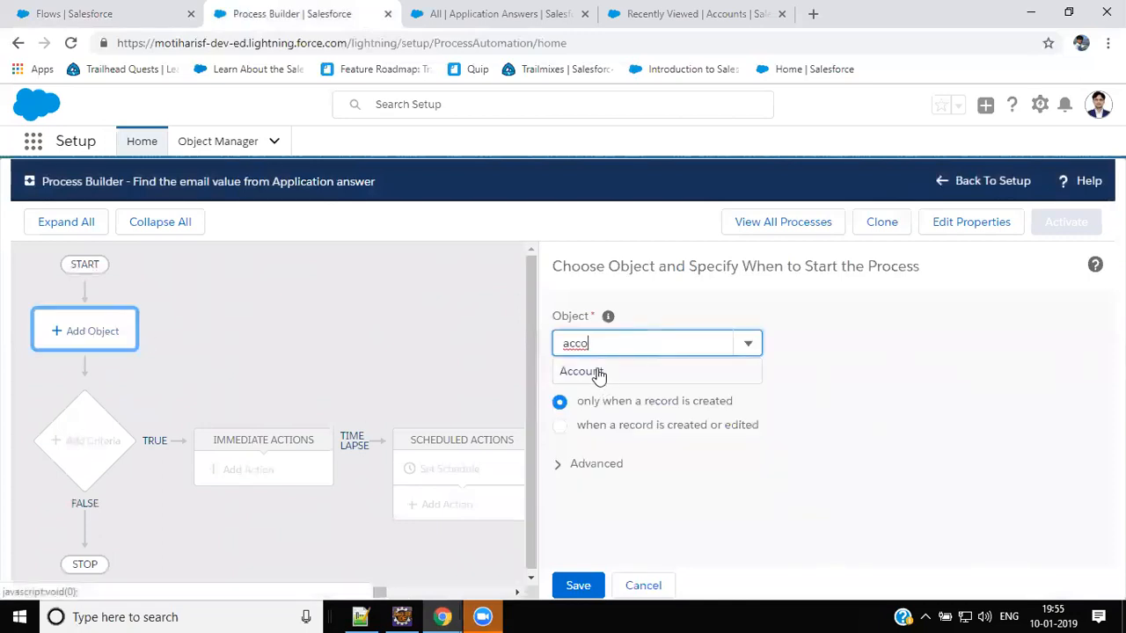
left_click(582, 370)
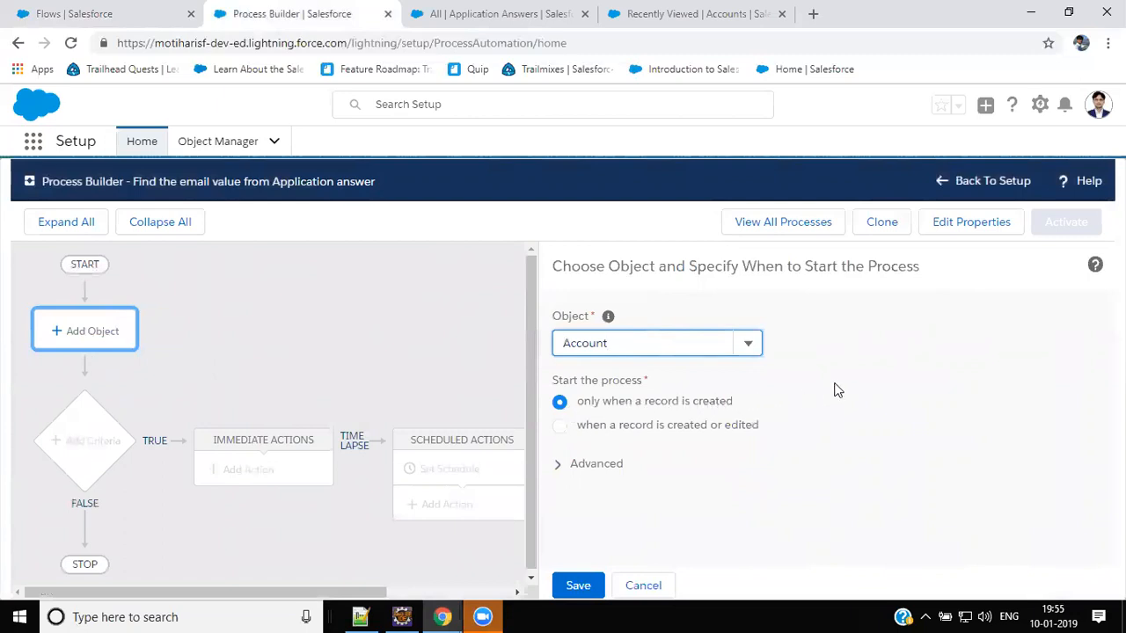
mouse_move(627, 406)
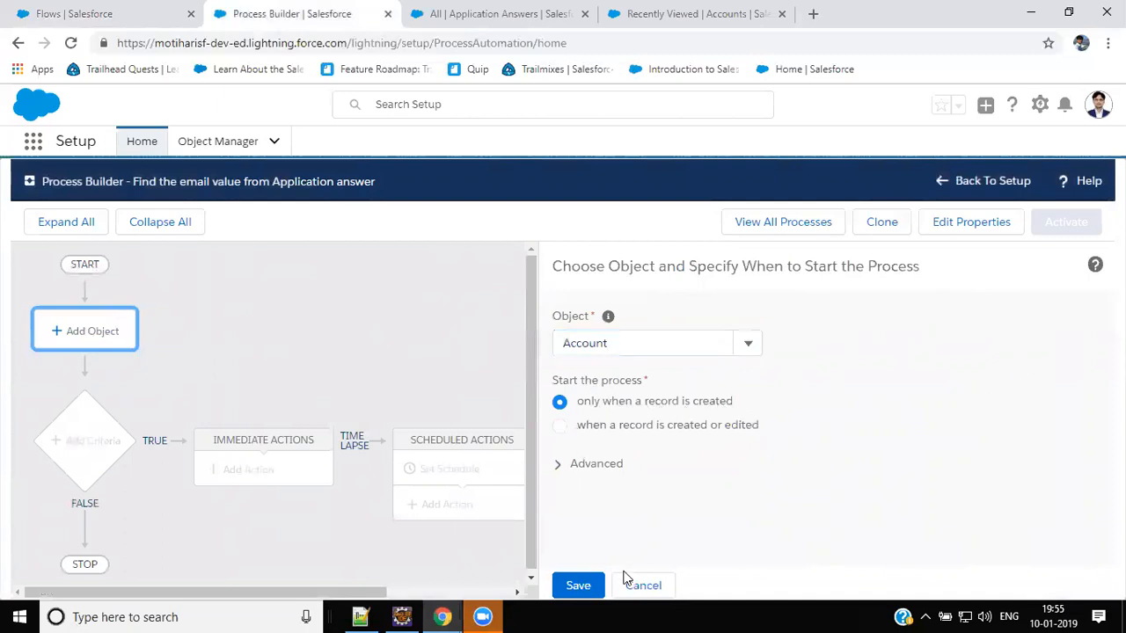
left_click(578, 585)
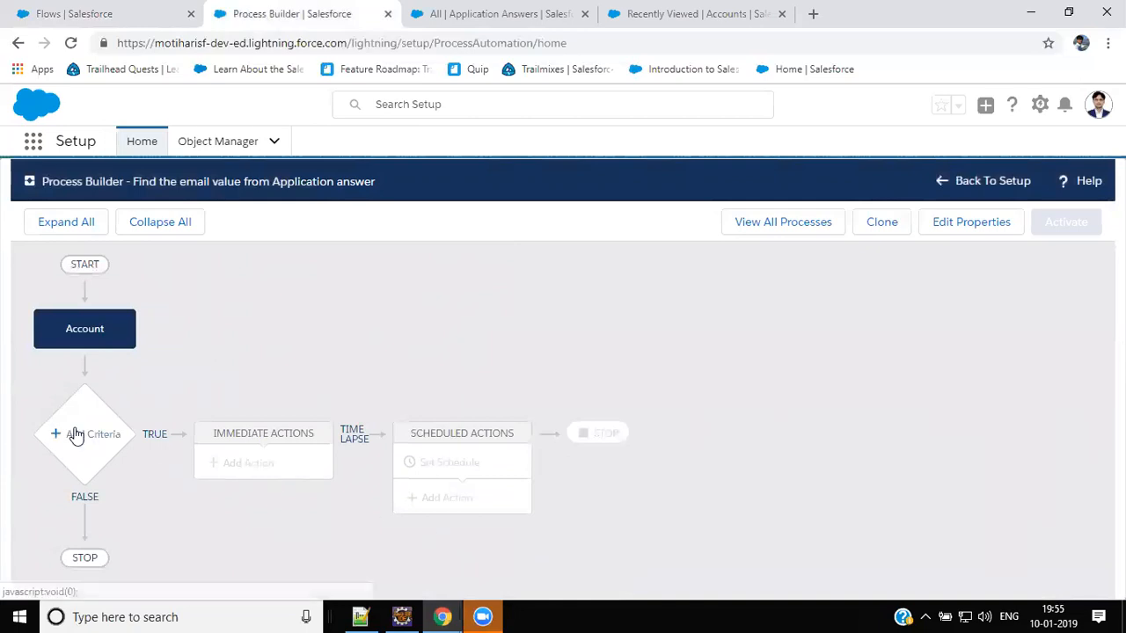
Add a named criteria node with no conditions, so its actions always execute.
left_click(84, 434)
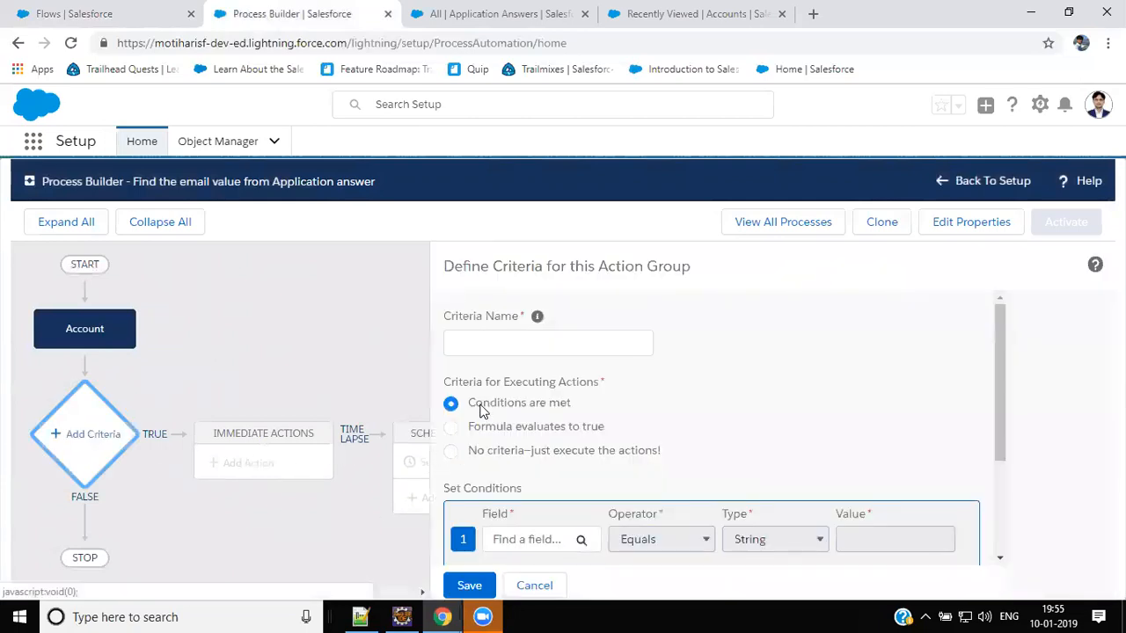
type("No c")
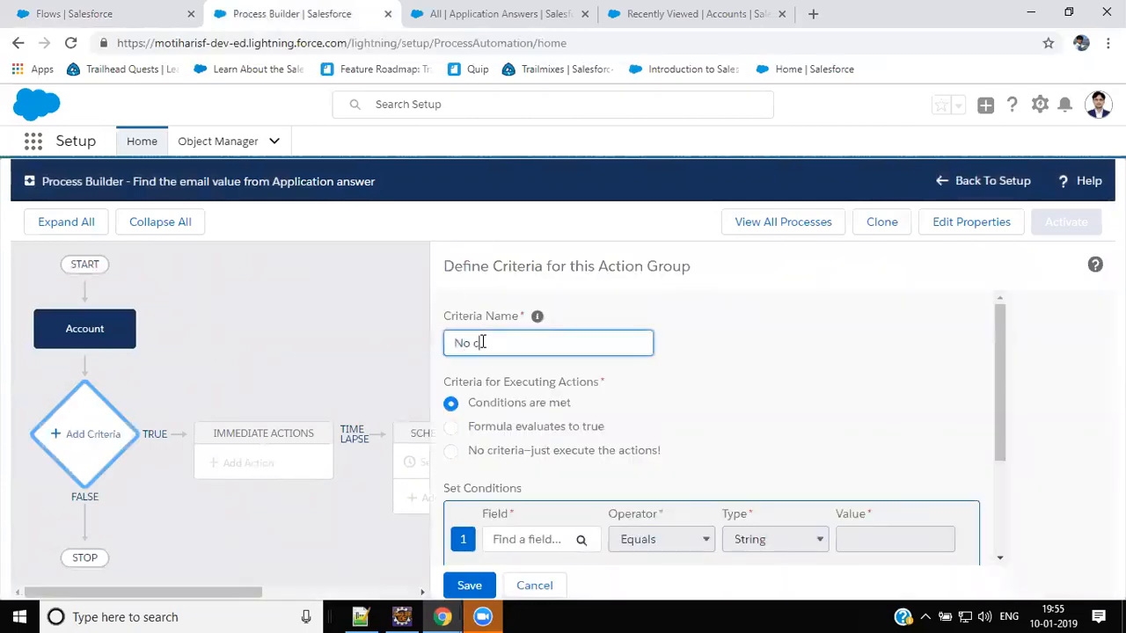
type("critera")
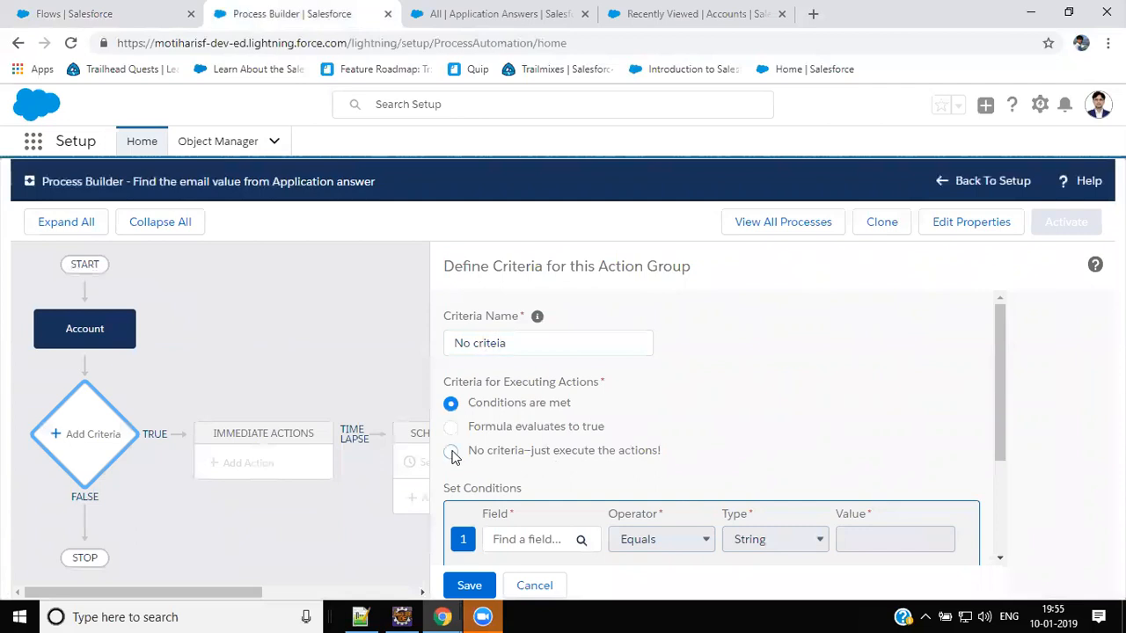
left_click(451, 450)
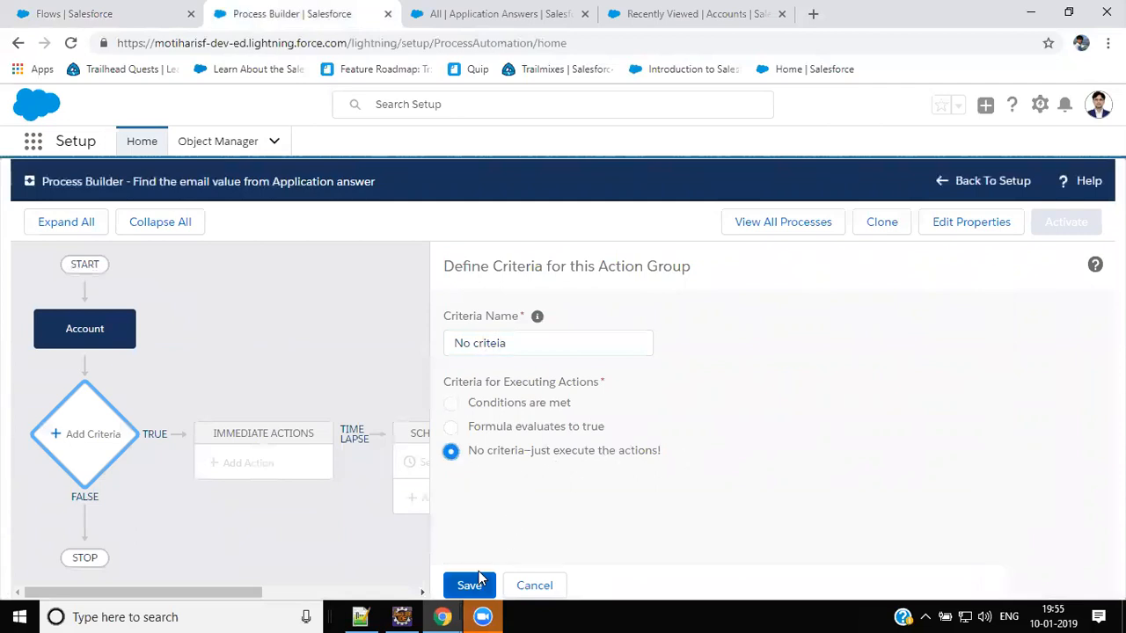
left_click(470, 585)
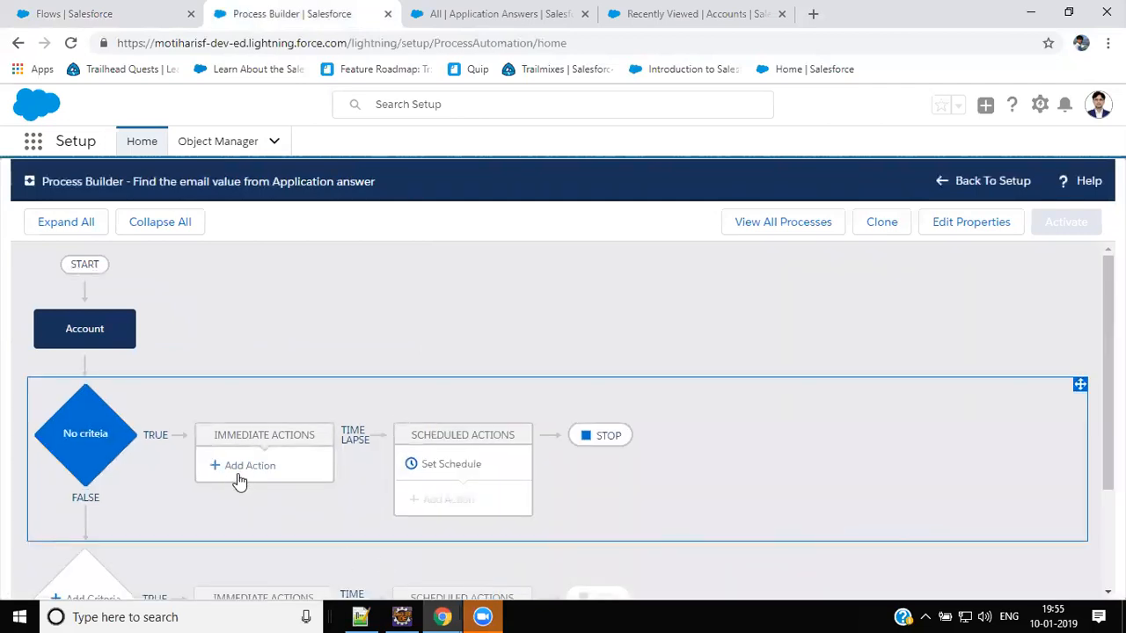
Add a Flows action named 'Call flow' that runs the Update Account with email flow.
left_click(249, 465)
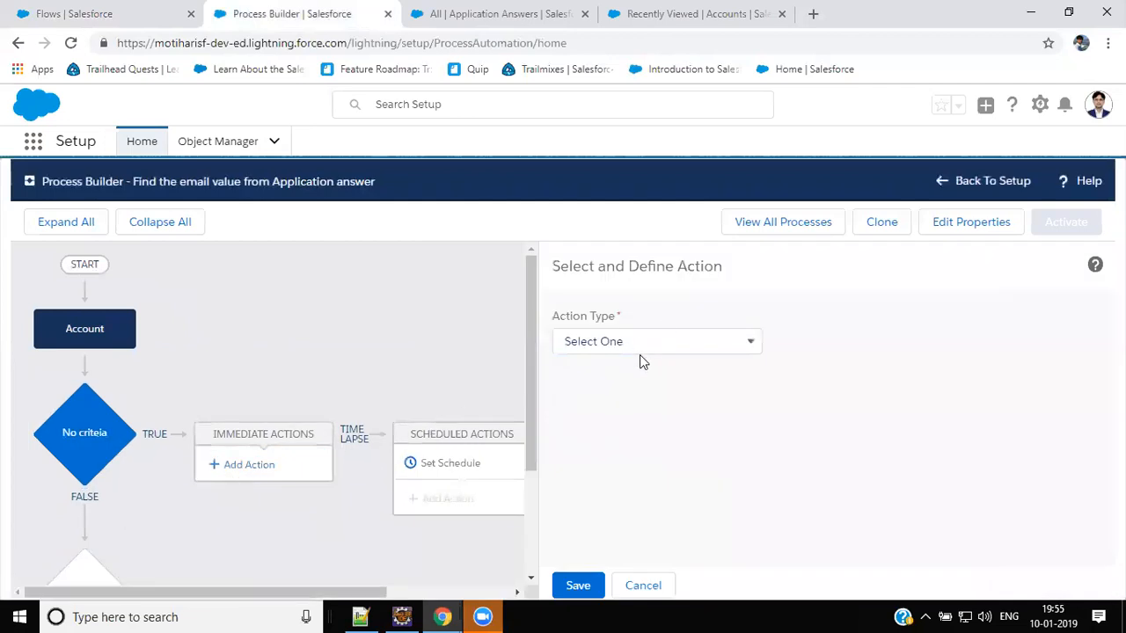
left_click(656, 341)
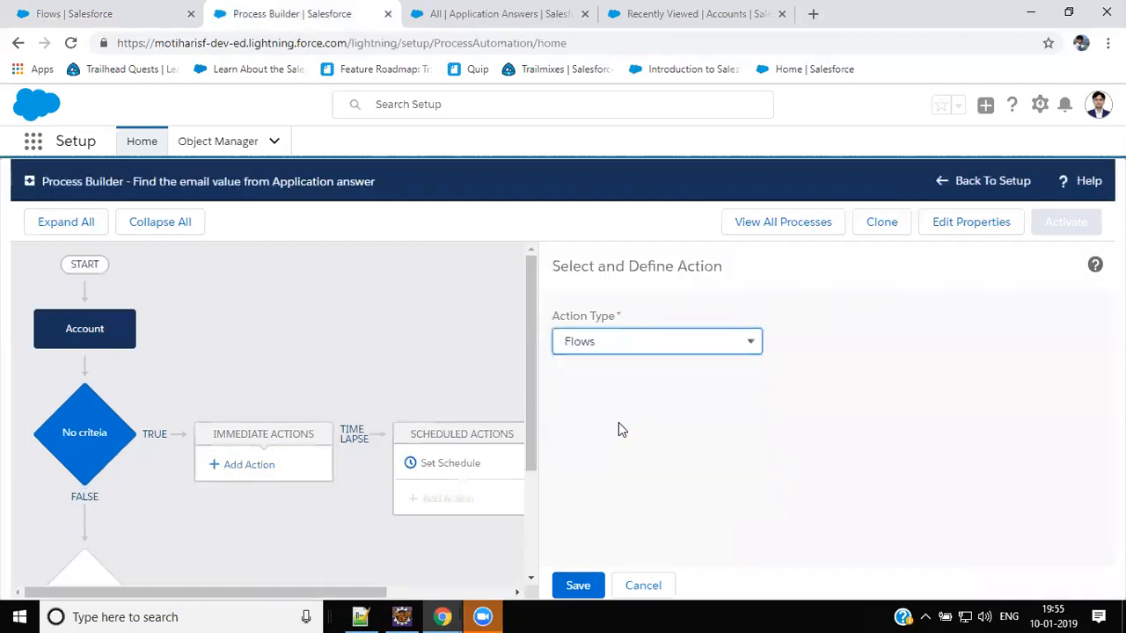
type("C")
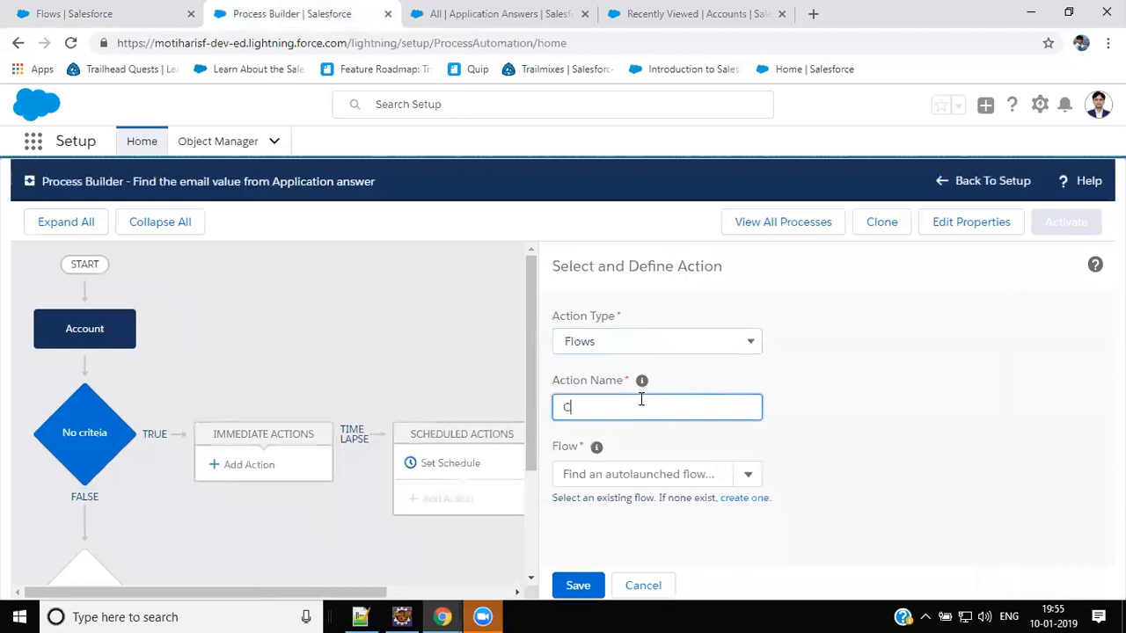
type("all flow")
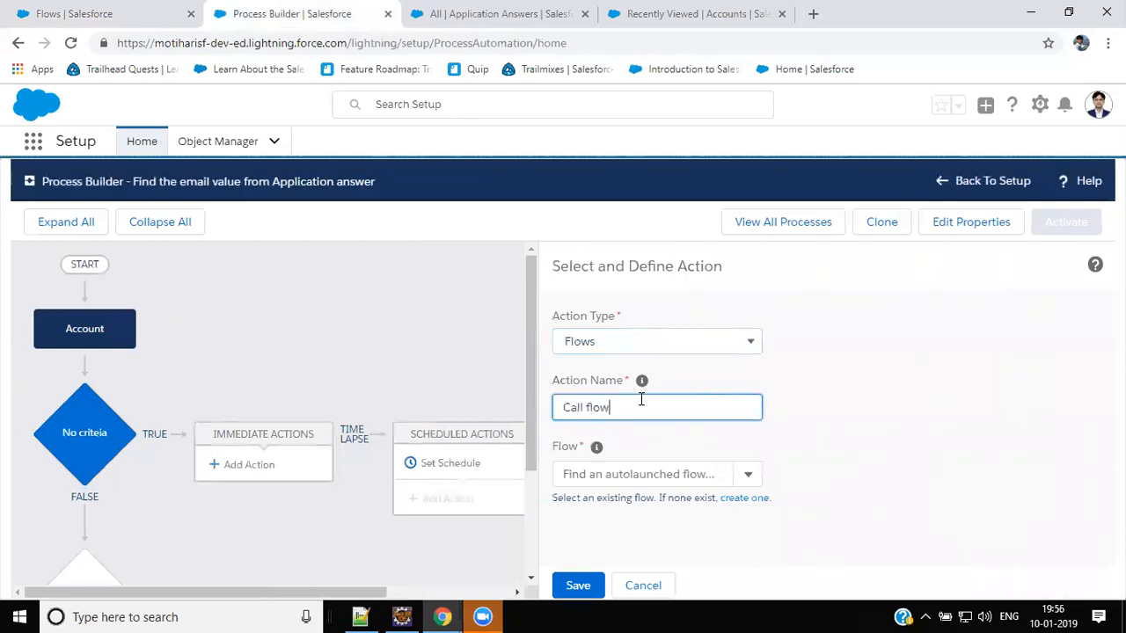
left_click(655, 475)
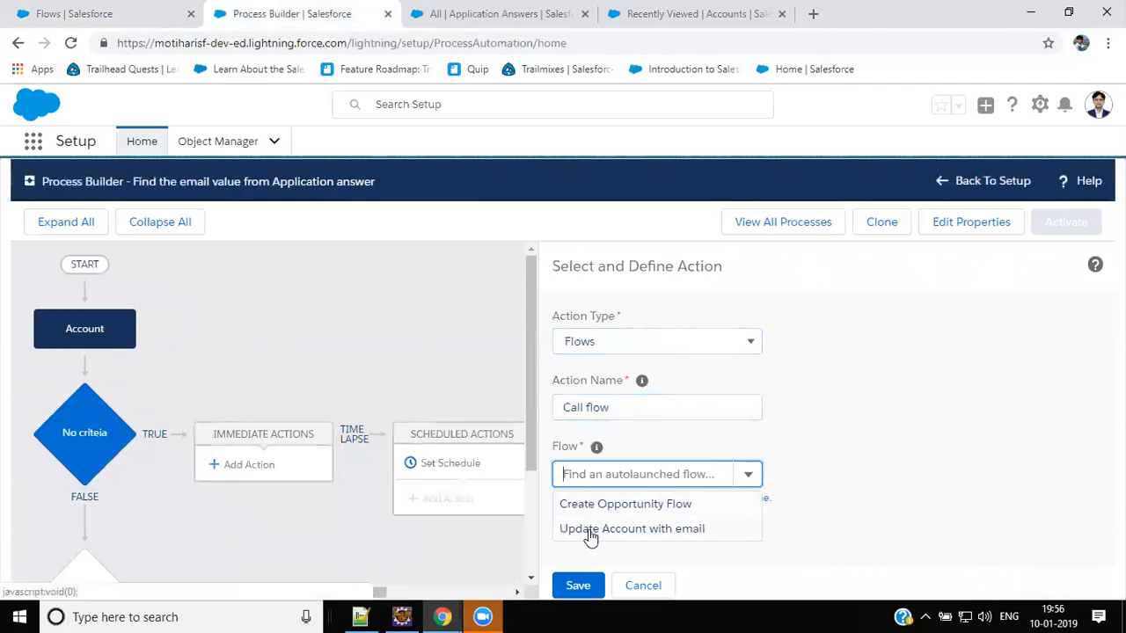
mouse_move(656, 534)
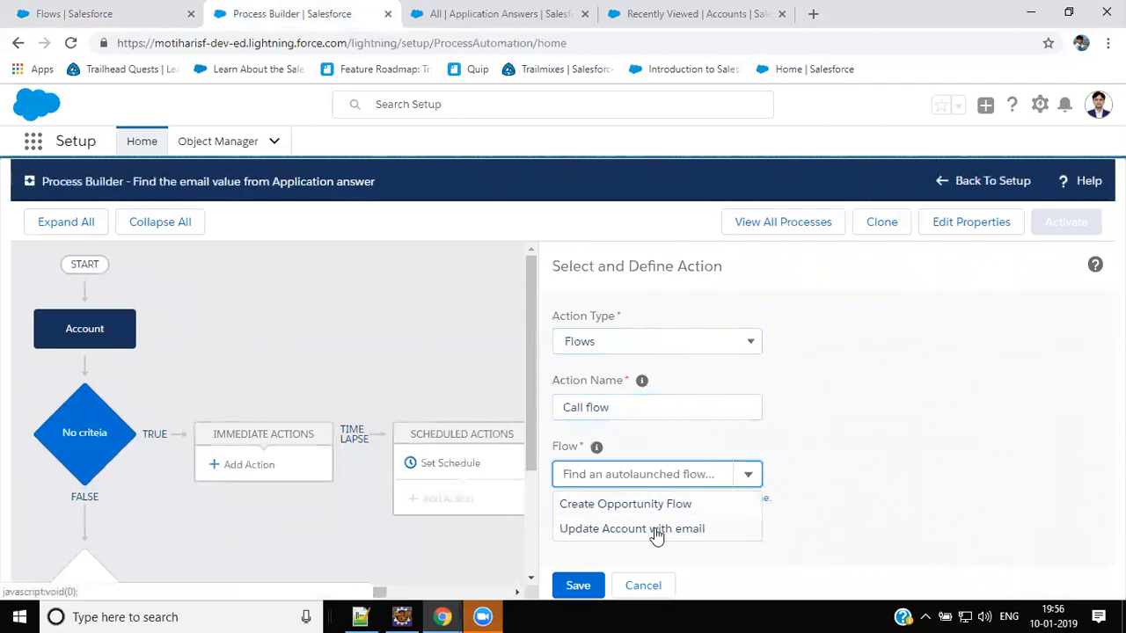
left_click(497, 13)
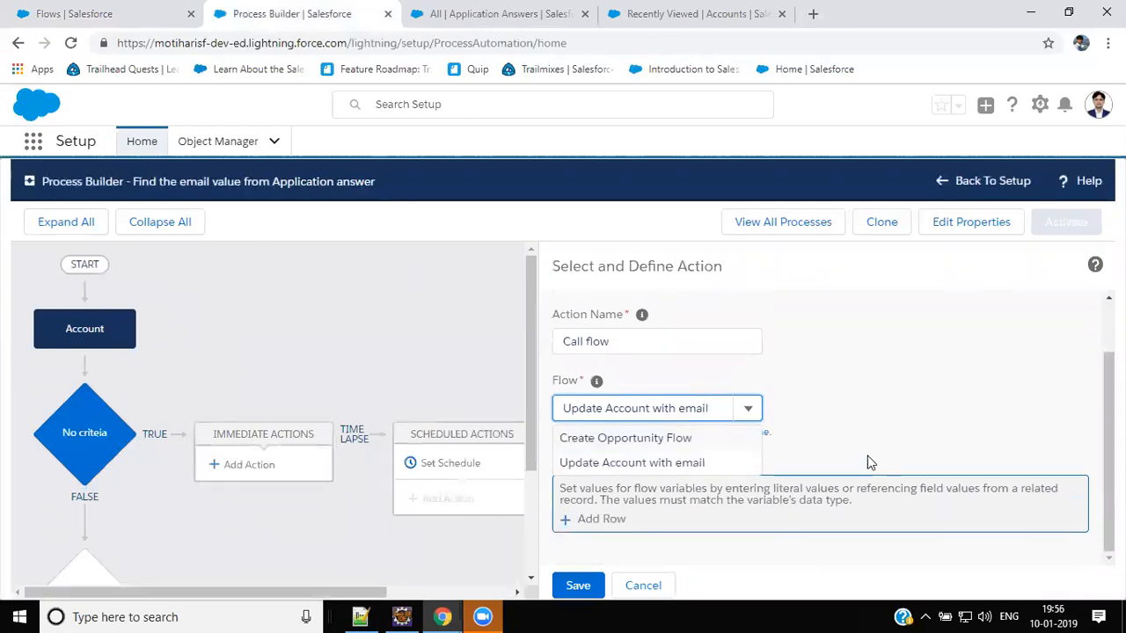
left_click(632, 462)
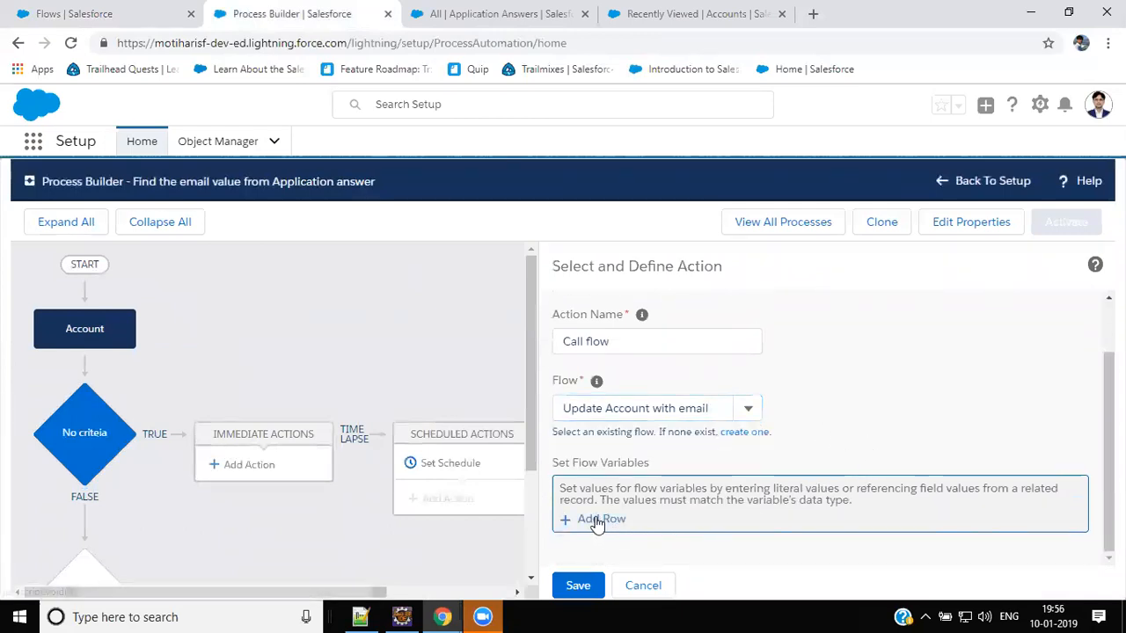
mouse_move(619, 527)
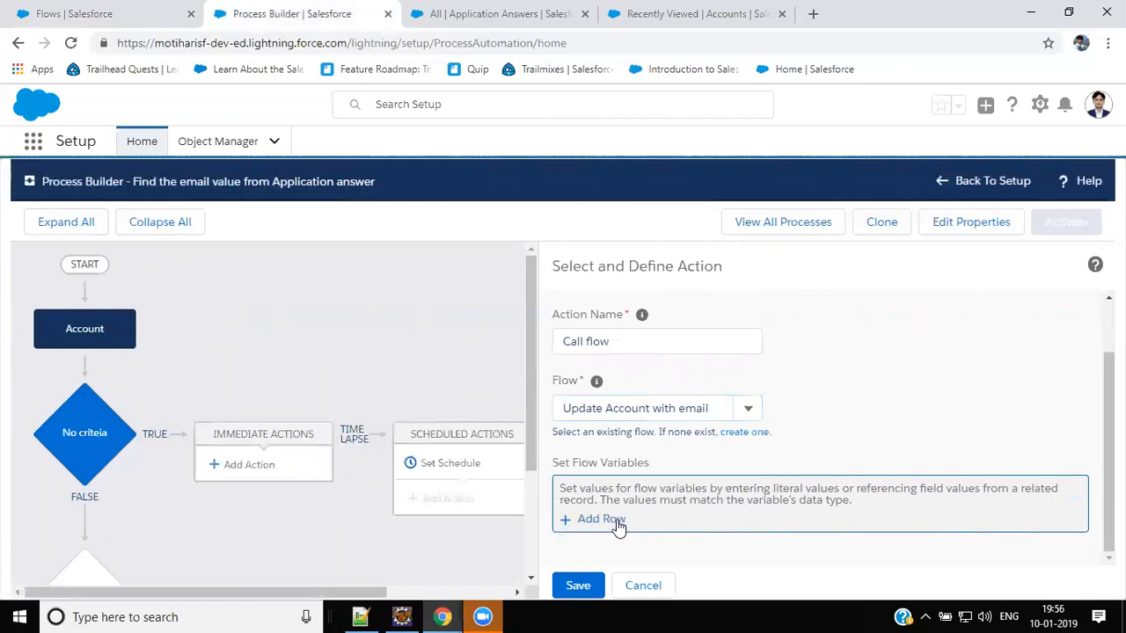
Pass [Account].Id into varAccId as a field reference and save the action.
left_click(601, 519)
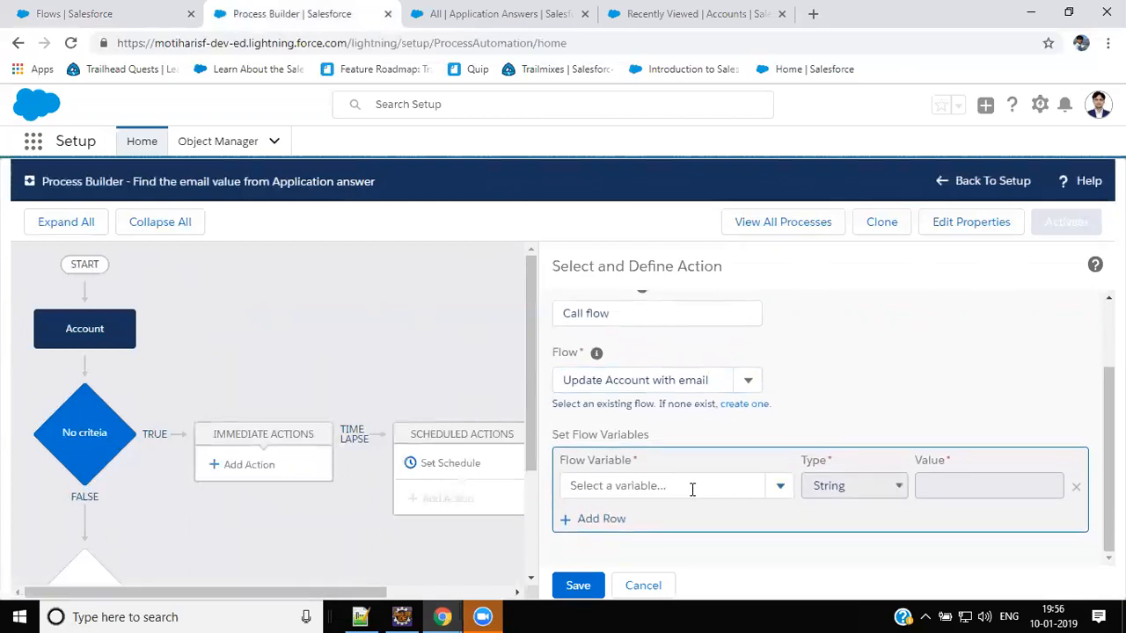
left_click(673, 485)
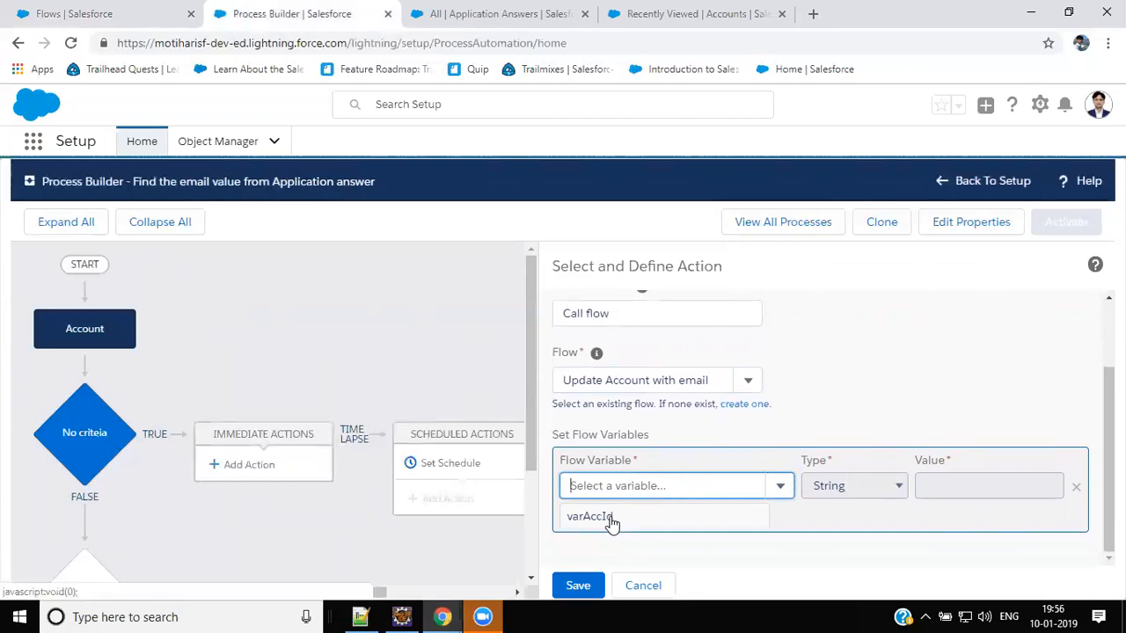
left_click(590, 516)
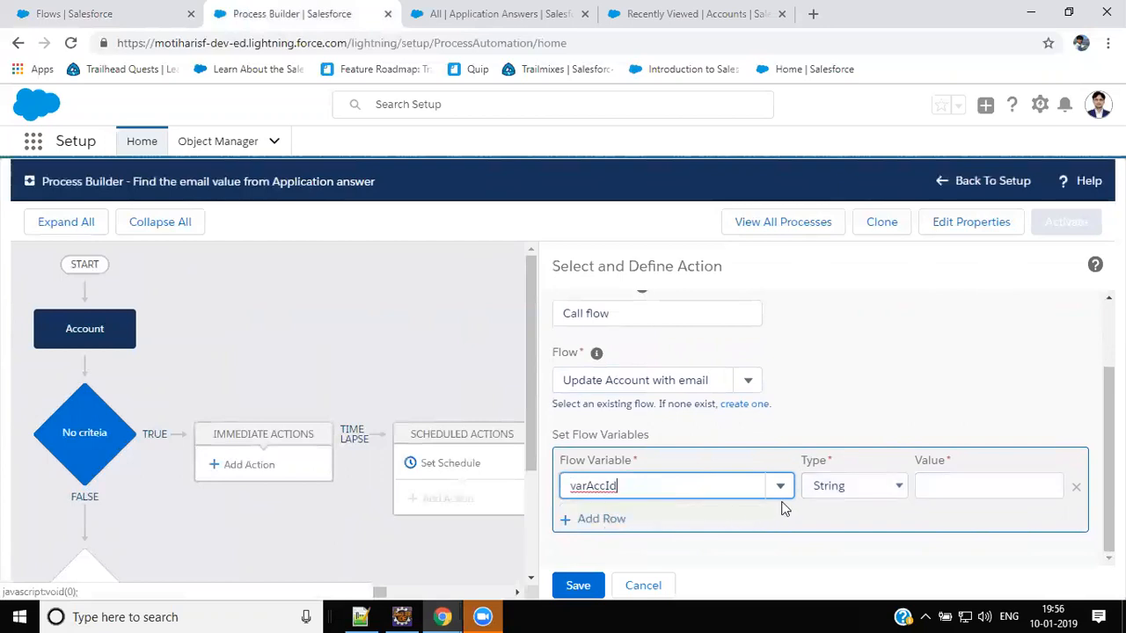
left_click(853, 486)
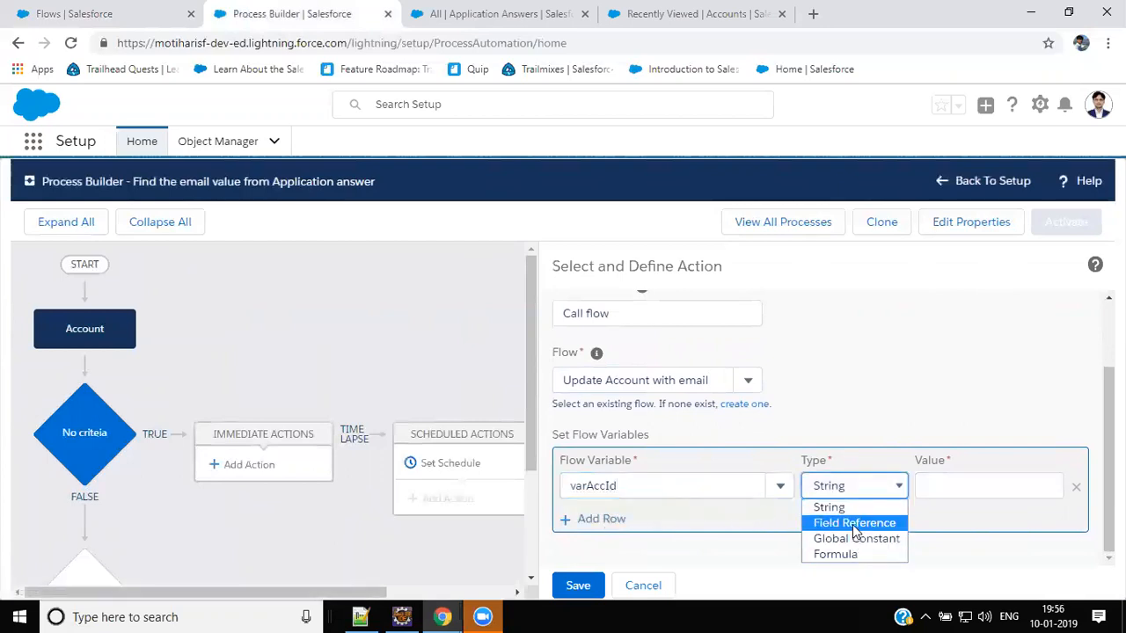
left_click(854, 523)
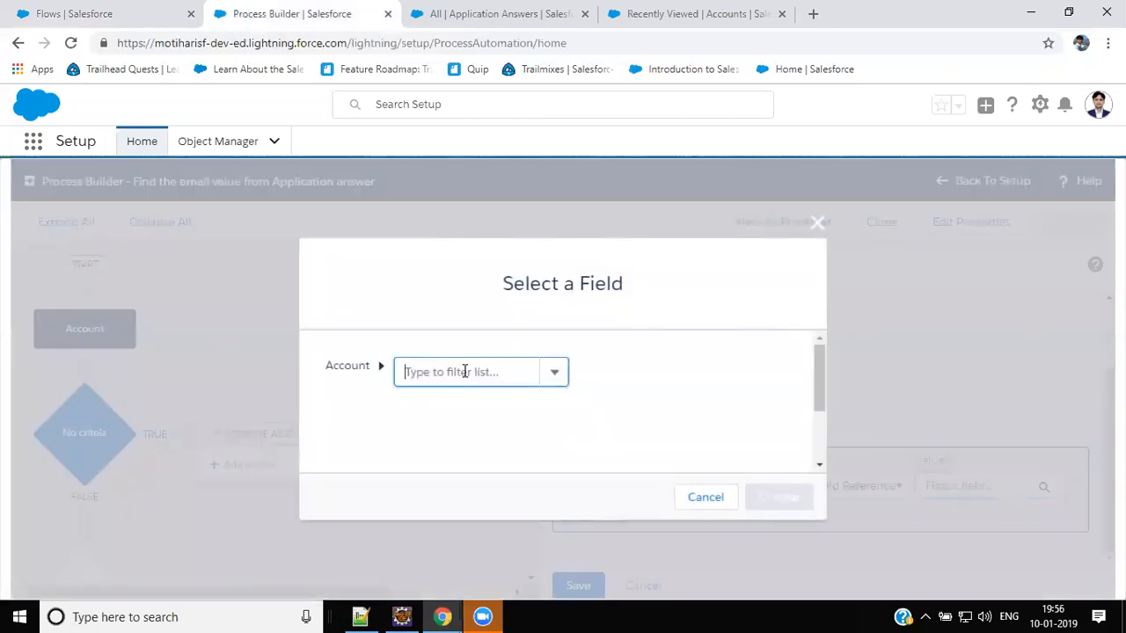
type("account")
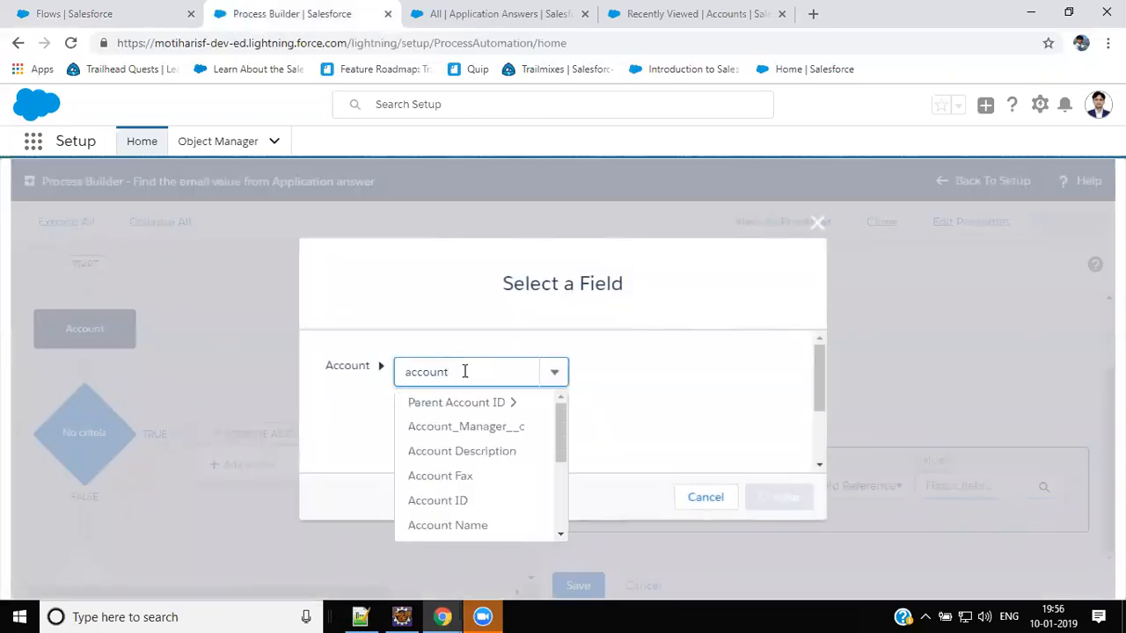
left_click(438, 500)
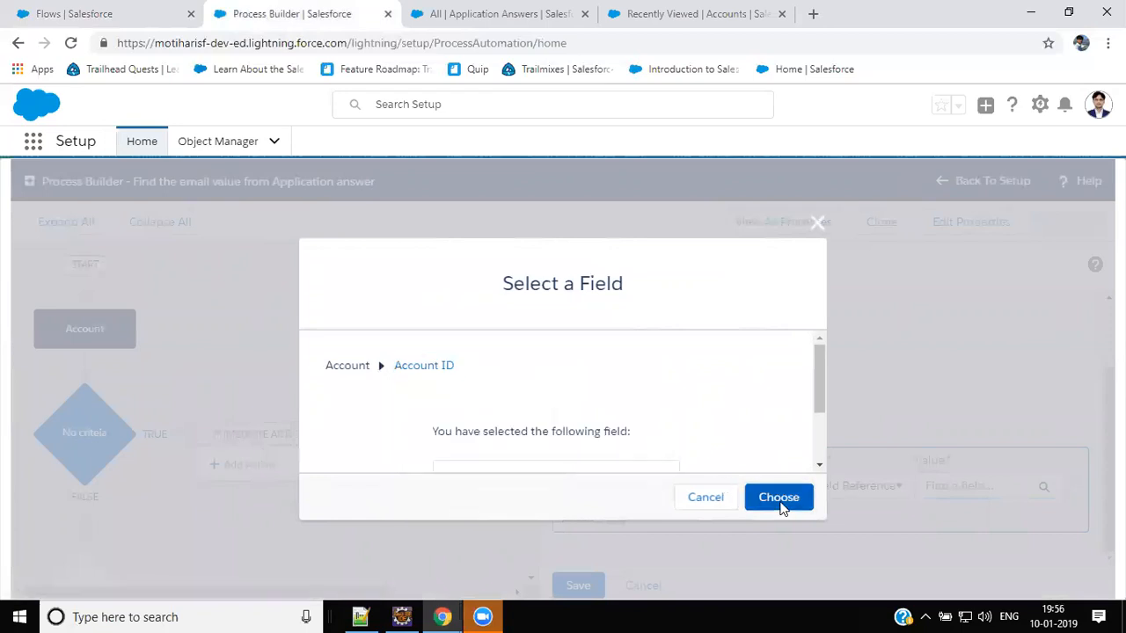
left_click(778, 497)
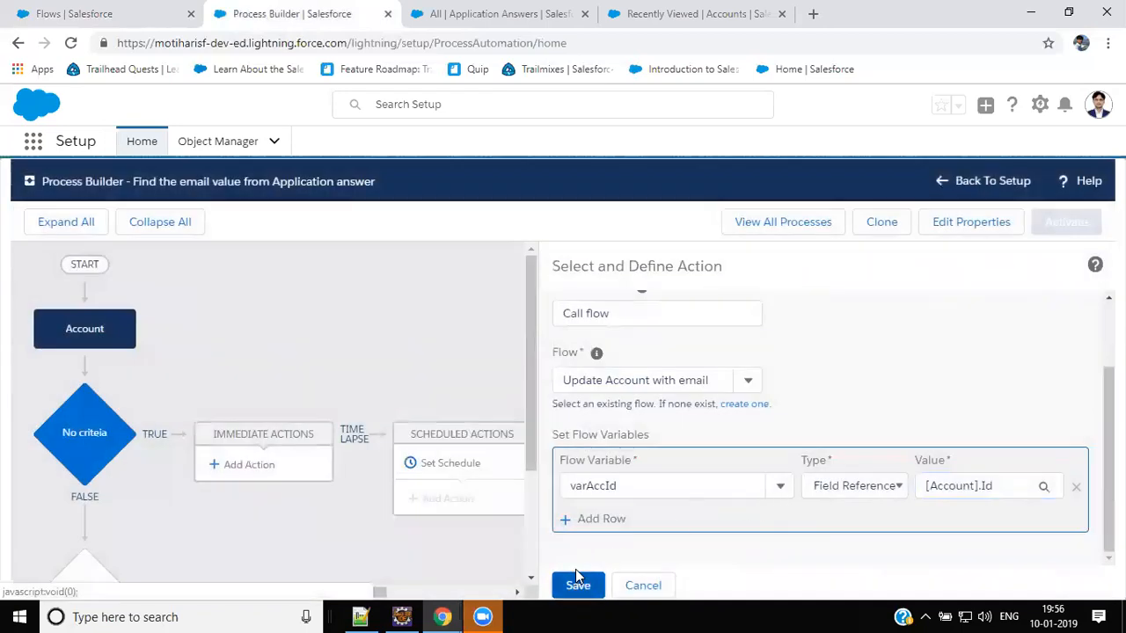
left_click(578, 585)
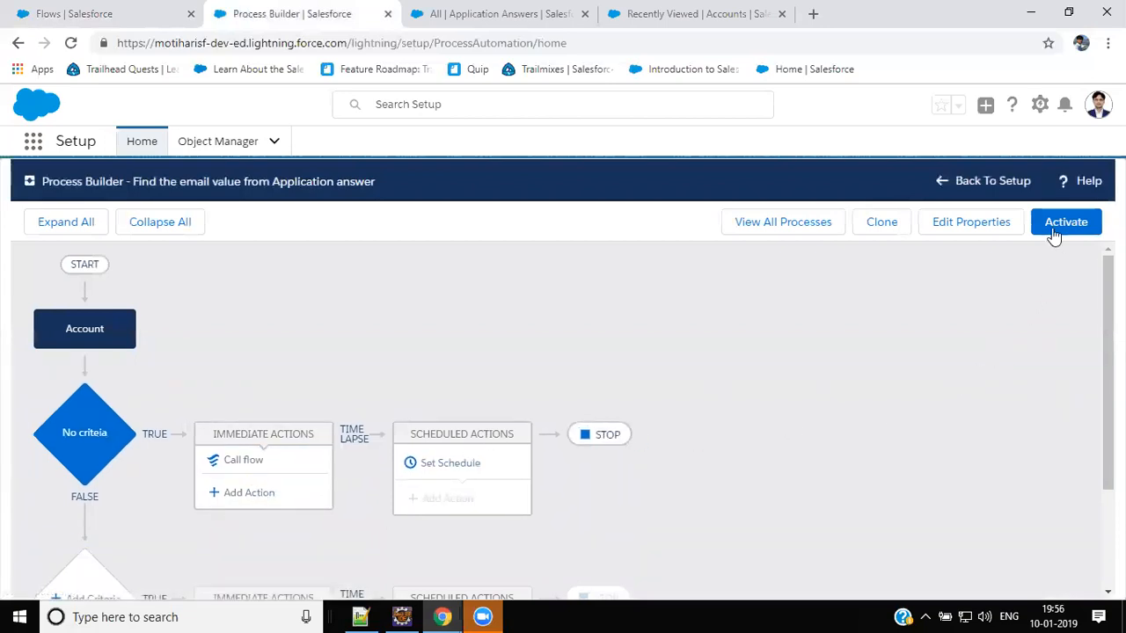
Activate the 'Find the email value from Application answer' process version and confirm.
left_click(1065, 222)
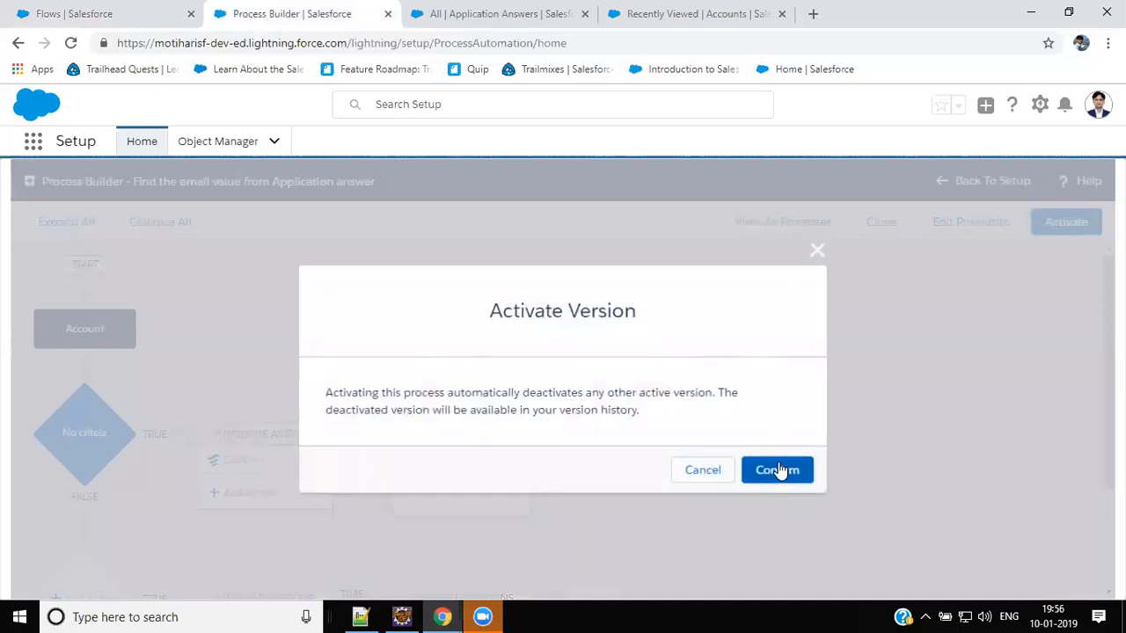
left_click(777, 469)
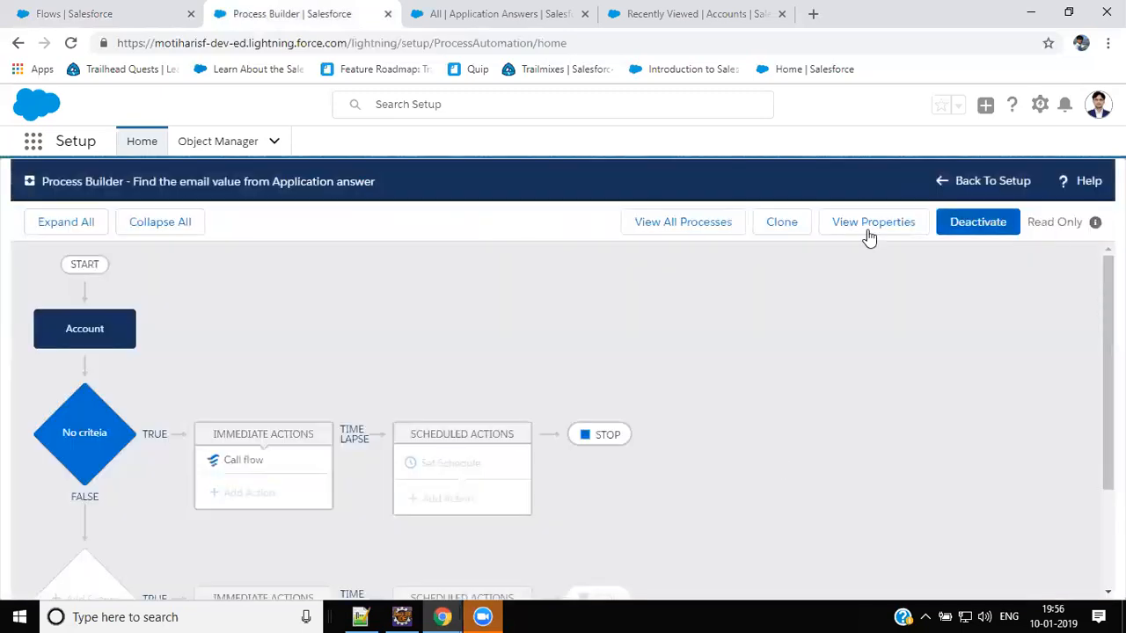
mouse_move(409, 302)
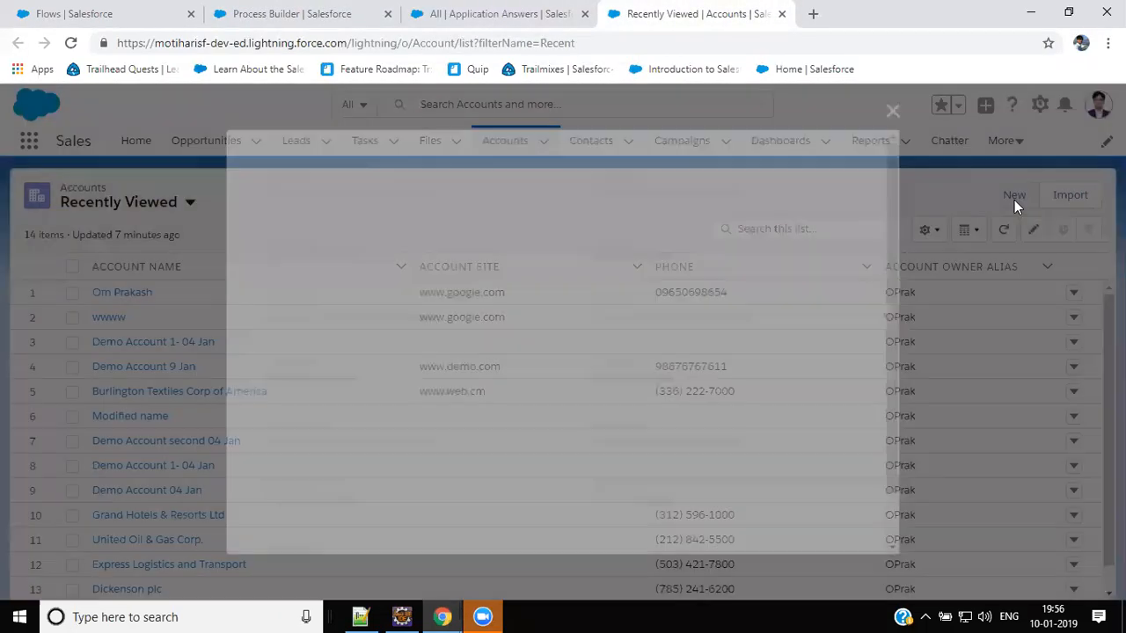
Create and save the account 'Demo of flow with email' with Account Site ww.google.com.
left_click(1014, 194)
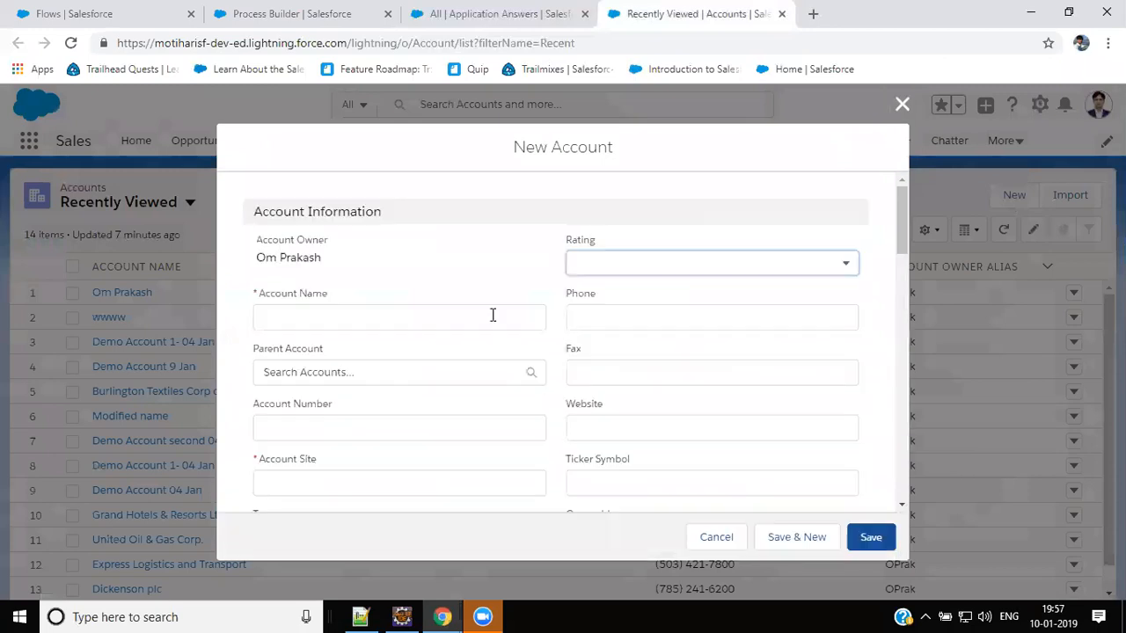
type("D")
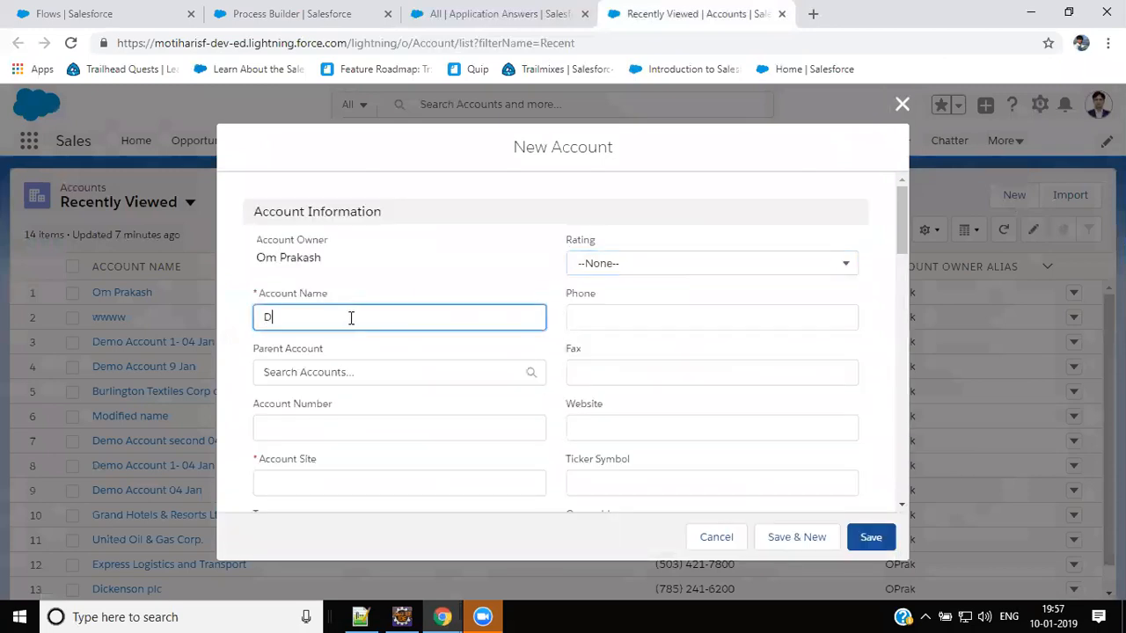
type("Demo of flow with email")
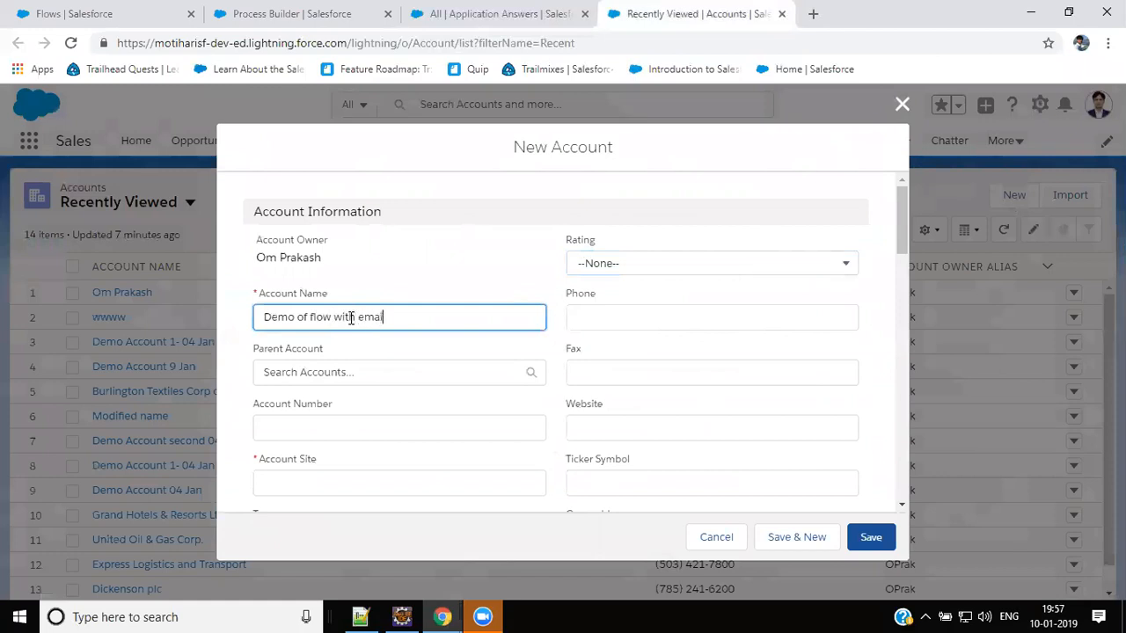
scroll("down", 3)
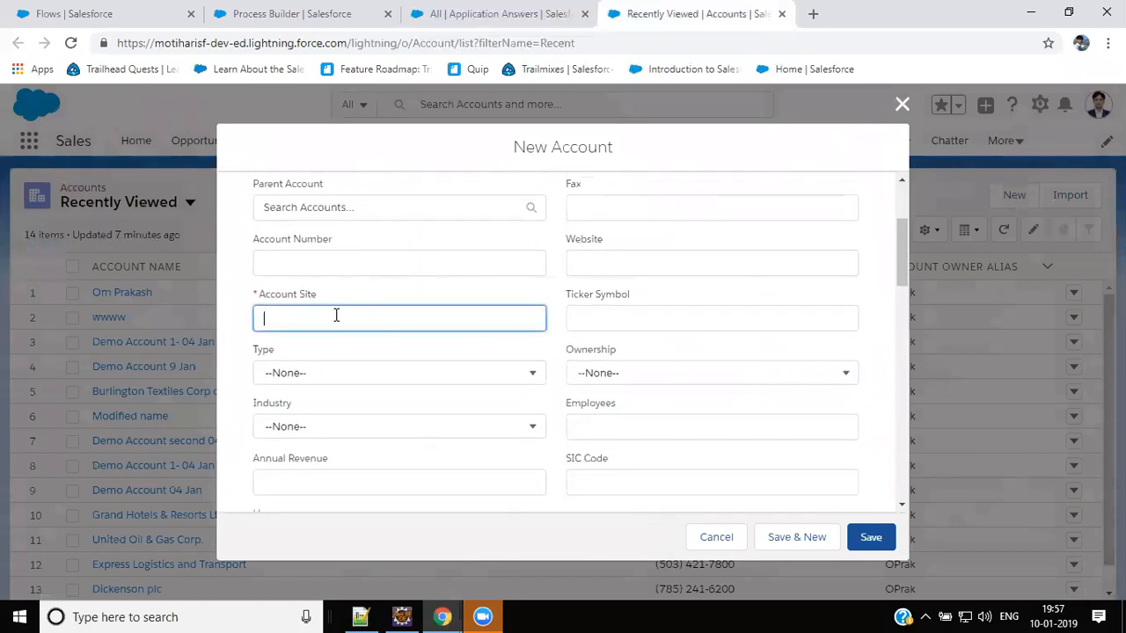
type("ww")
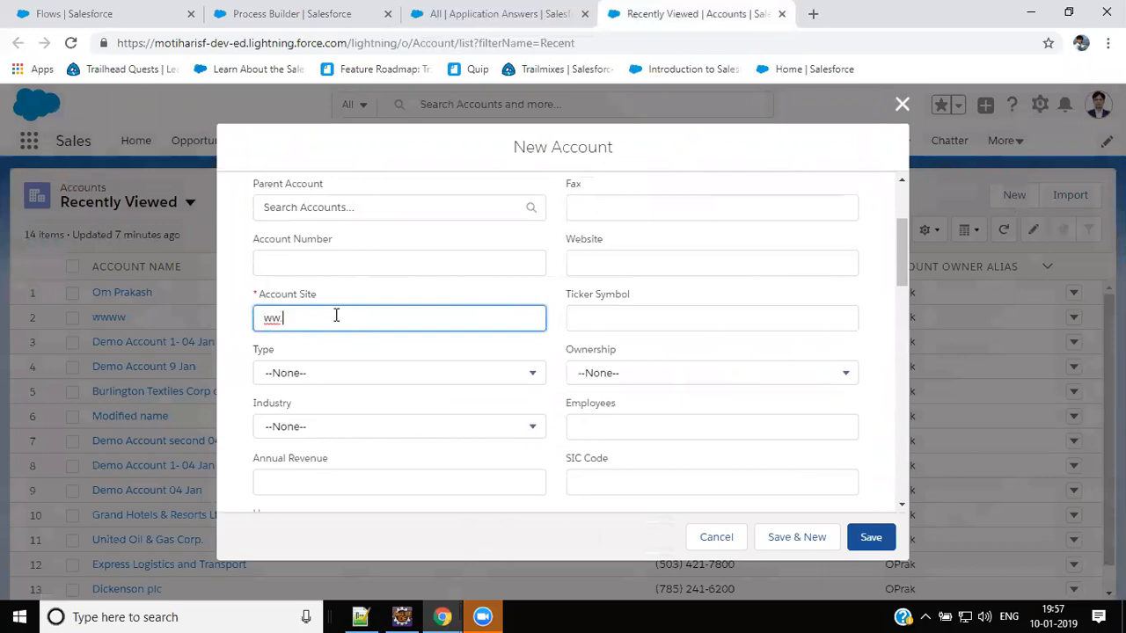
type(".google.com")
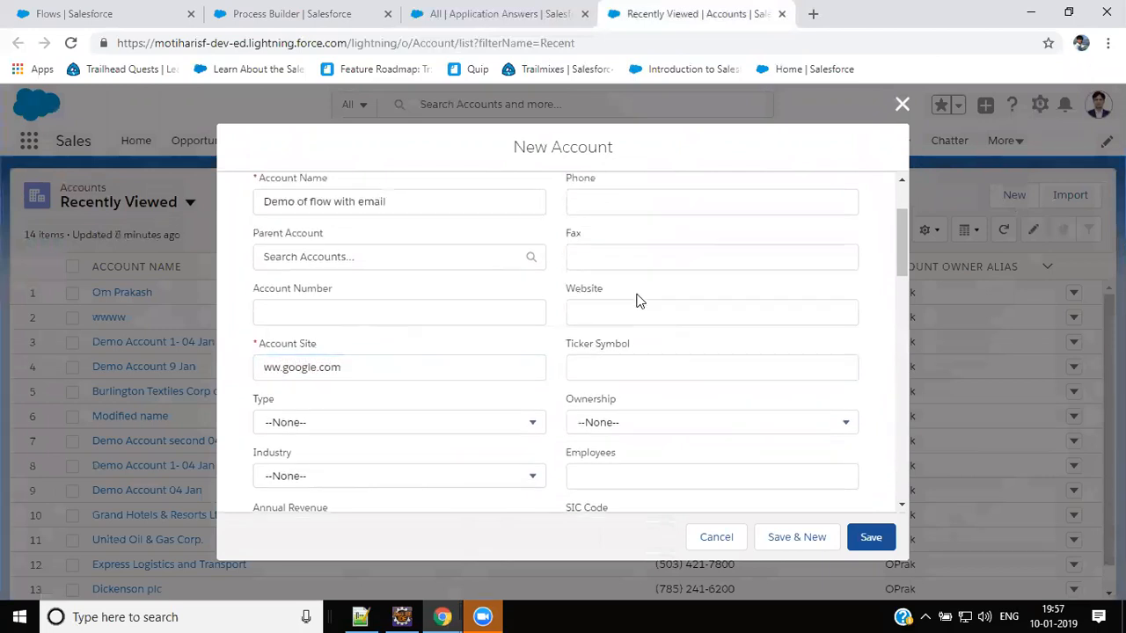
scroll("down", 3)
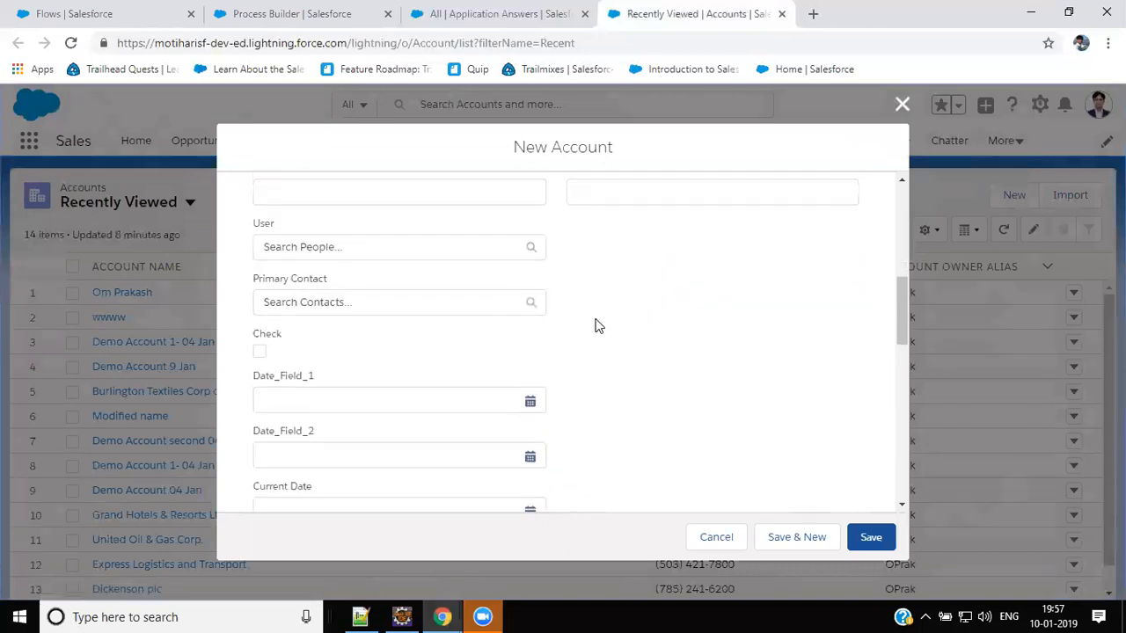
scroll("down", 3)
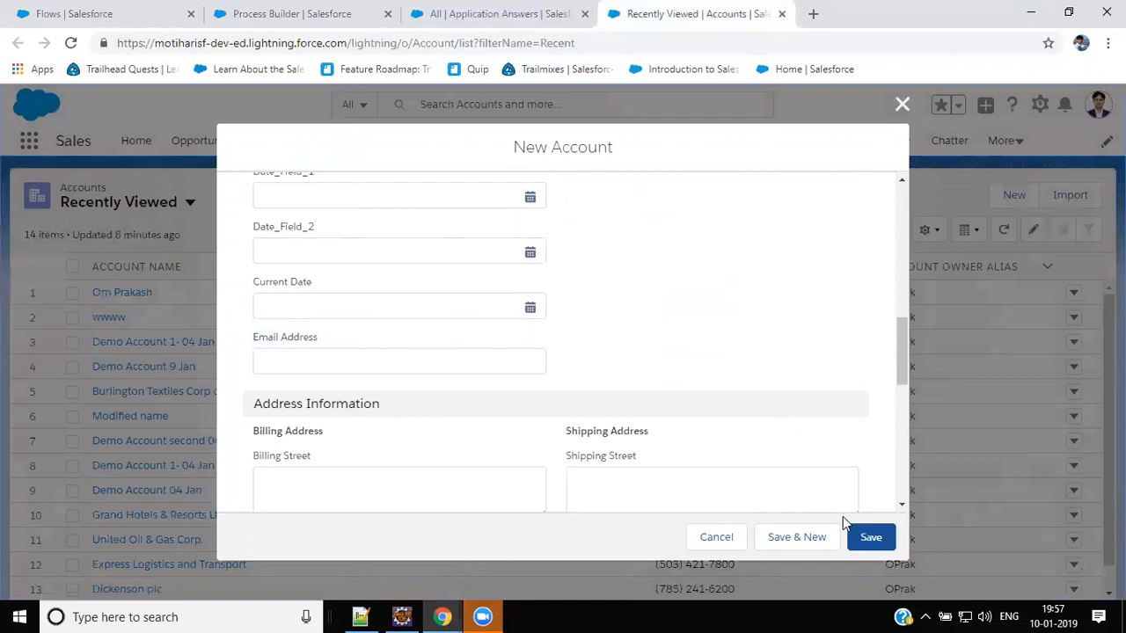
left_click(870, 537)
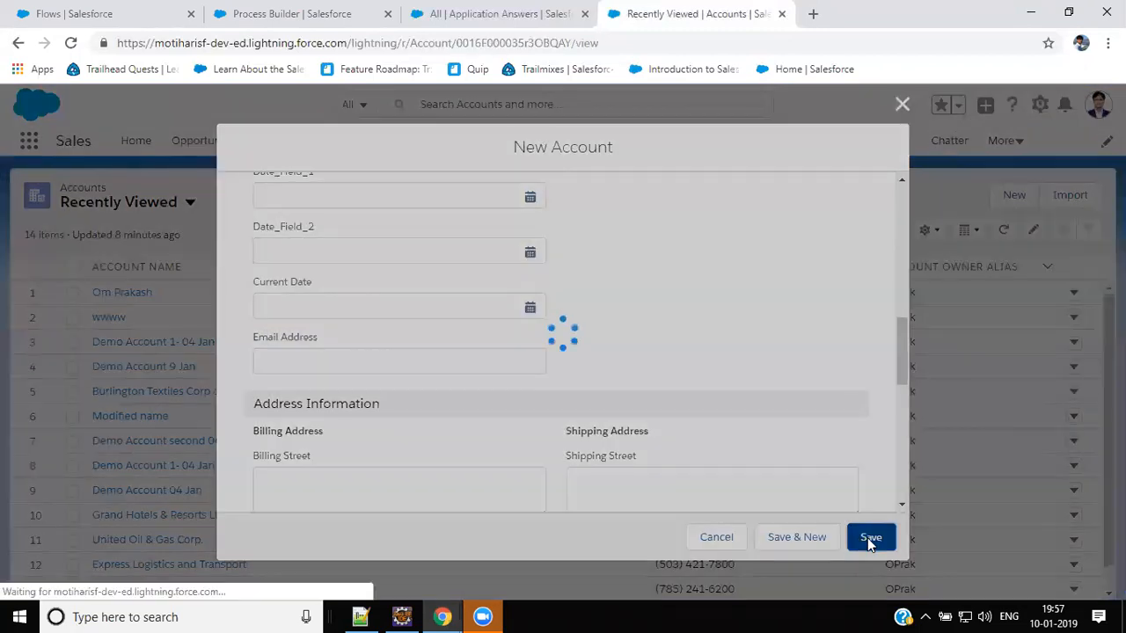
left_click(870, 537)
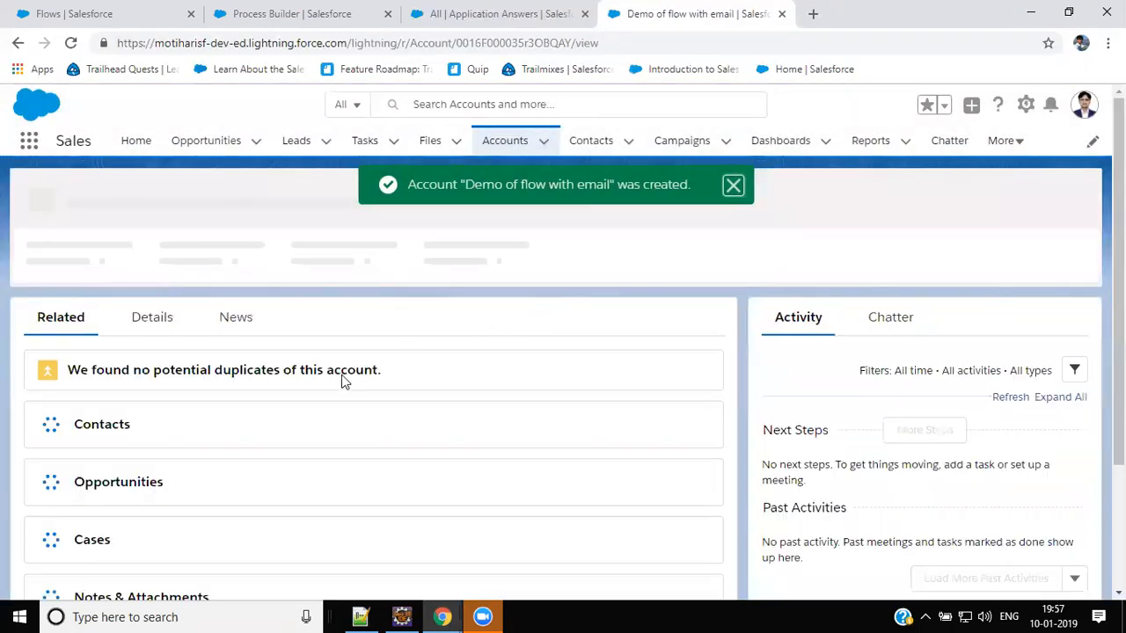
Show the new account's Details tab and scroll through its fields to check Email Address.
left_click(151, 328)
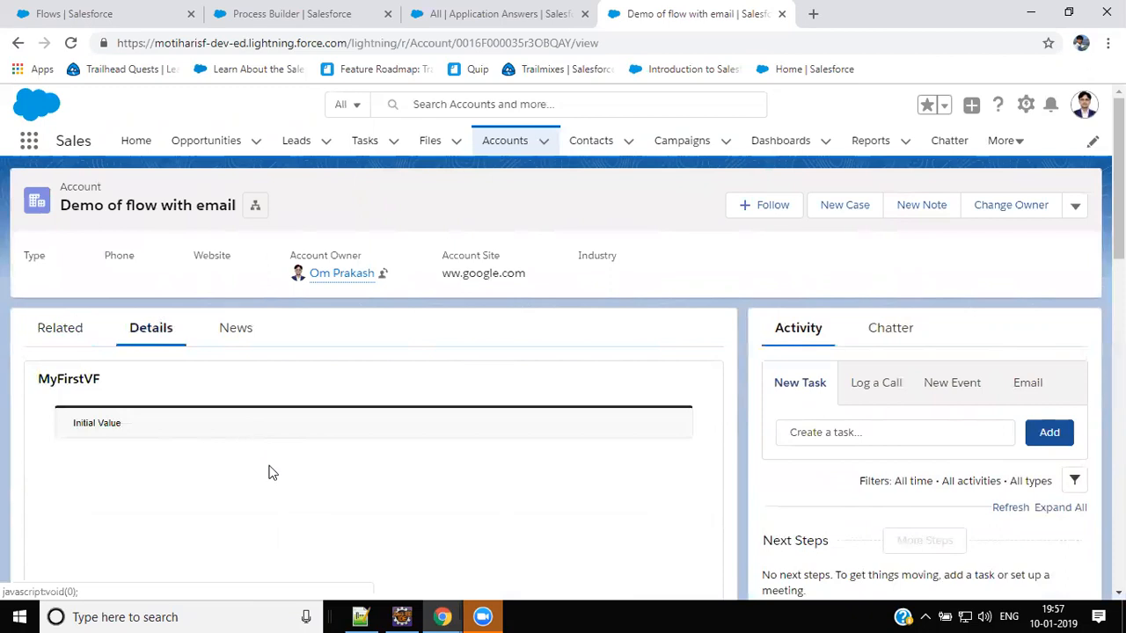
scroll("down", 3)
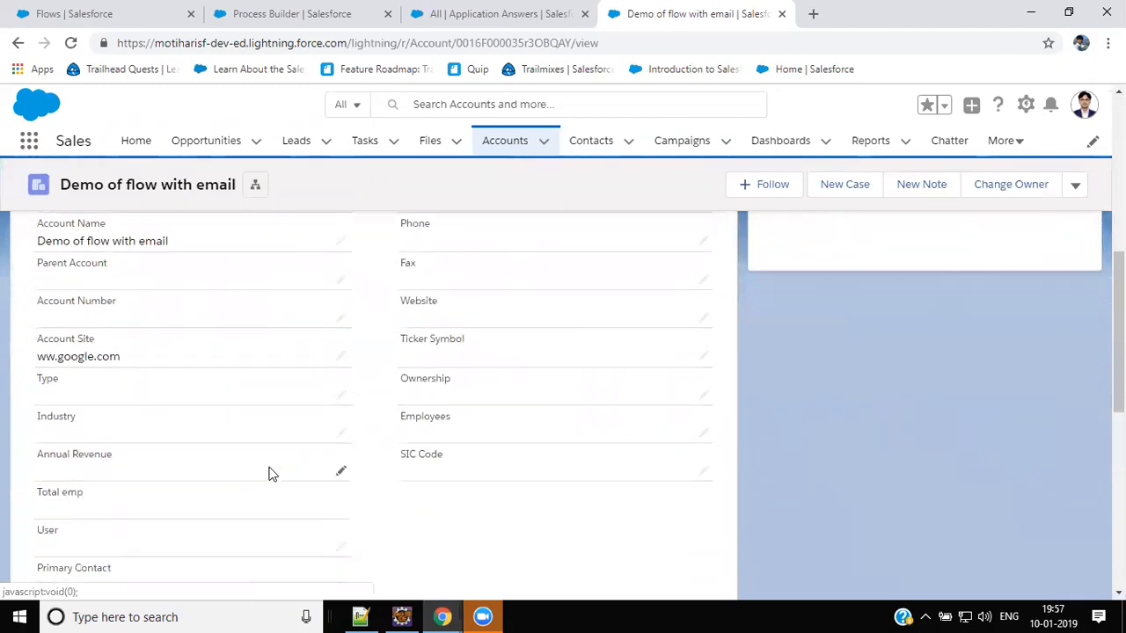
scroll("down", 3)
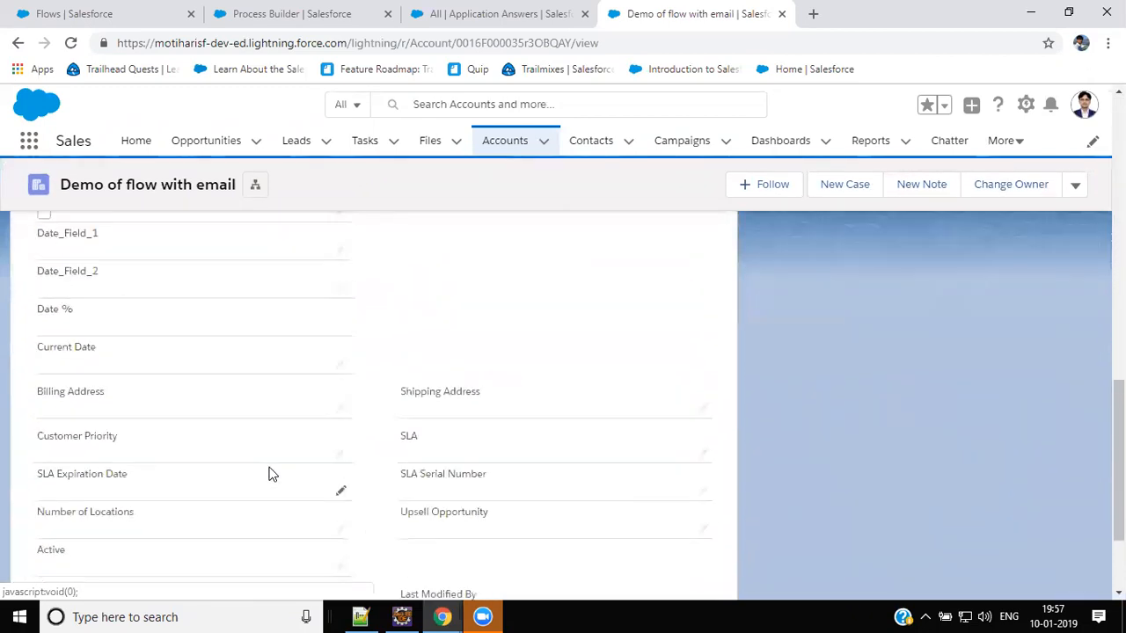
scroll("down", 3)
type("email")
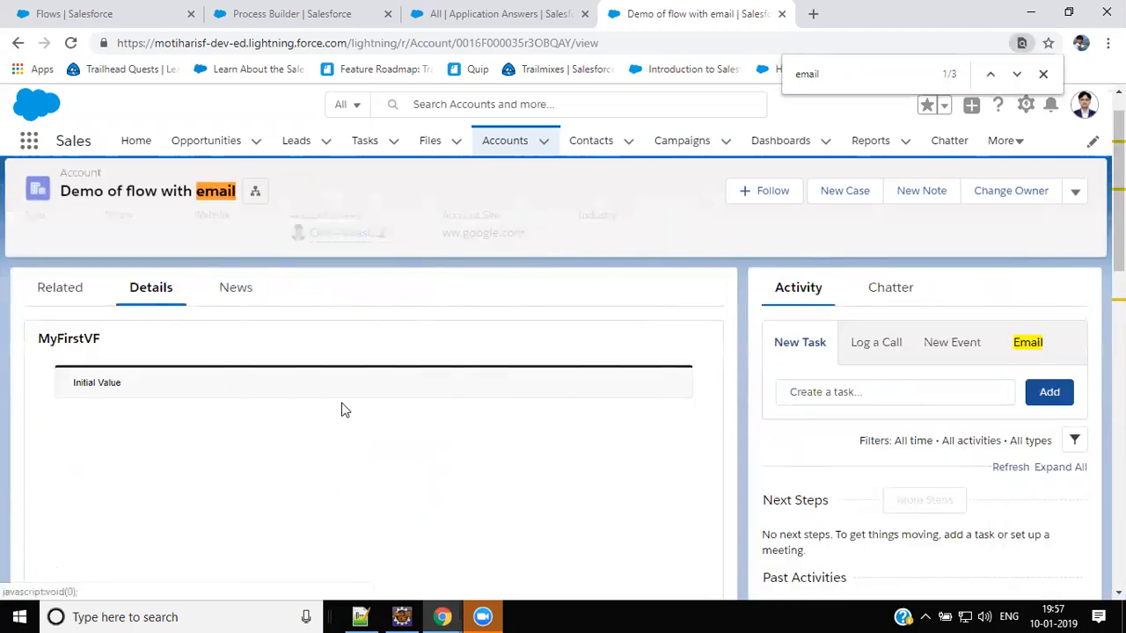
scroll("down", 3)
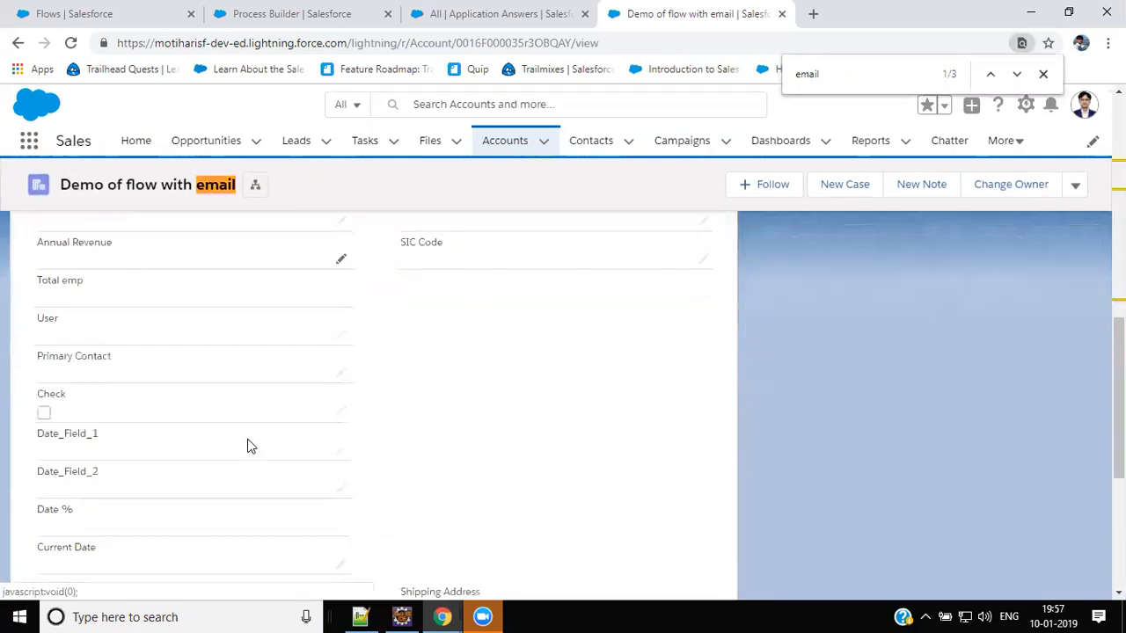
scroll("down", 3)
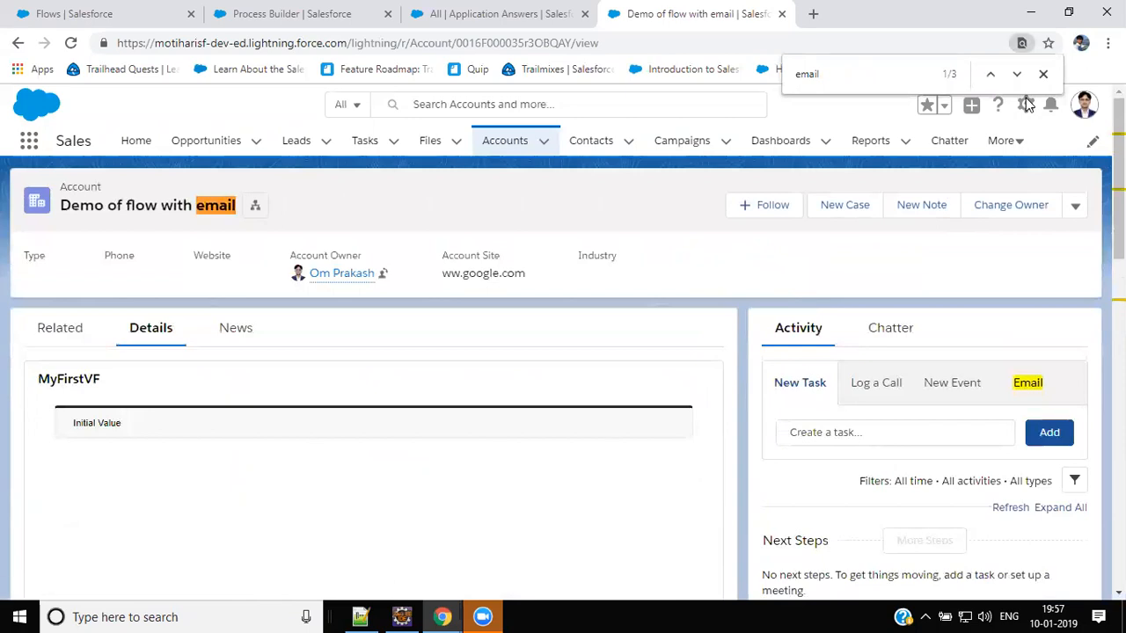
mouse_move(1026, 105)
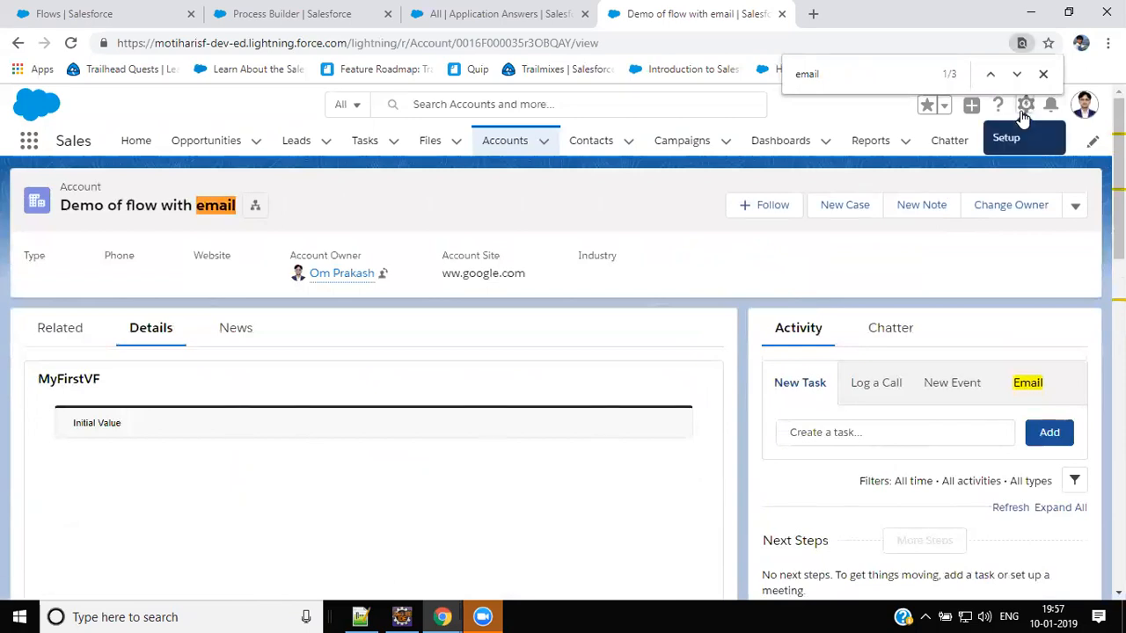
Launch the Developer Console from Setup and bring up its Query Editor.
left_click(1026, 105)
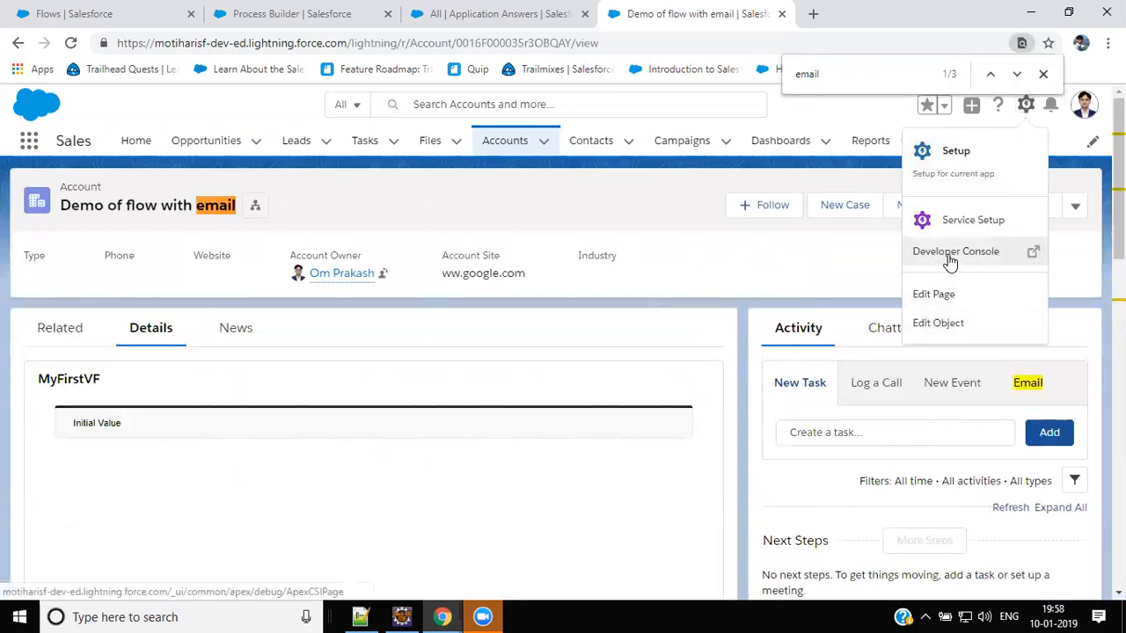
left_click(955, 251)
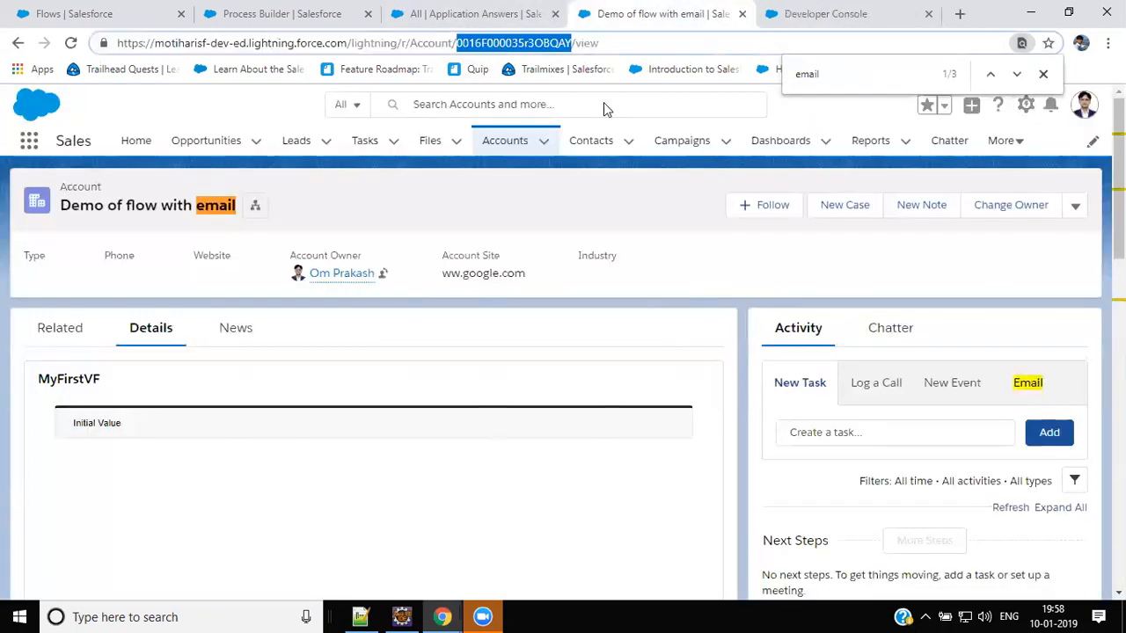
left_click(824, 14)
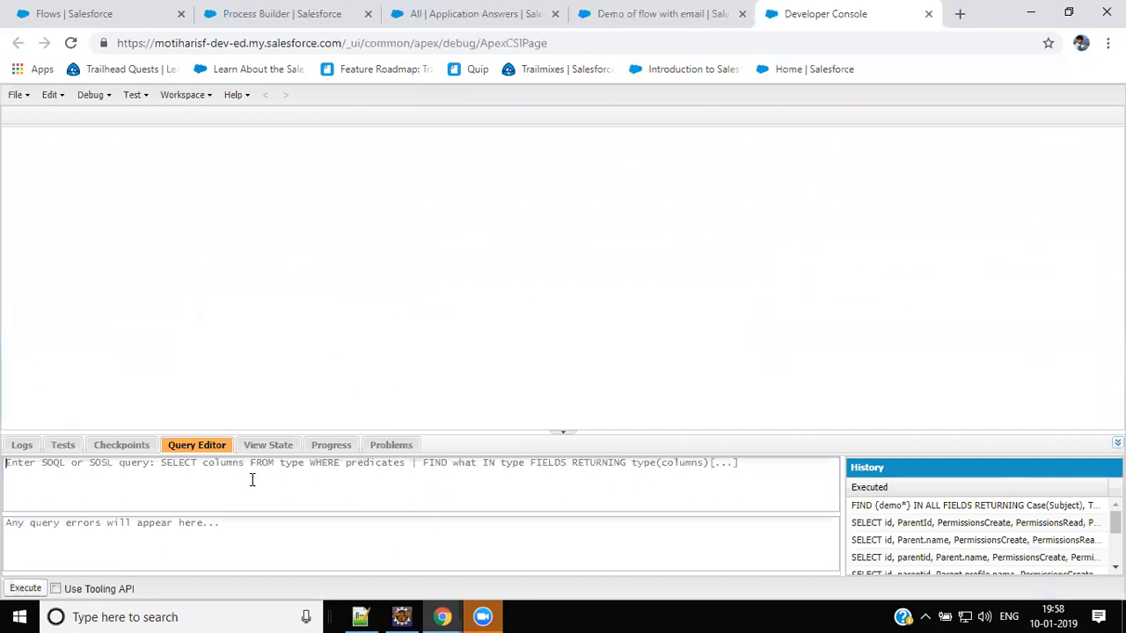
type("Select id")
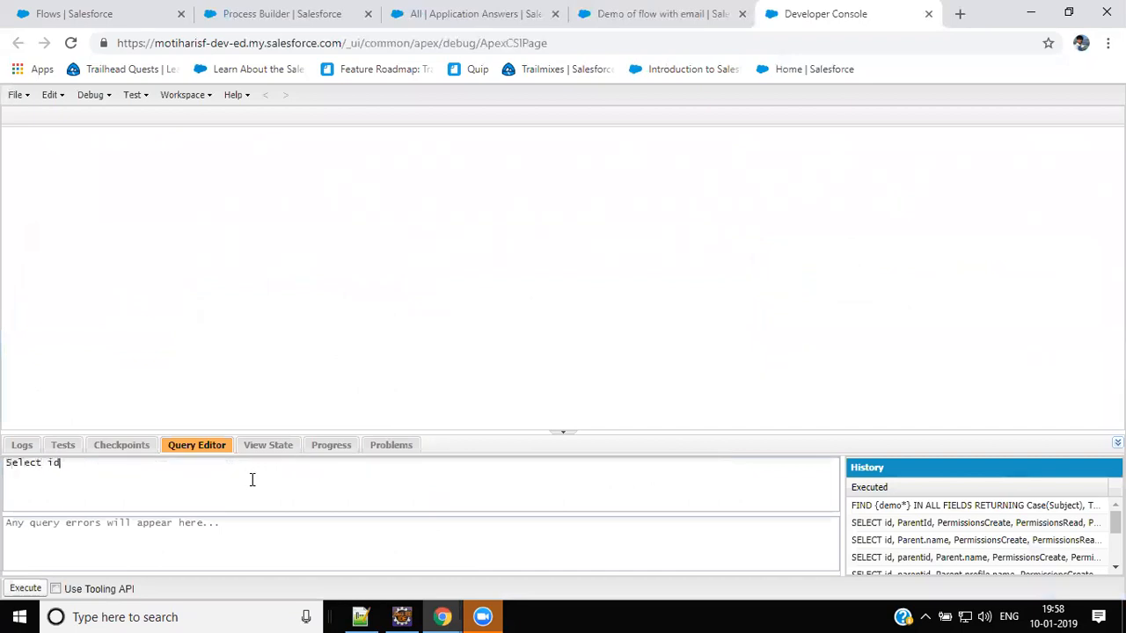
type(", email")
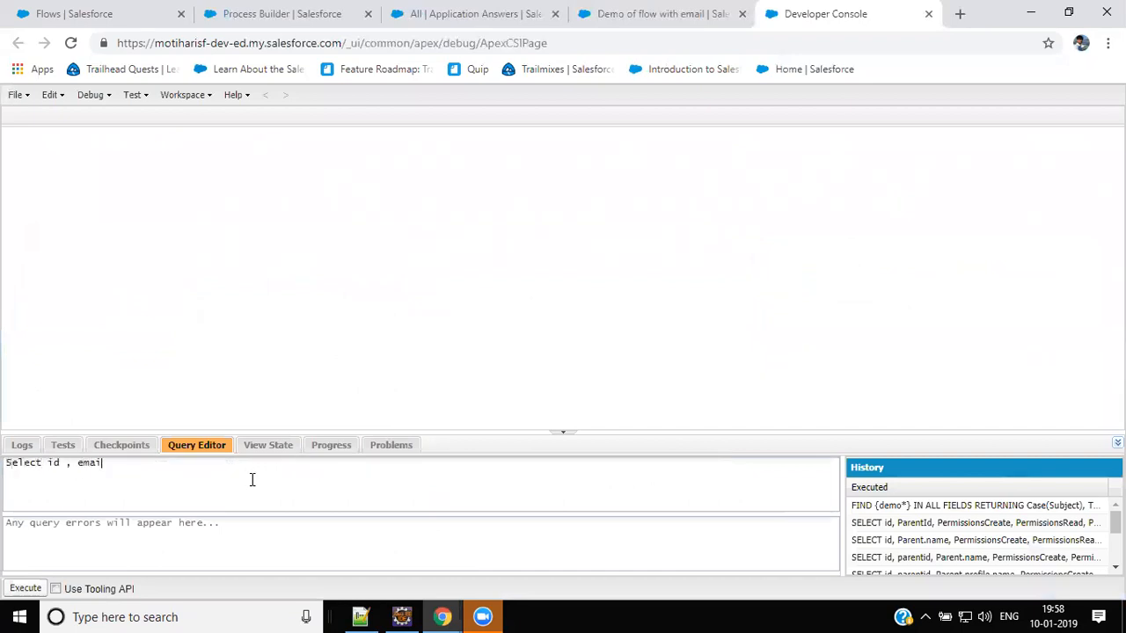
type("_addre")
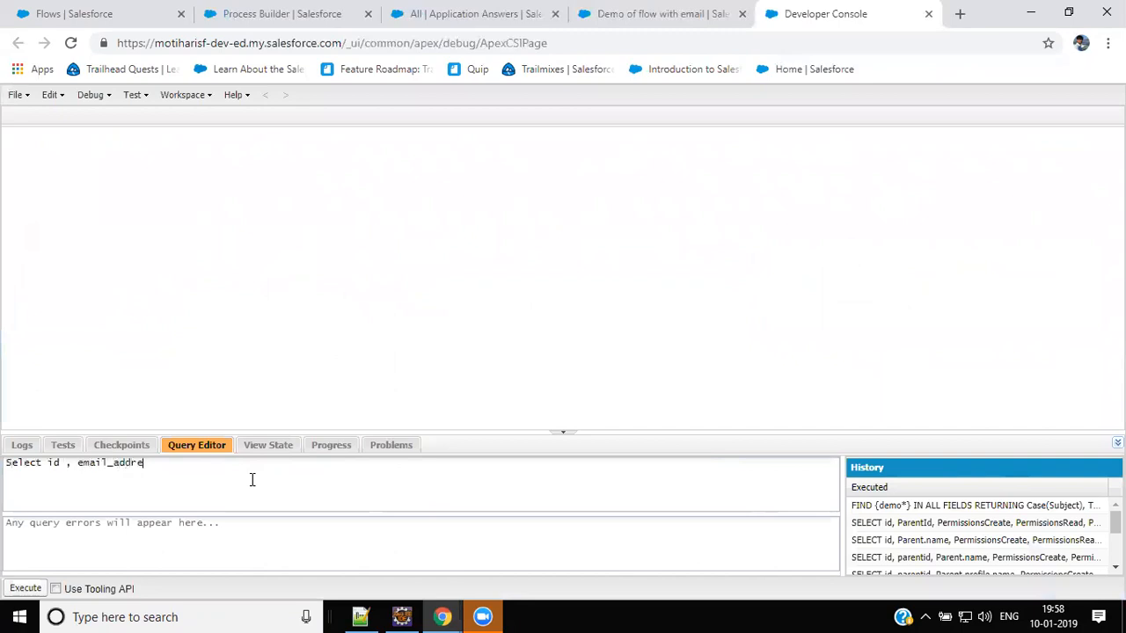
type("ss_c")
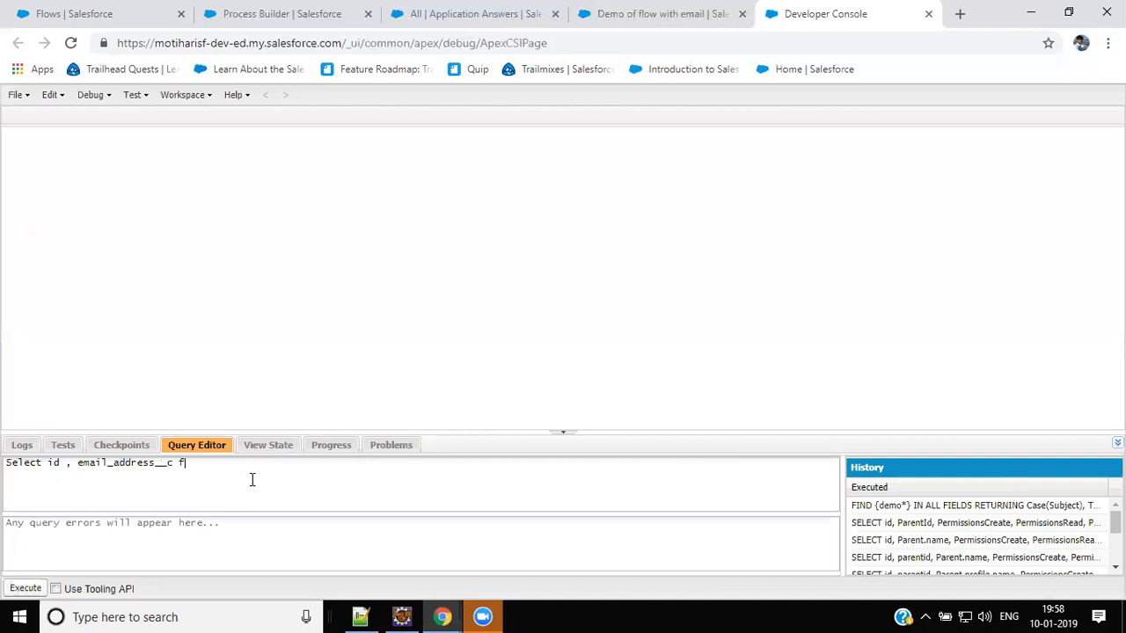
type("rom 0016F000035r3OBQAY")
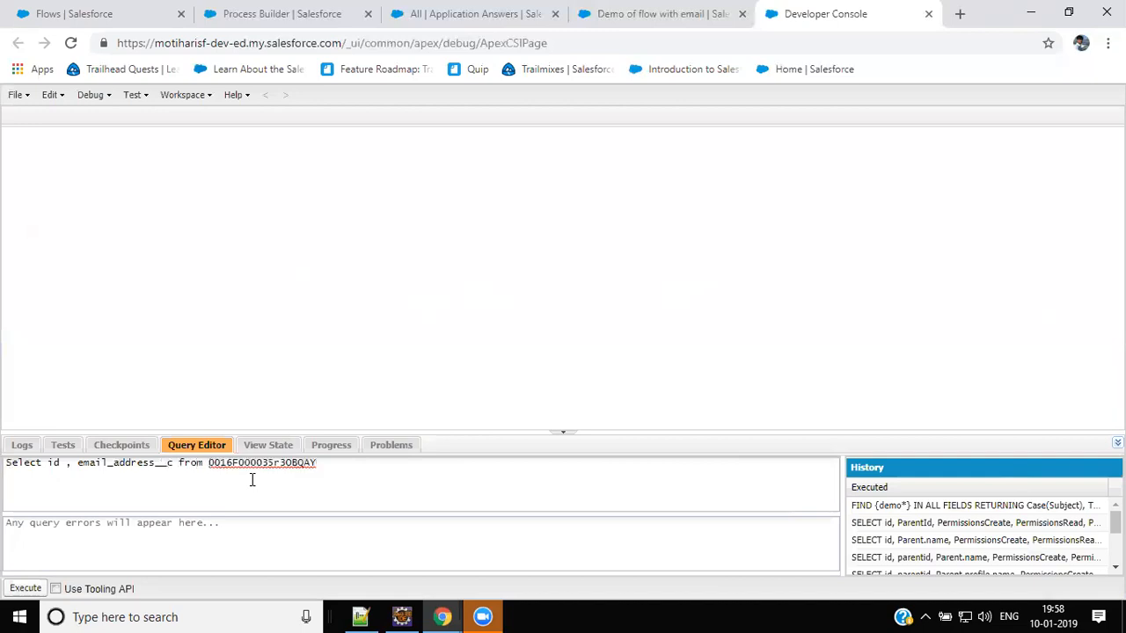
type("Accou")
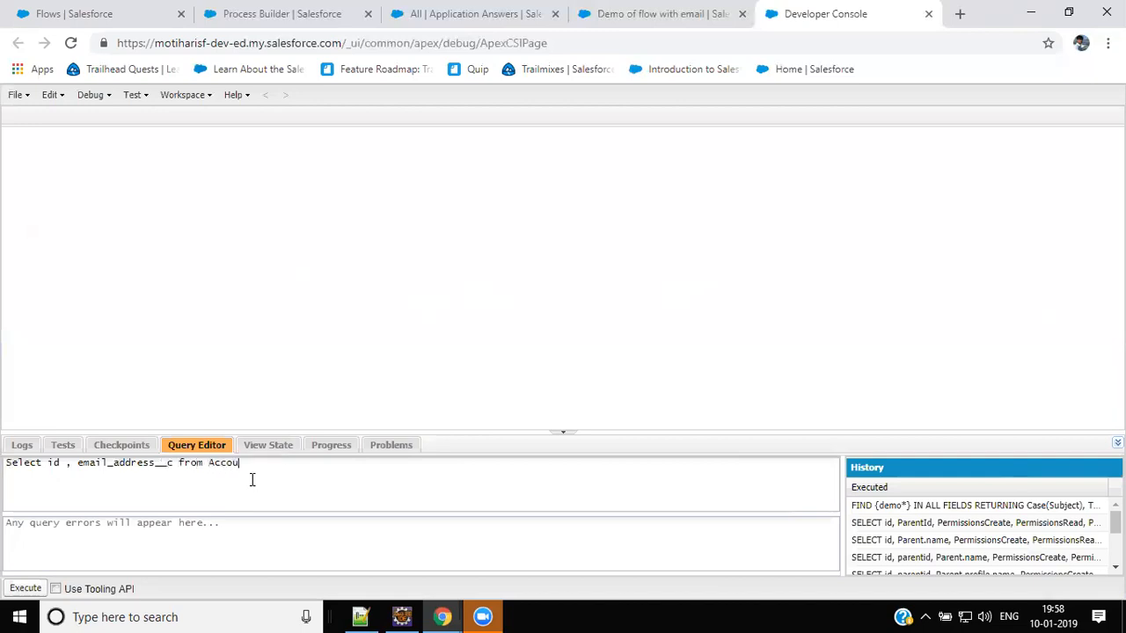
type("nt where")
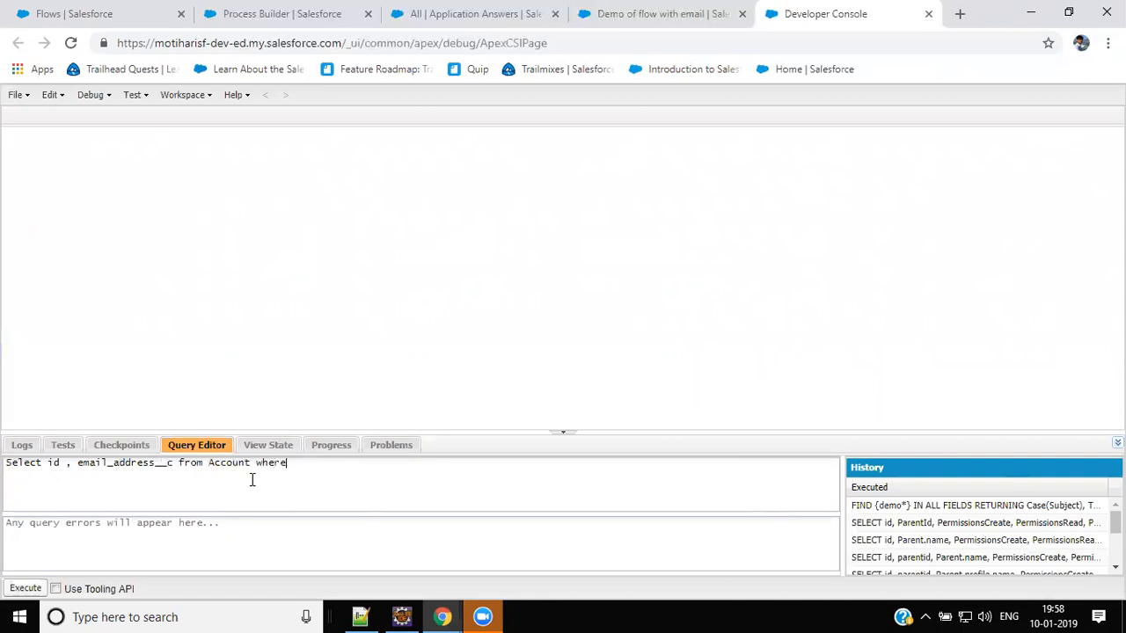
type("id ='0016F000035r30BQAY'")
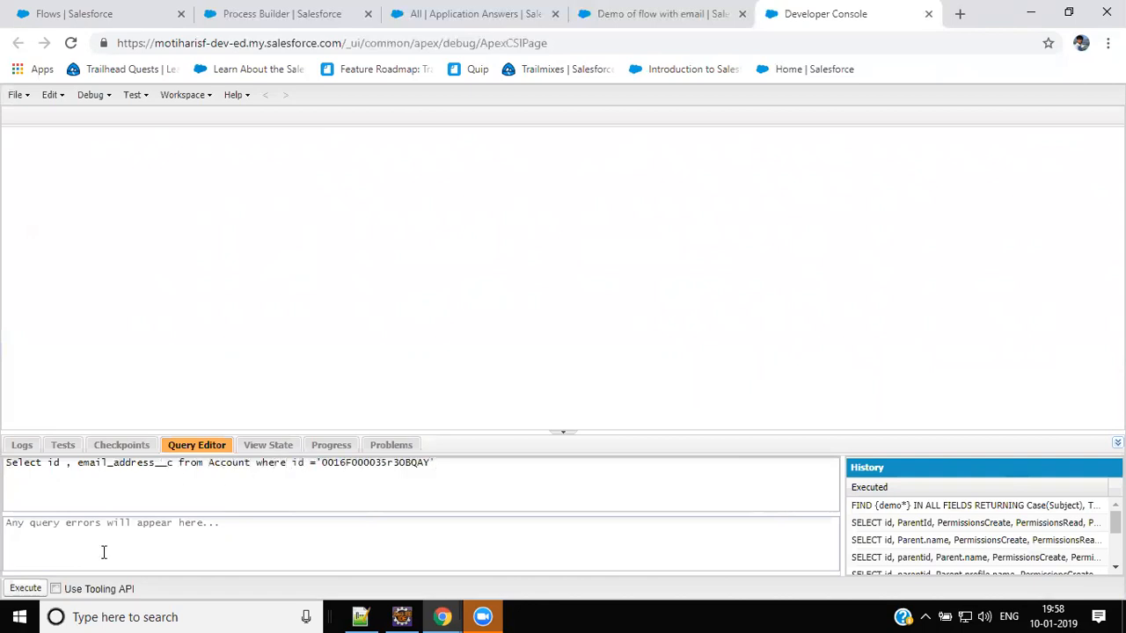
left_click(25, 589)
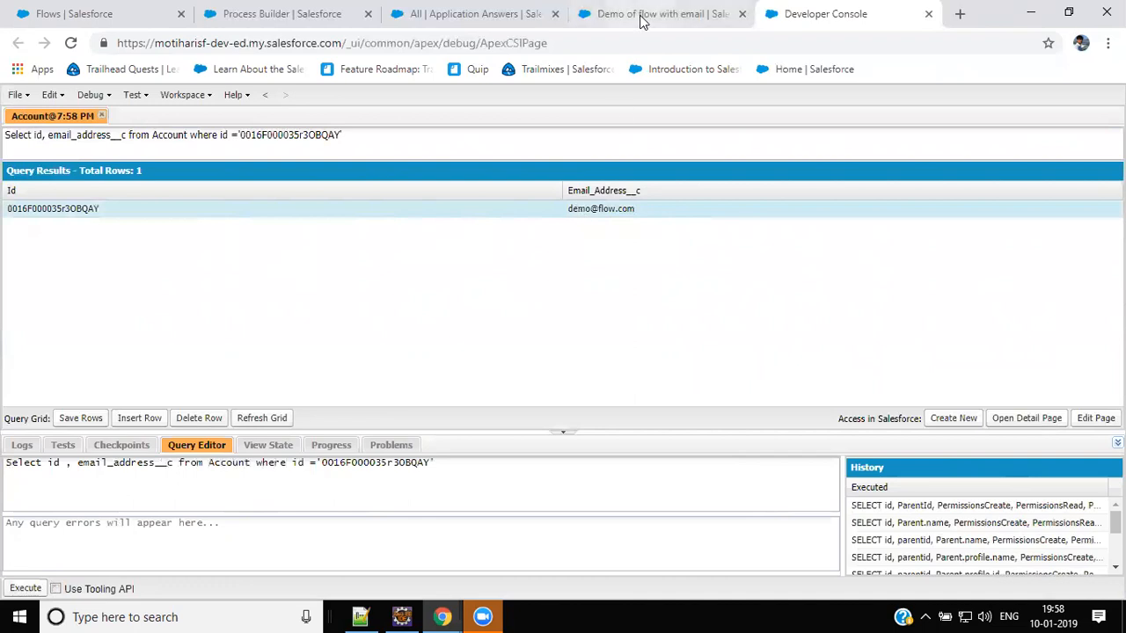
Return to the 'Demo of flow with email' account page and scroll its details.
left_click(656, 14)
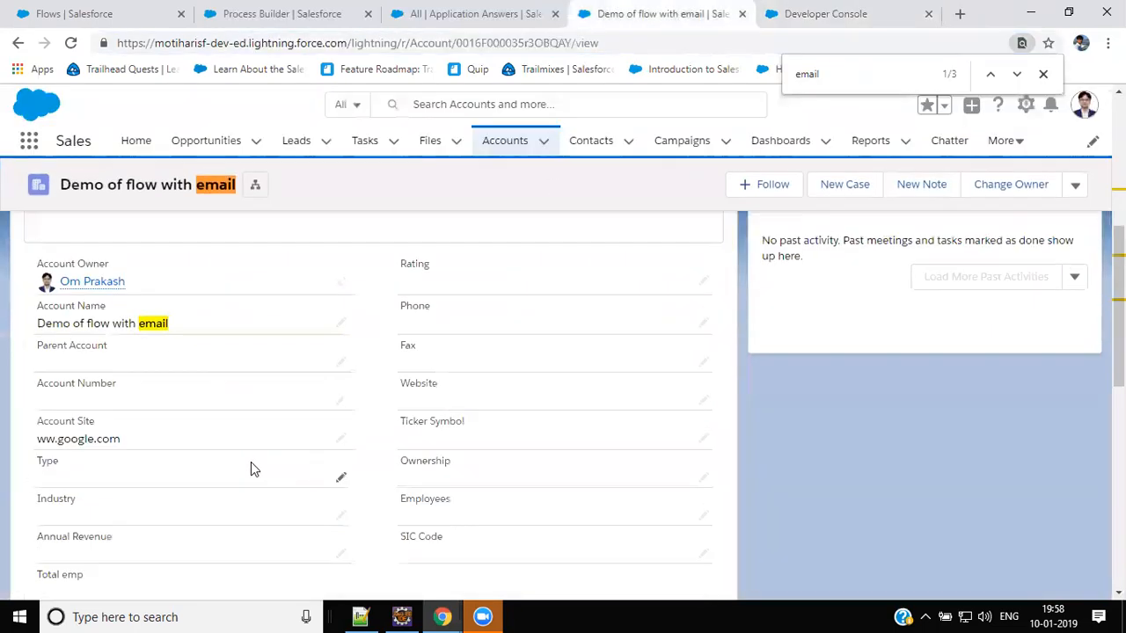
scroll("down", 3)
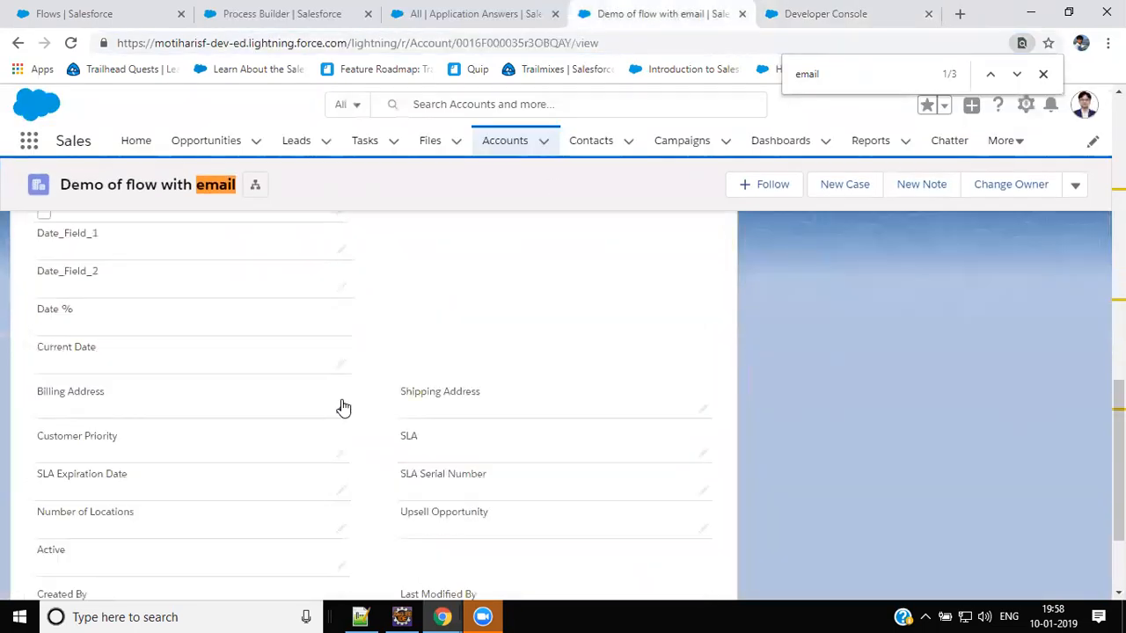